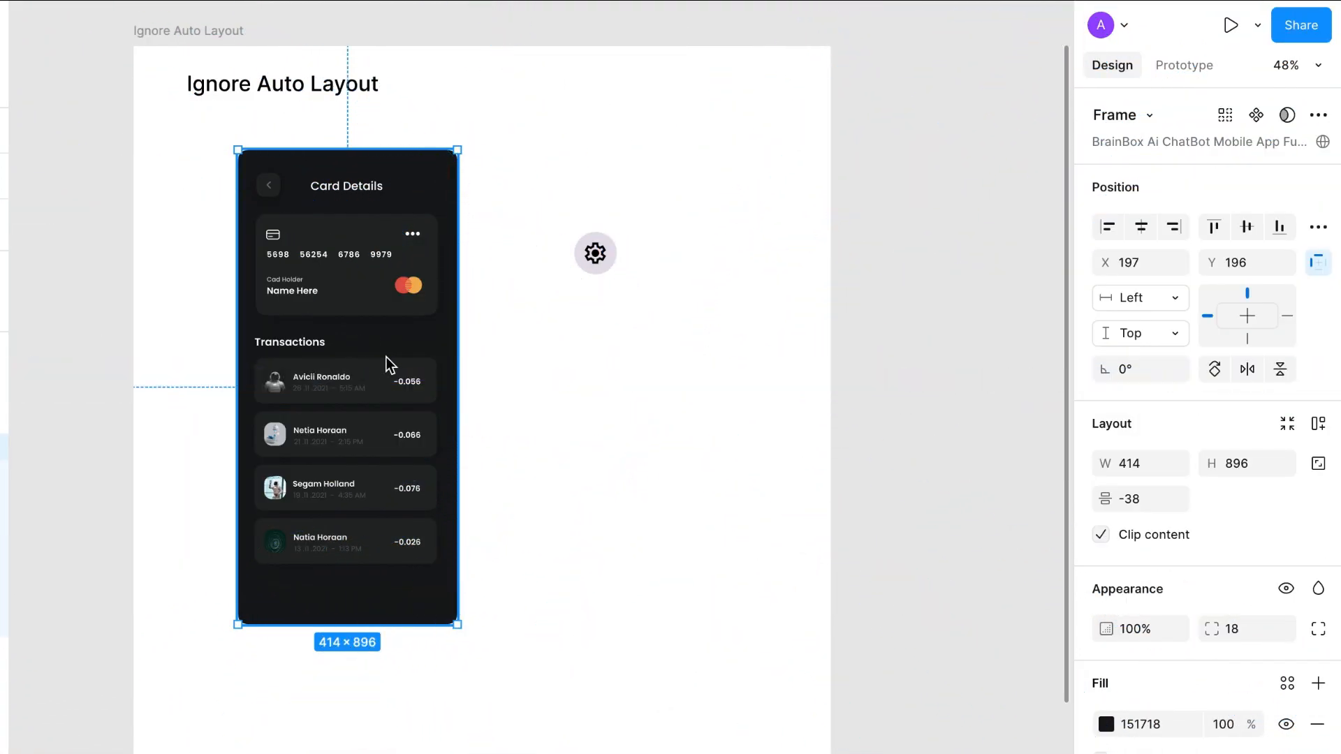
mouse_move(367, 345)
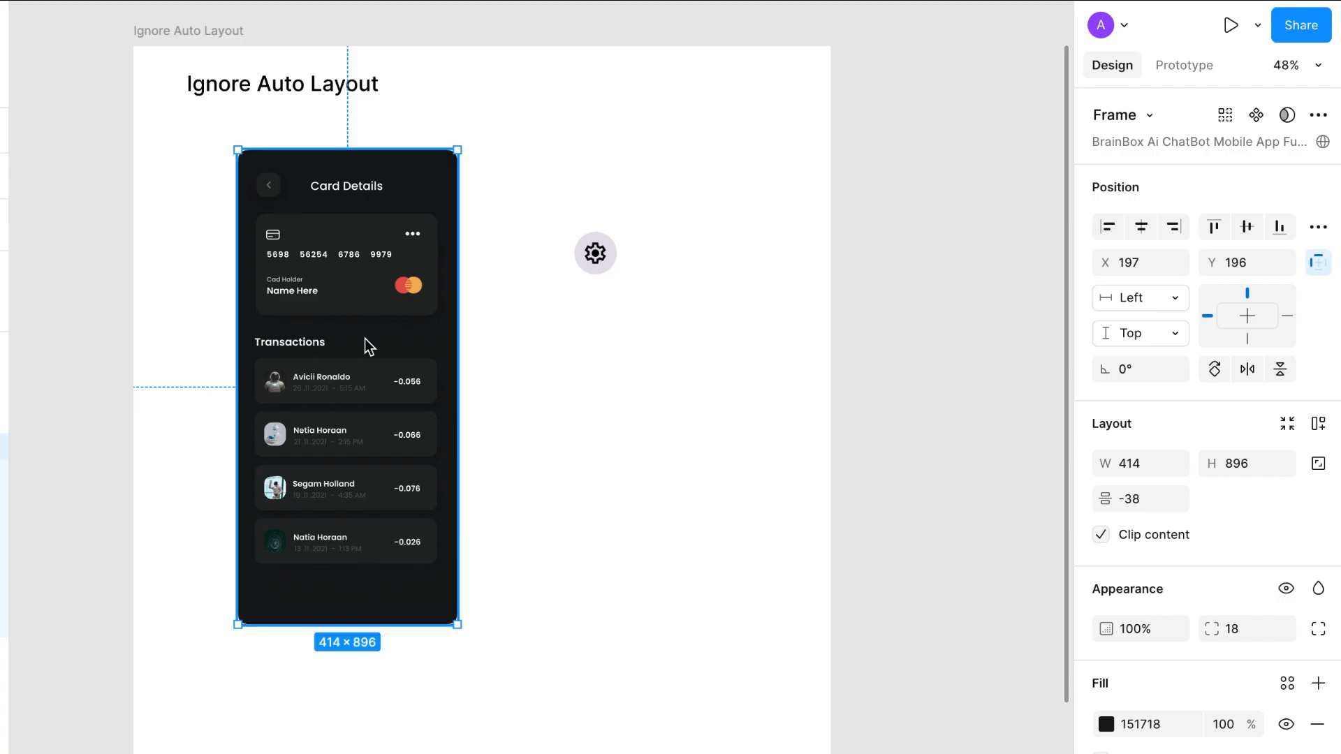
Drag the gear button into the card screen's stack, then back out beside the screen.
left_click(1317, 423)
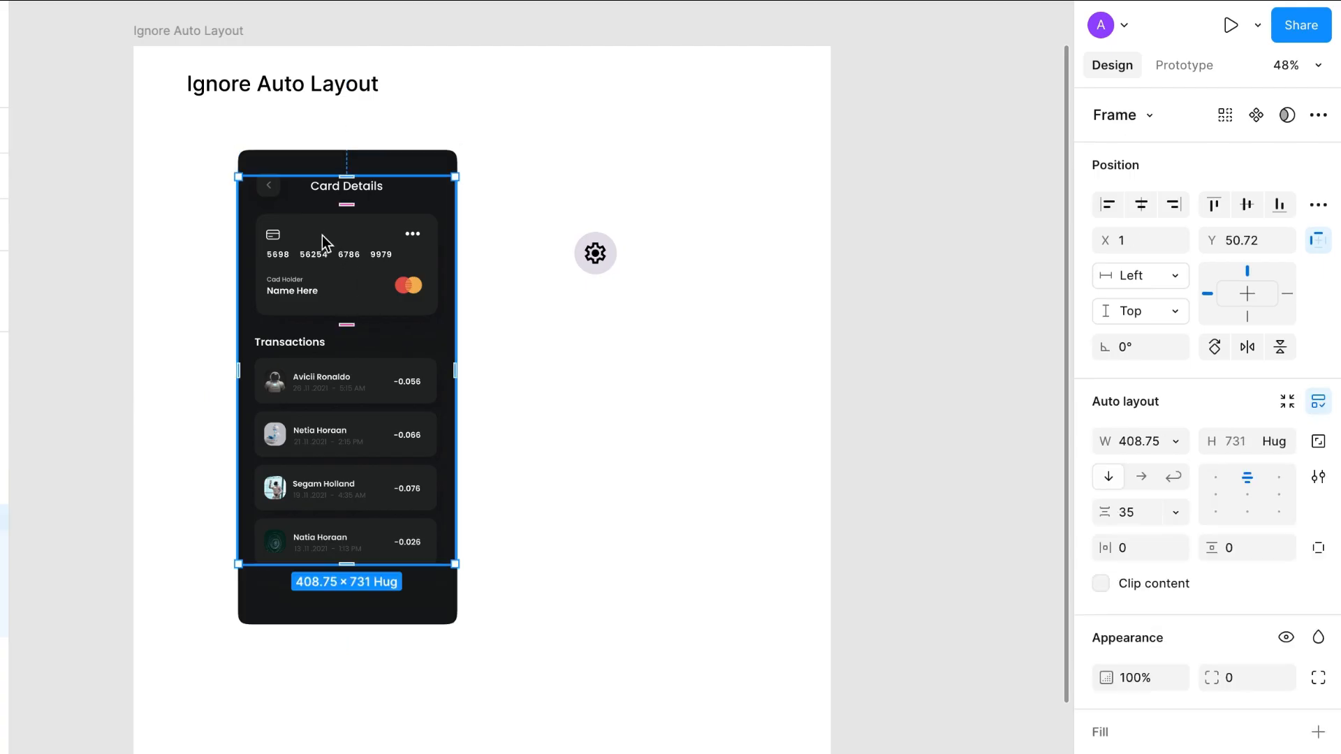
left_click(595, 252)
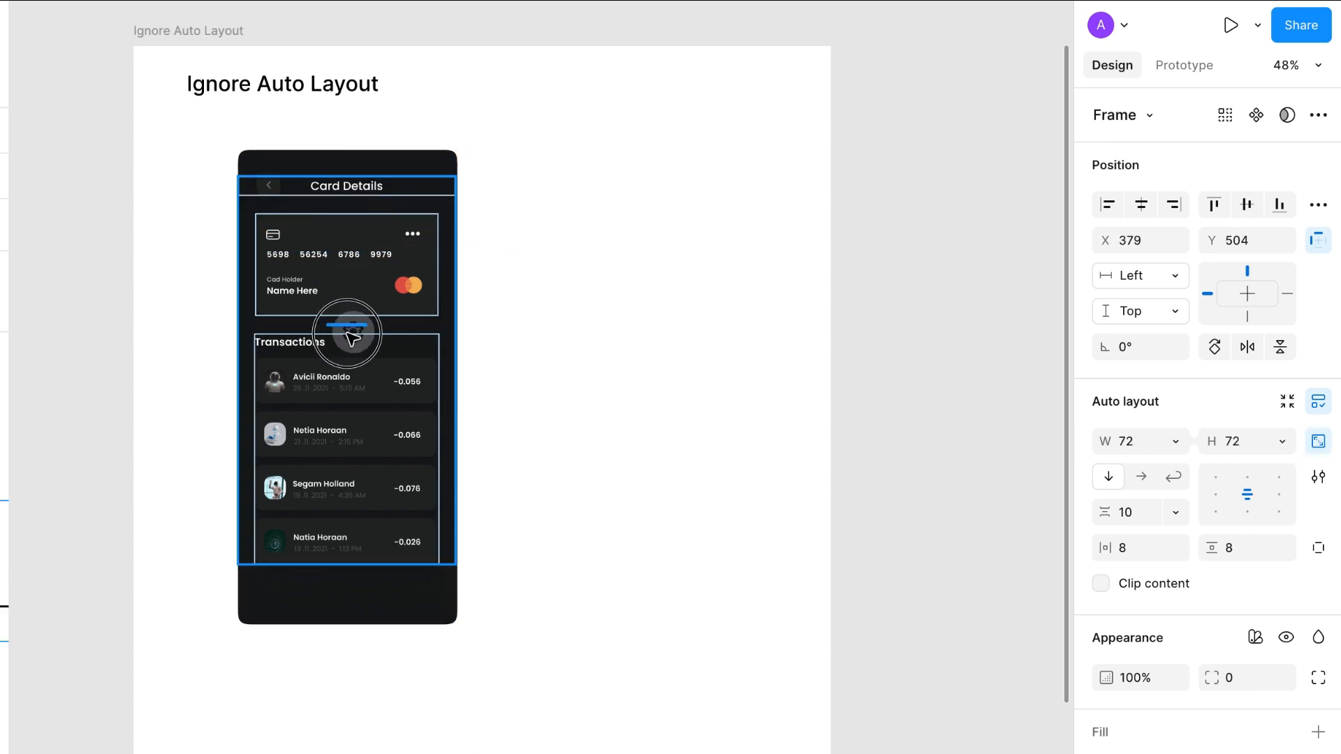
left_click_drag(346, 334, 341, 379)
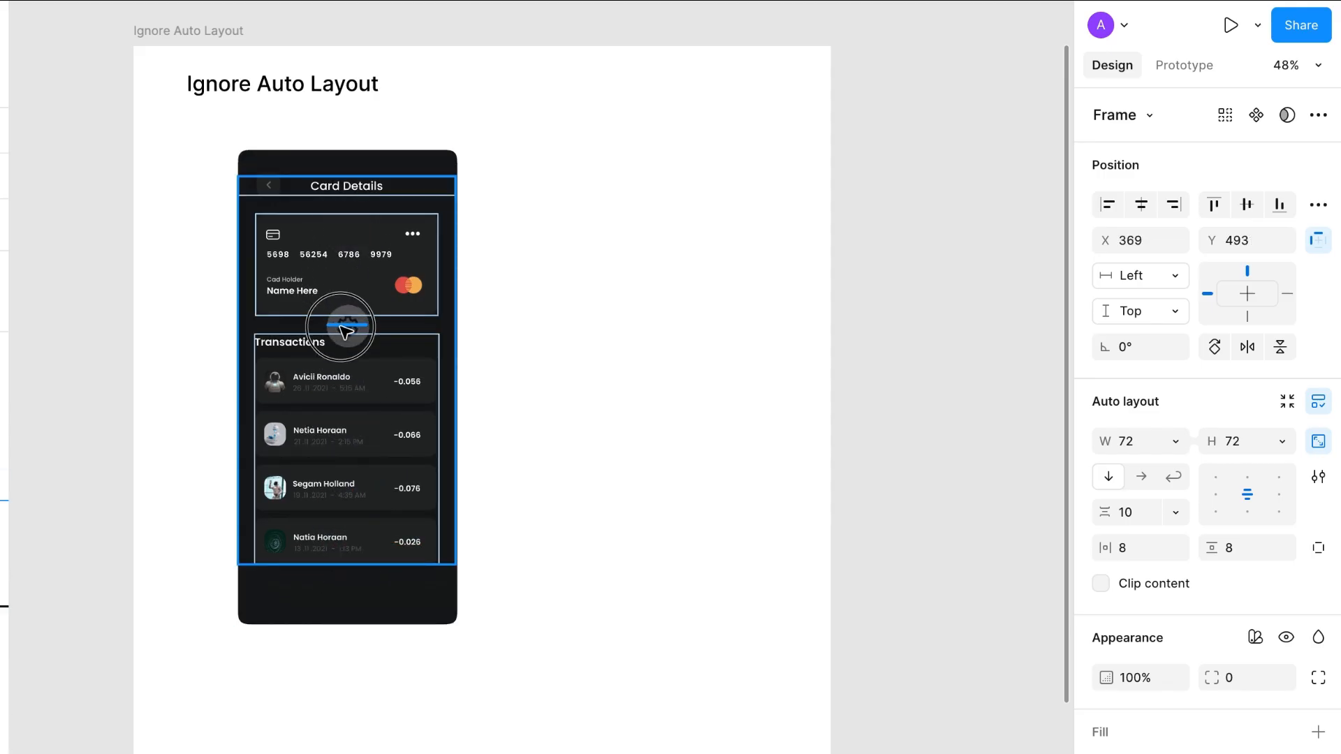
left_click_drag(341, 327, 608, 274)
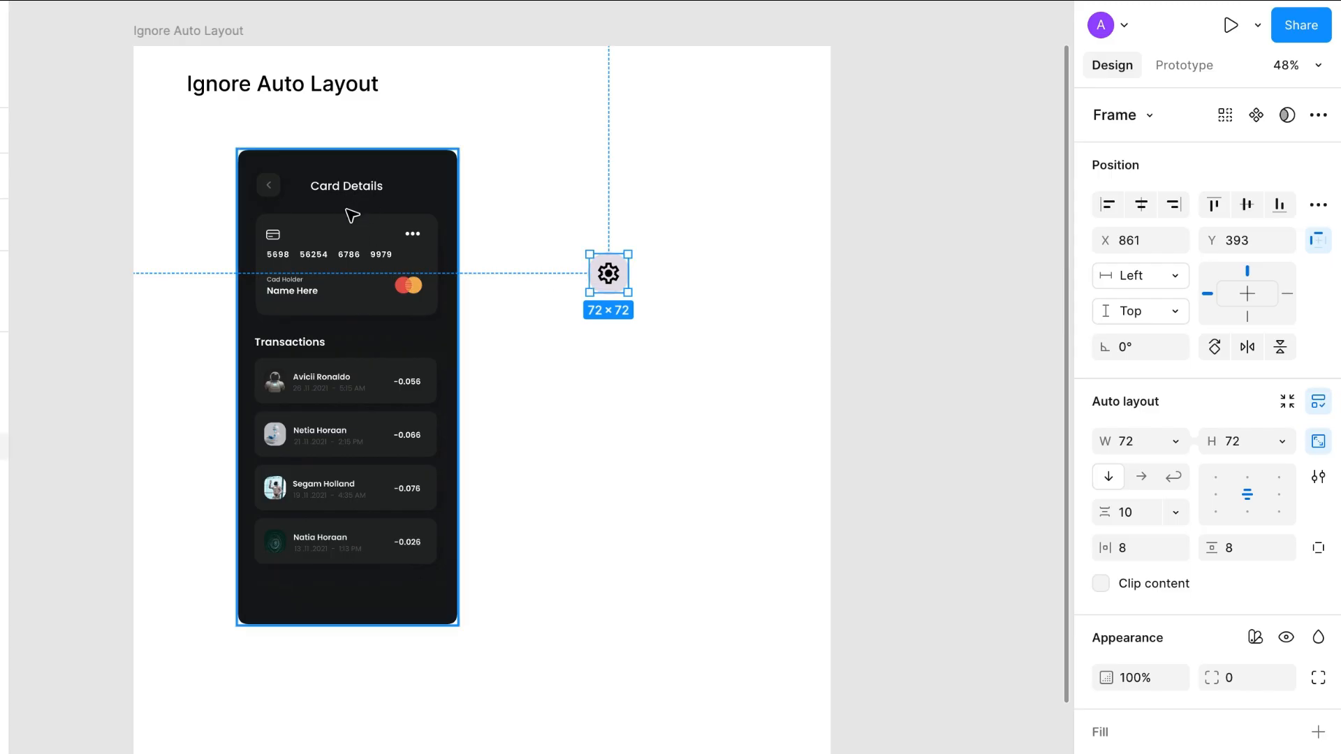
mouse_move(348, 323)
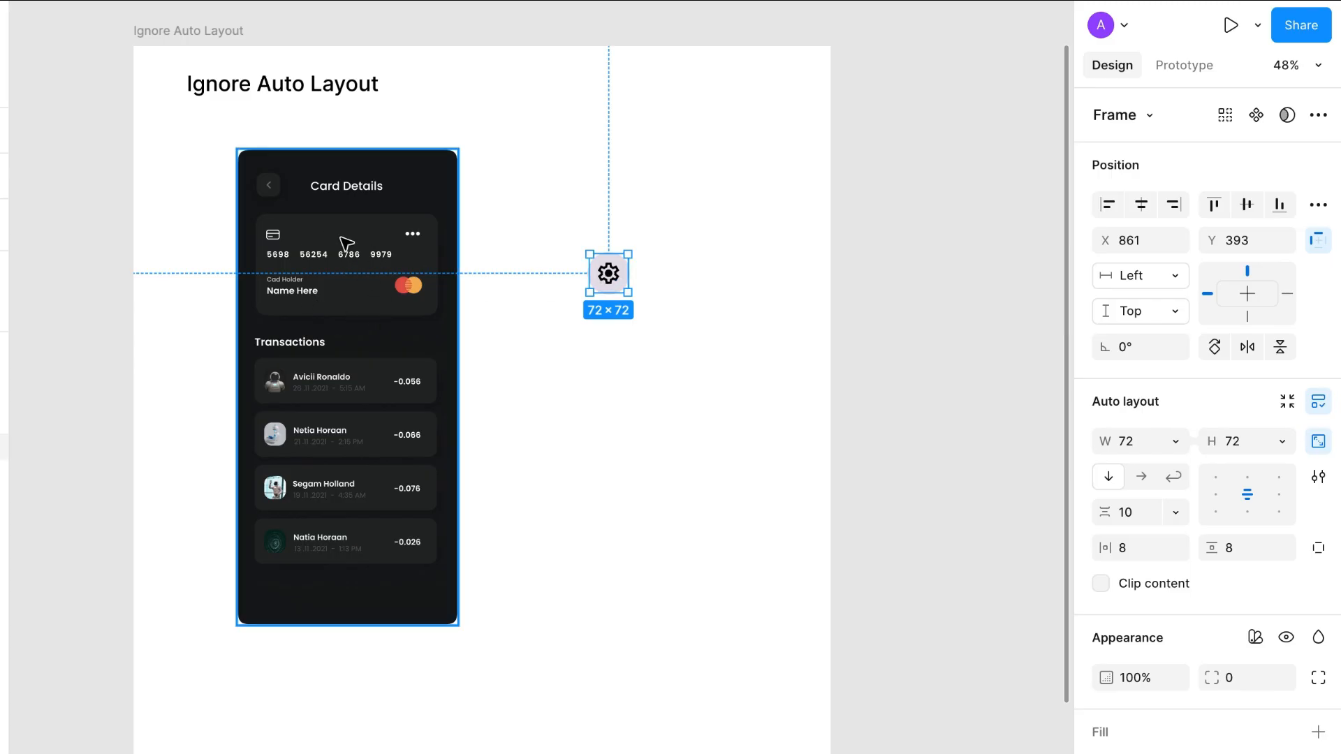
mouse_move(381, 391)
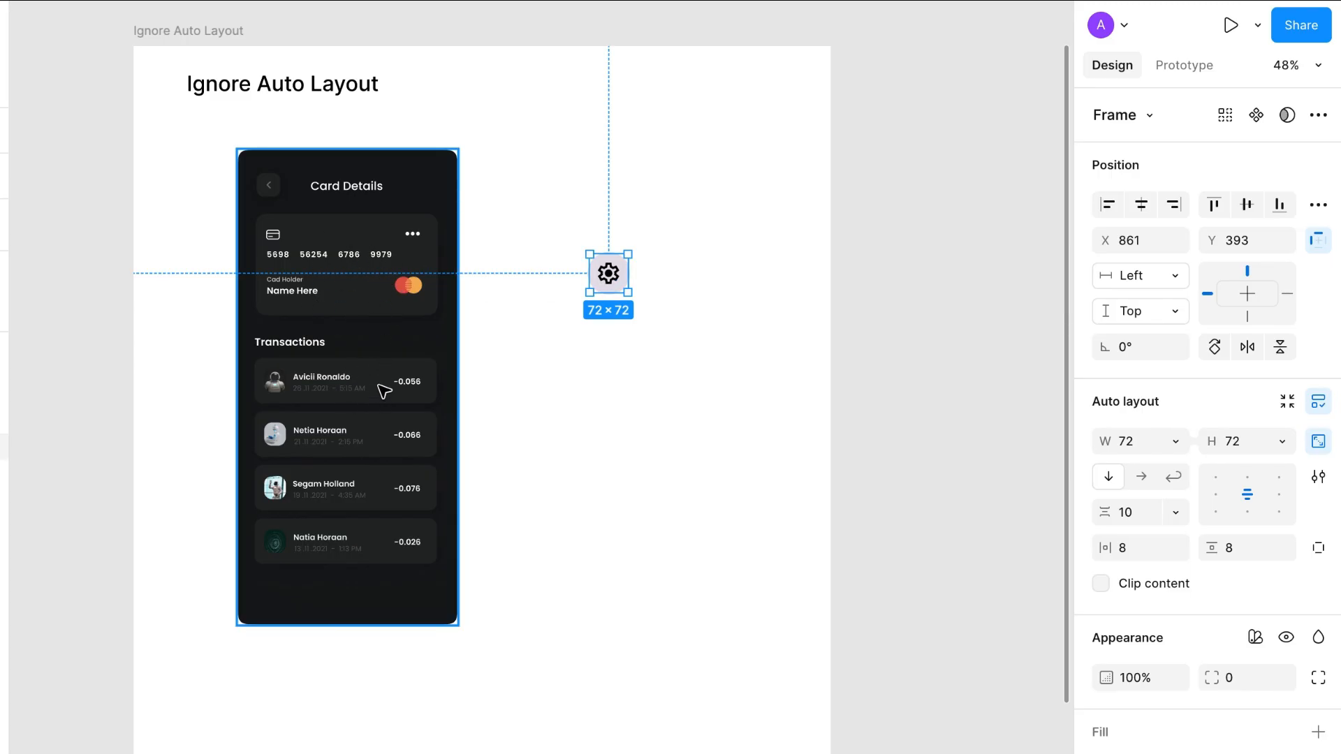
mouse_move(609, 281)
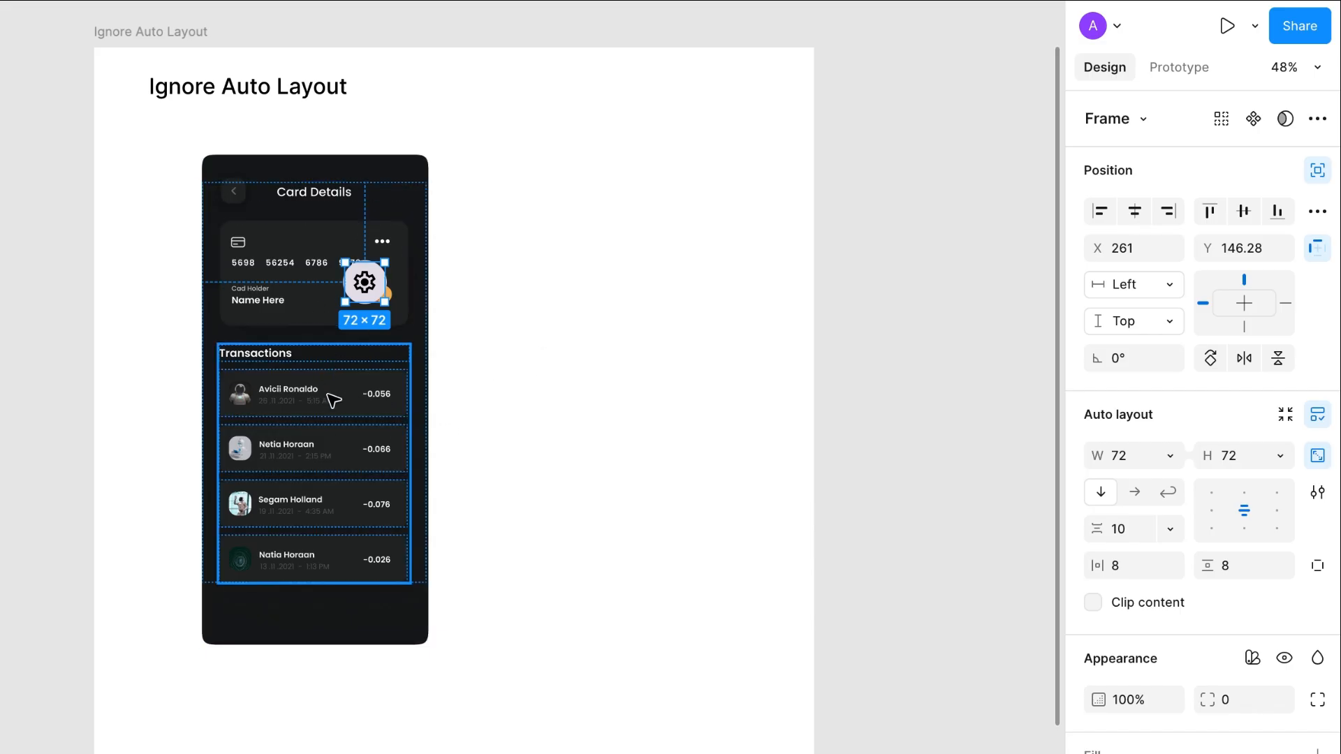
mouse_move(317, 403)
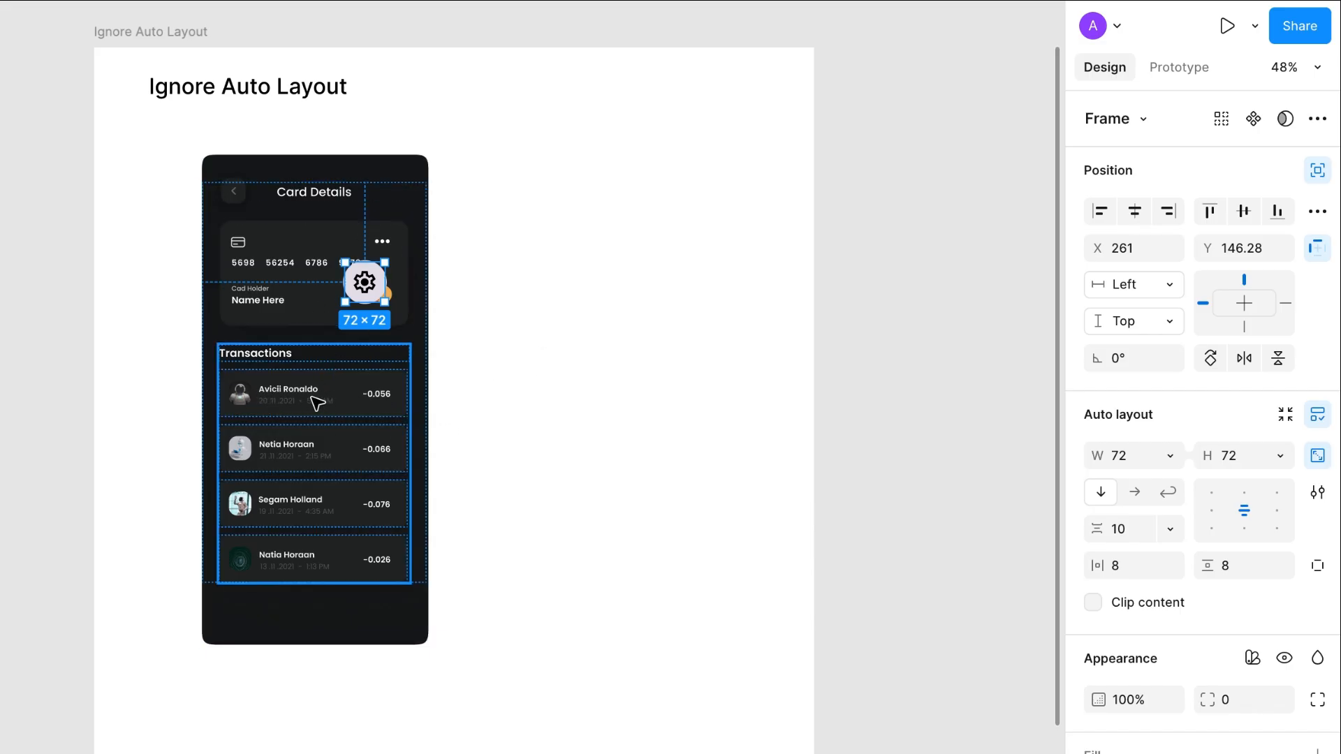
Ctrl-drag the gear button into the stack without reflowing, landing near the first transaction row.
left_click(311, 394)
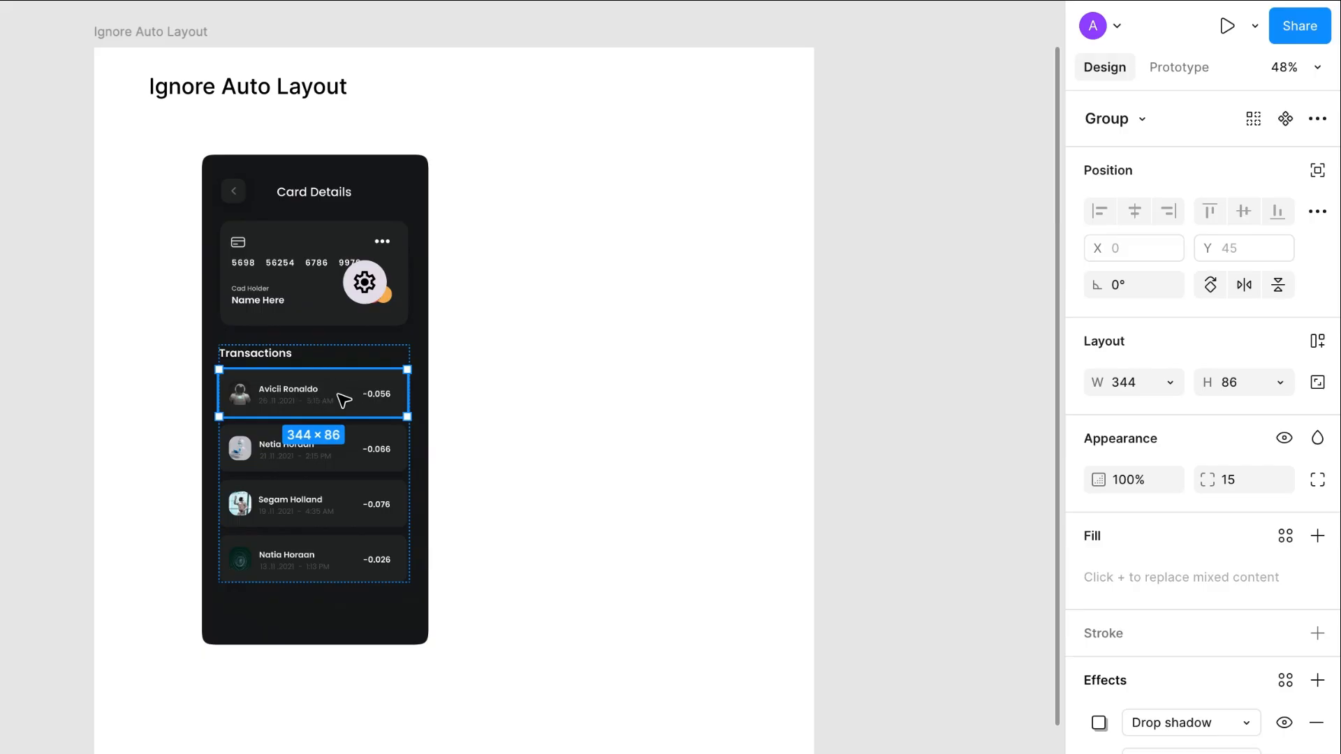
left_click(363, 282)
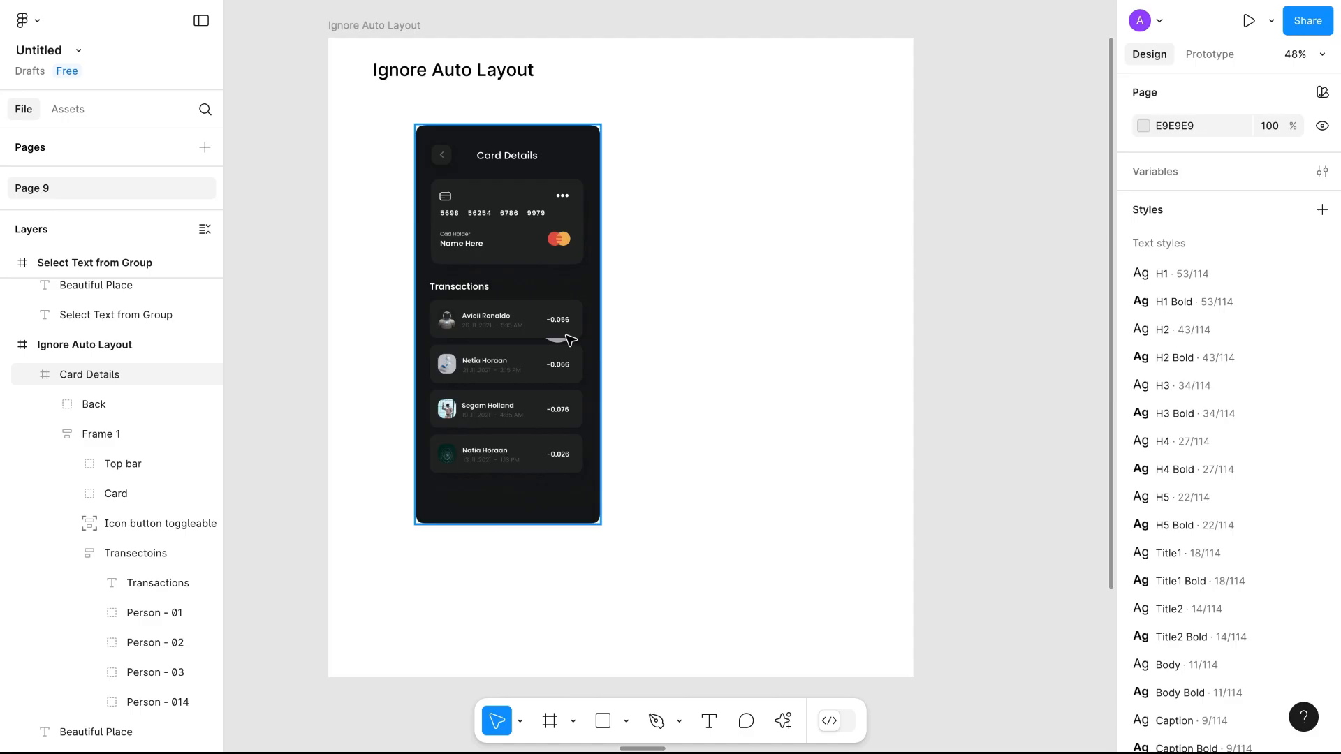
Move the 'Icon button toggleable' layer out of Frame 1 so it floats over the first transaction.
left_click(101, 433)
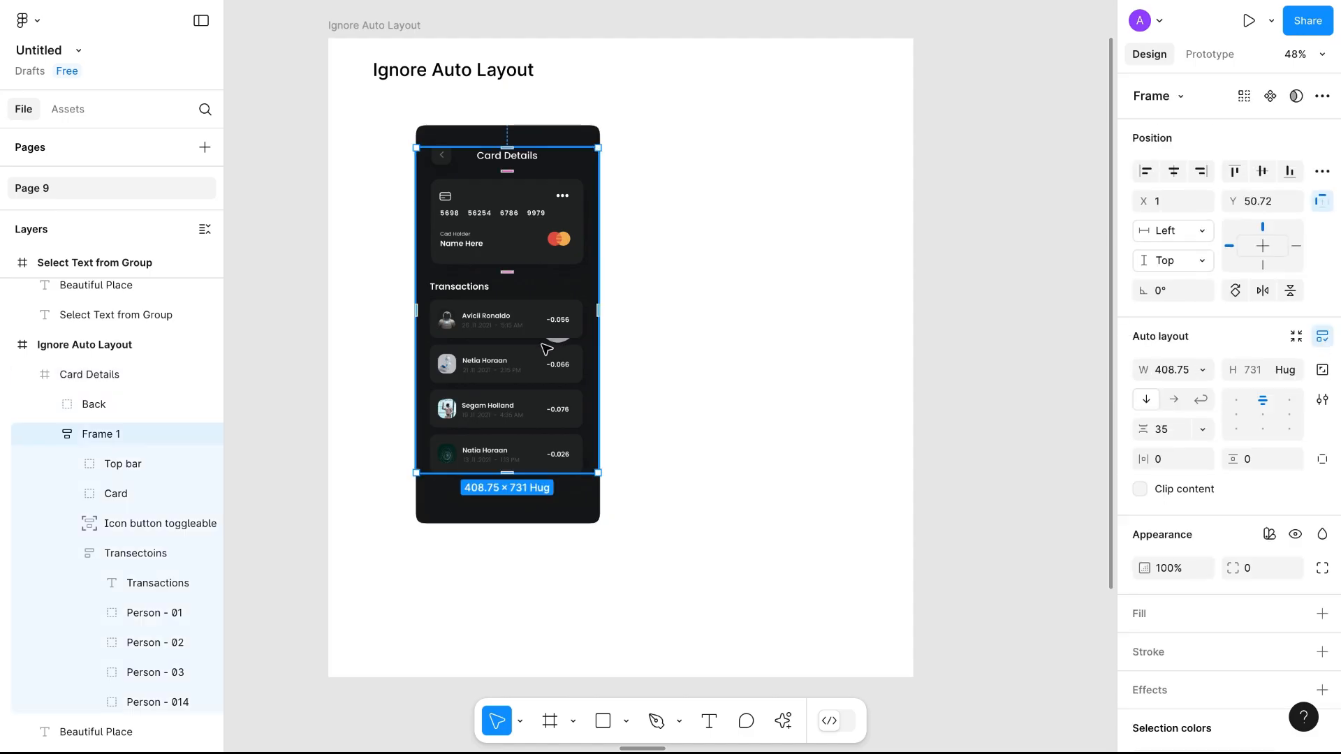
left_click(155, 672)
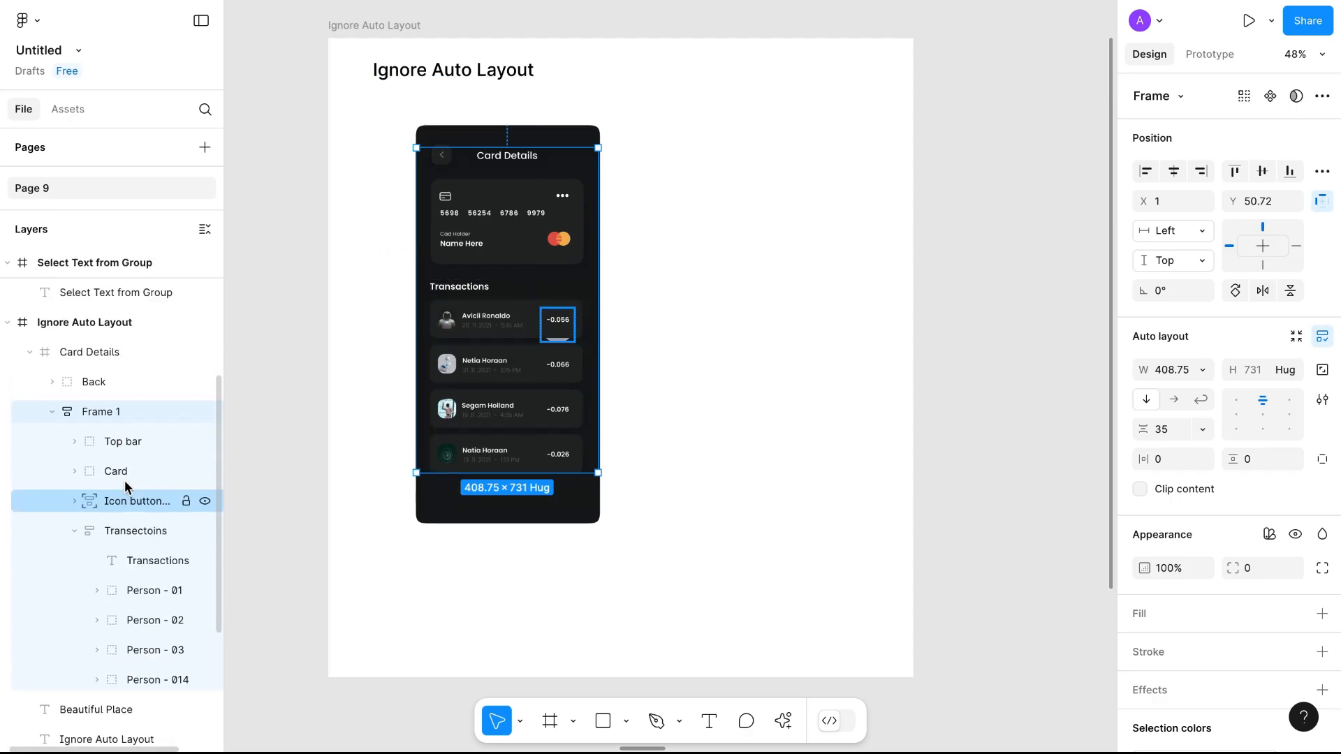
right_click(99, 411)
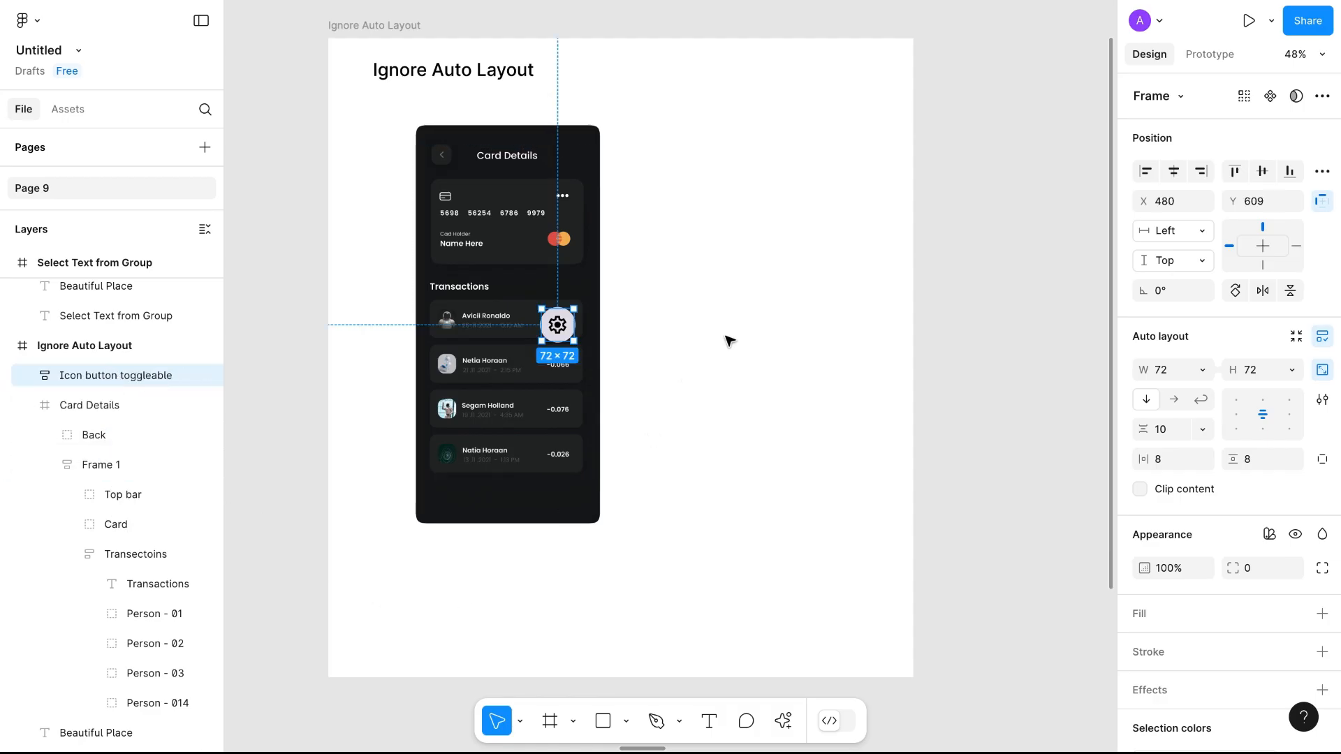
left_click(726, 341)
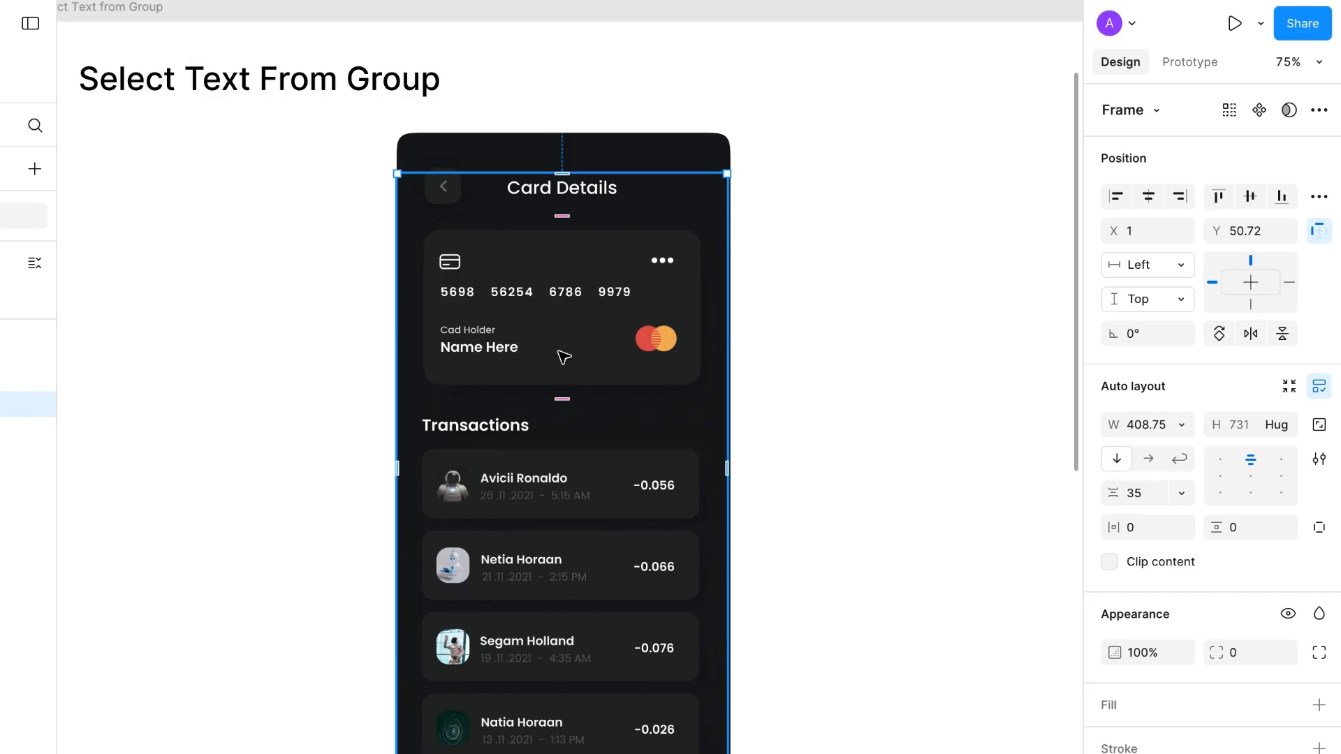
left_click(560, 307)
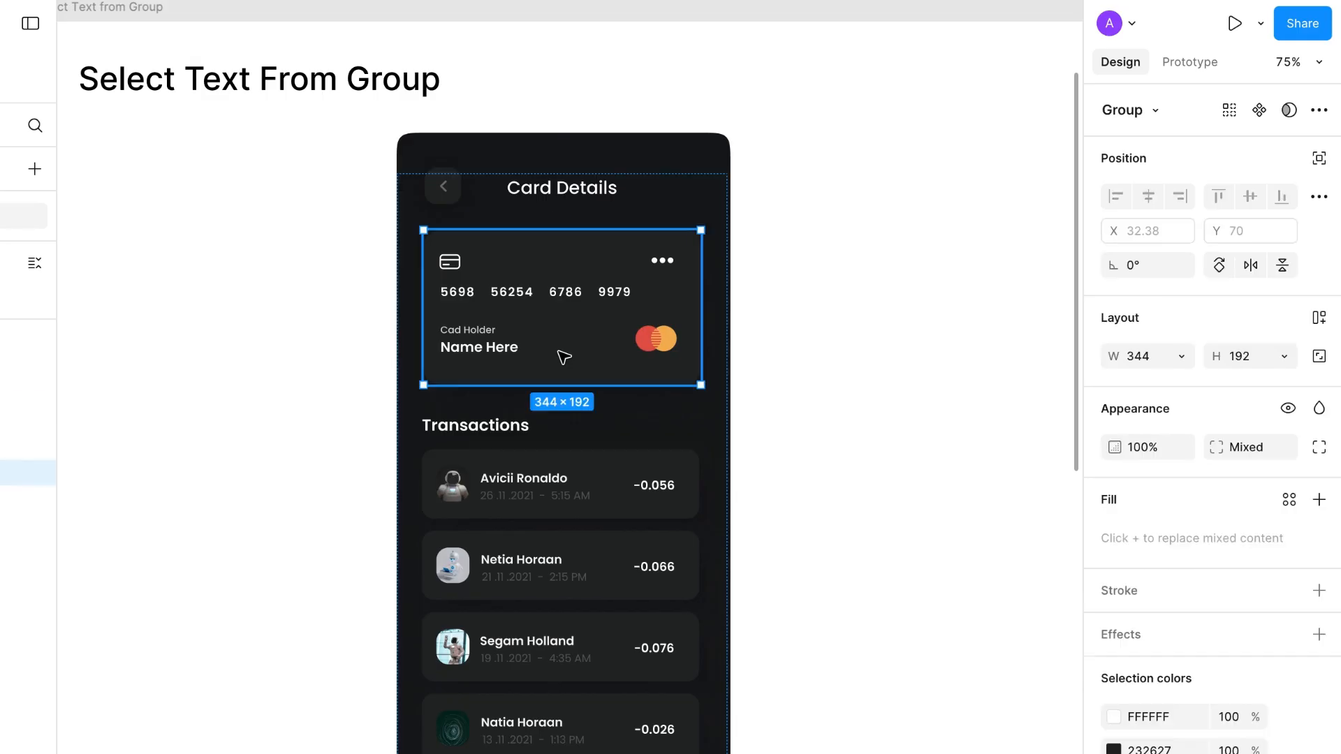
mouse_move(508, 359)
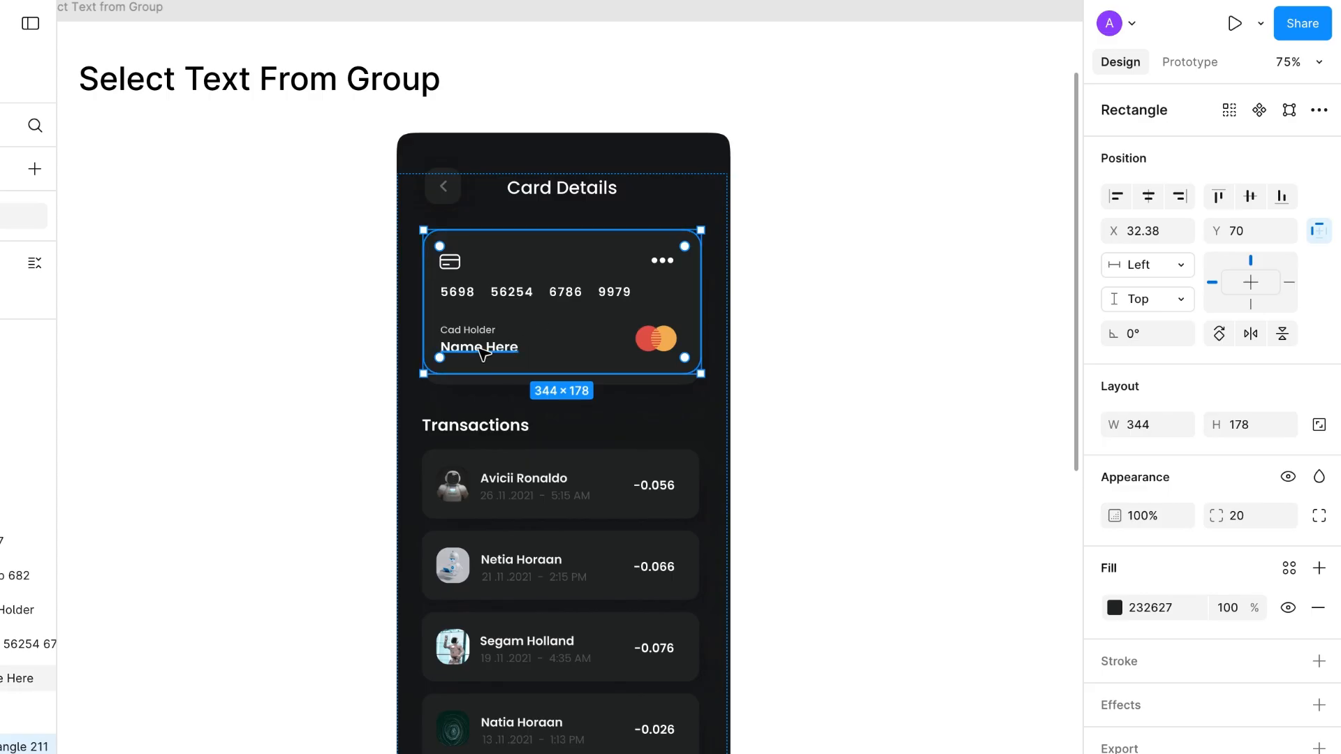
double_click(479, 348)
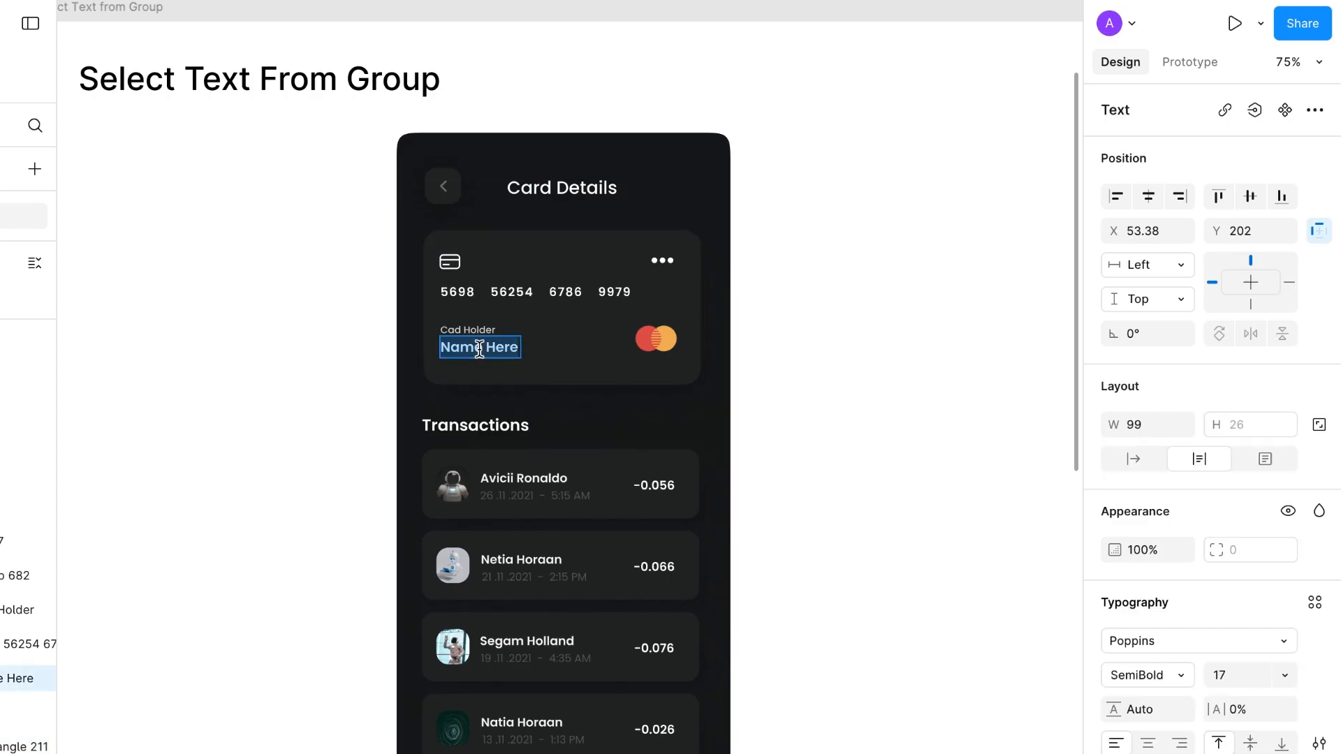
left_click(479, 346)
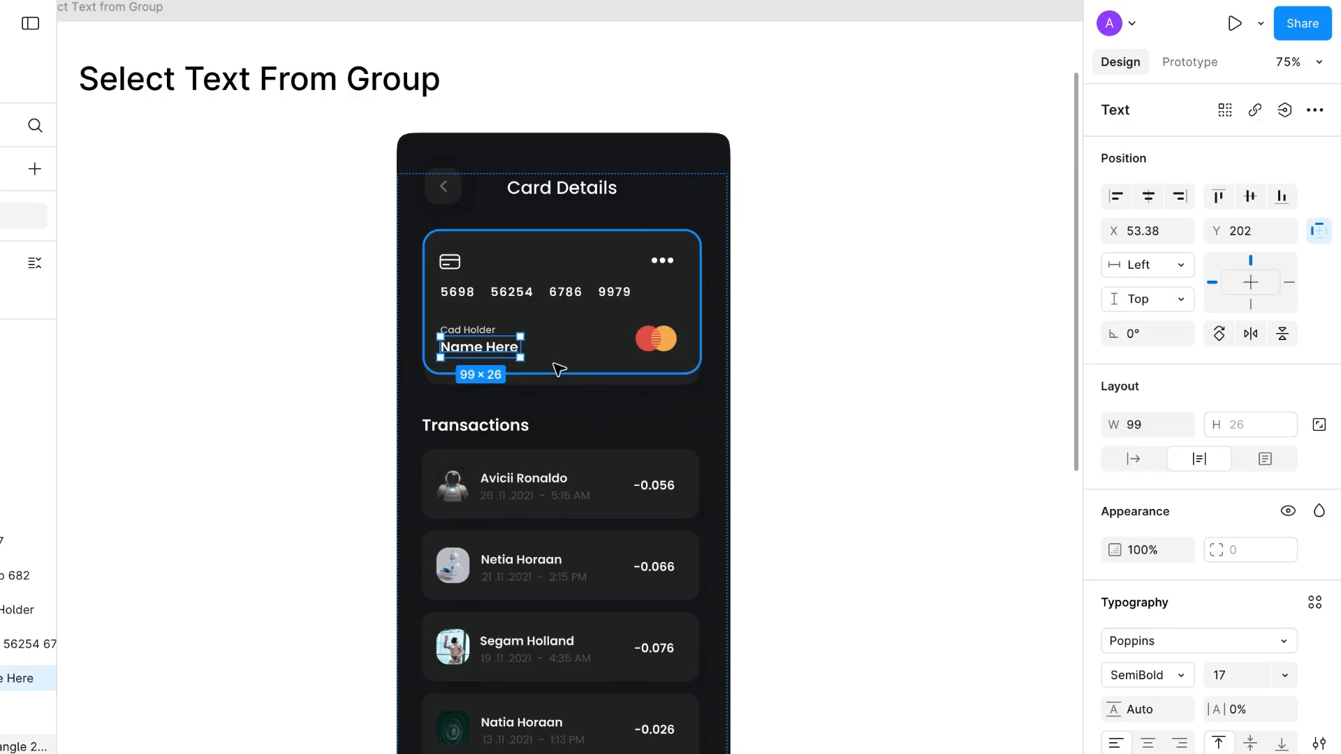
mouse_move(637, 363)
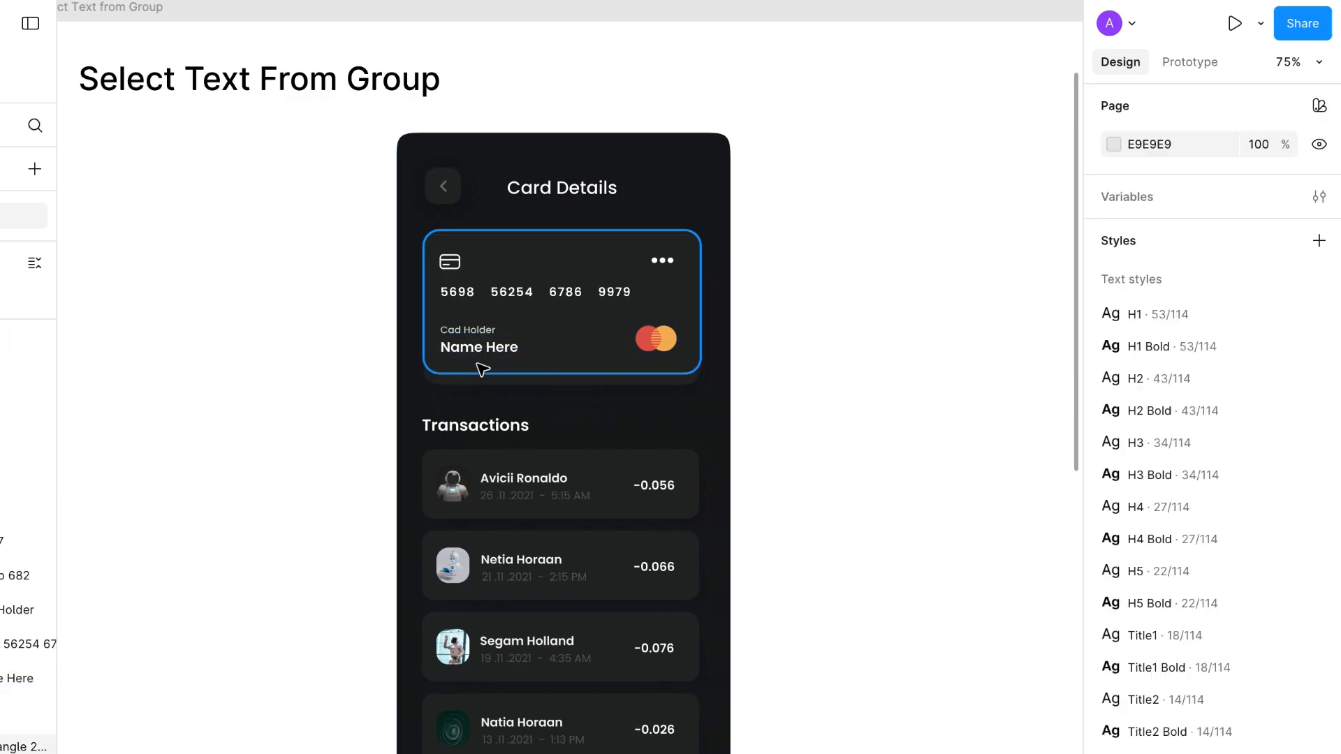
double_click(479, 348)
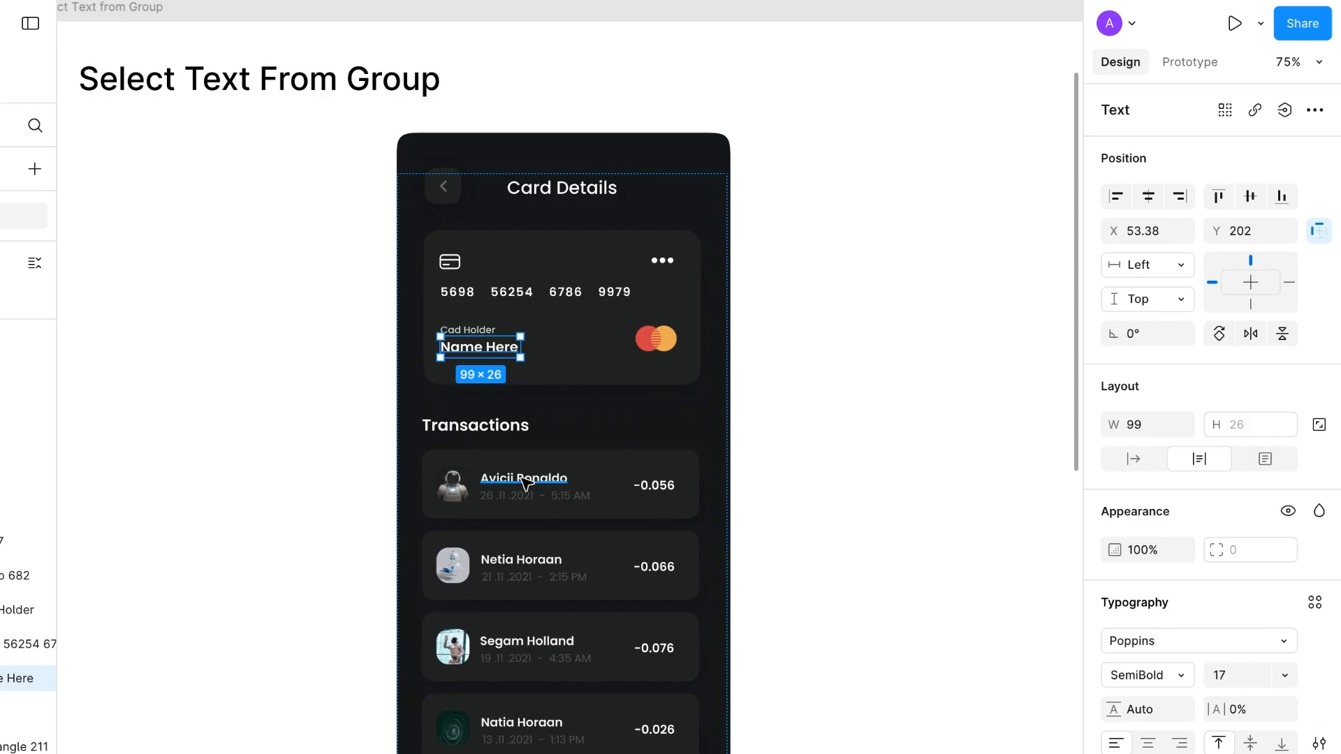
left_click(522, 478)
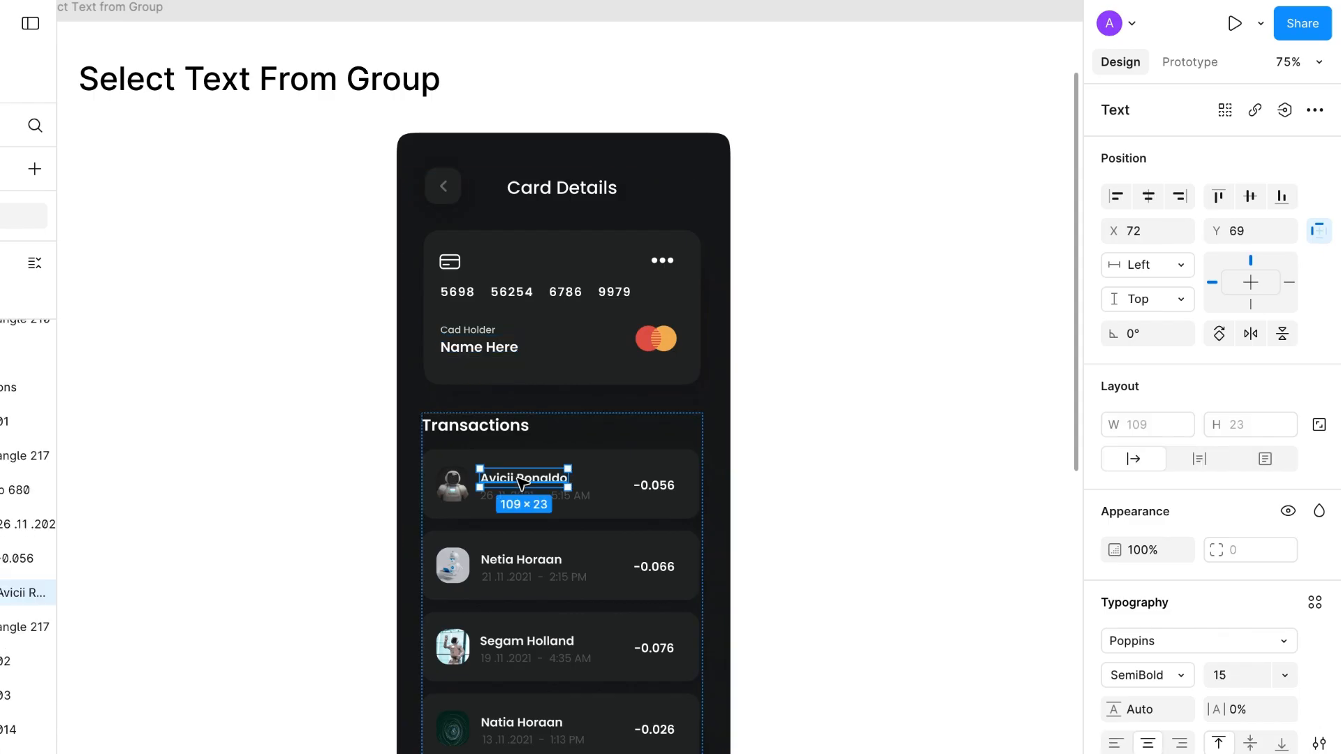
left_click(521, 558)
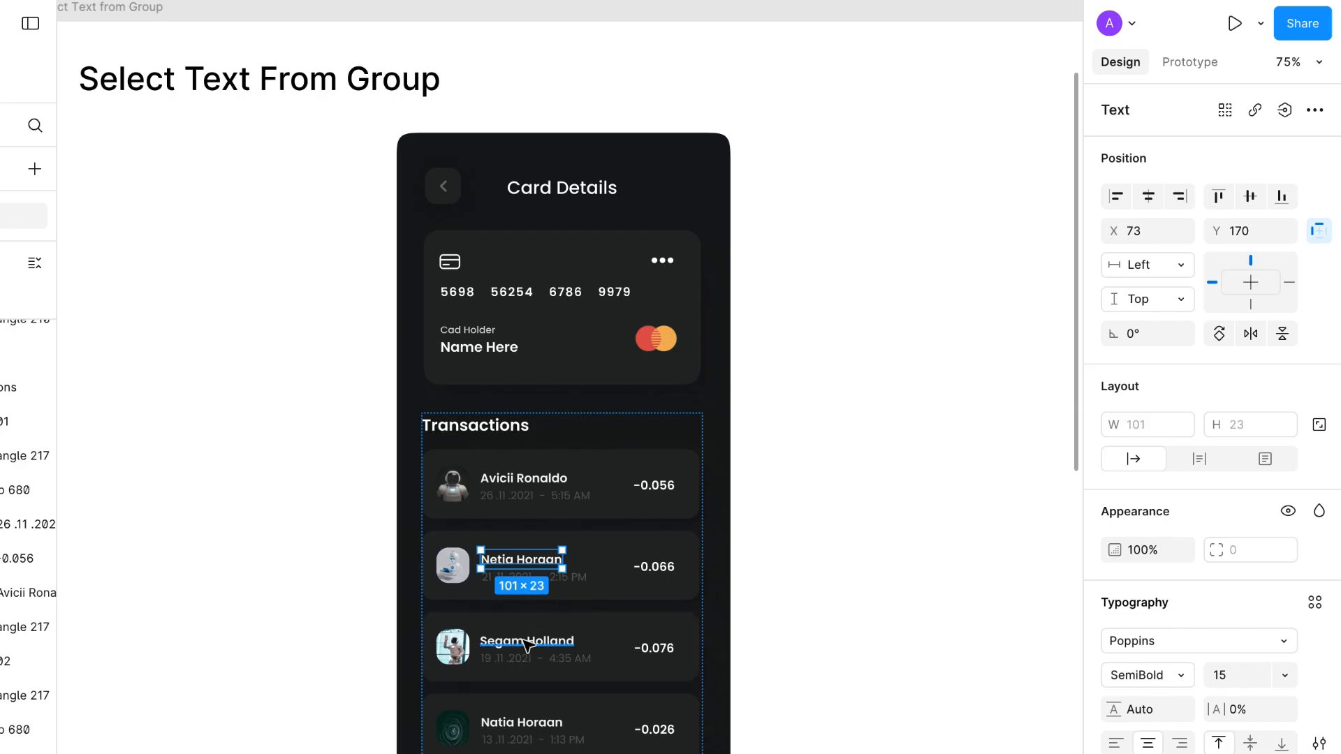
left_click(519, 722)
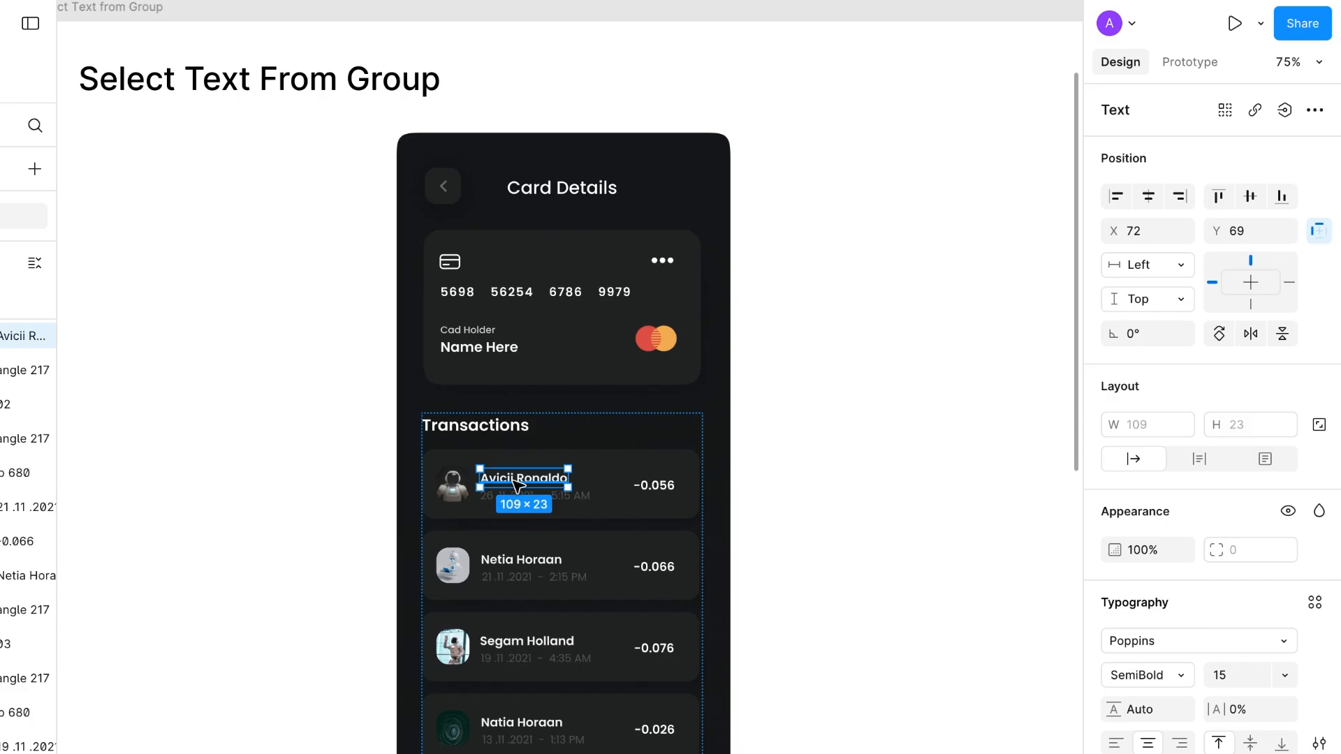
left_click(520, 558)
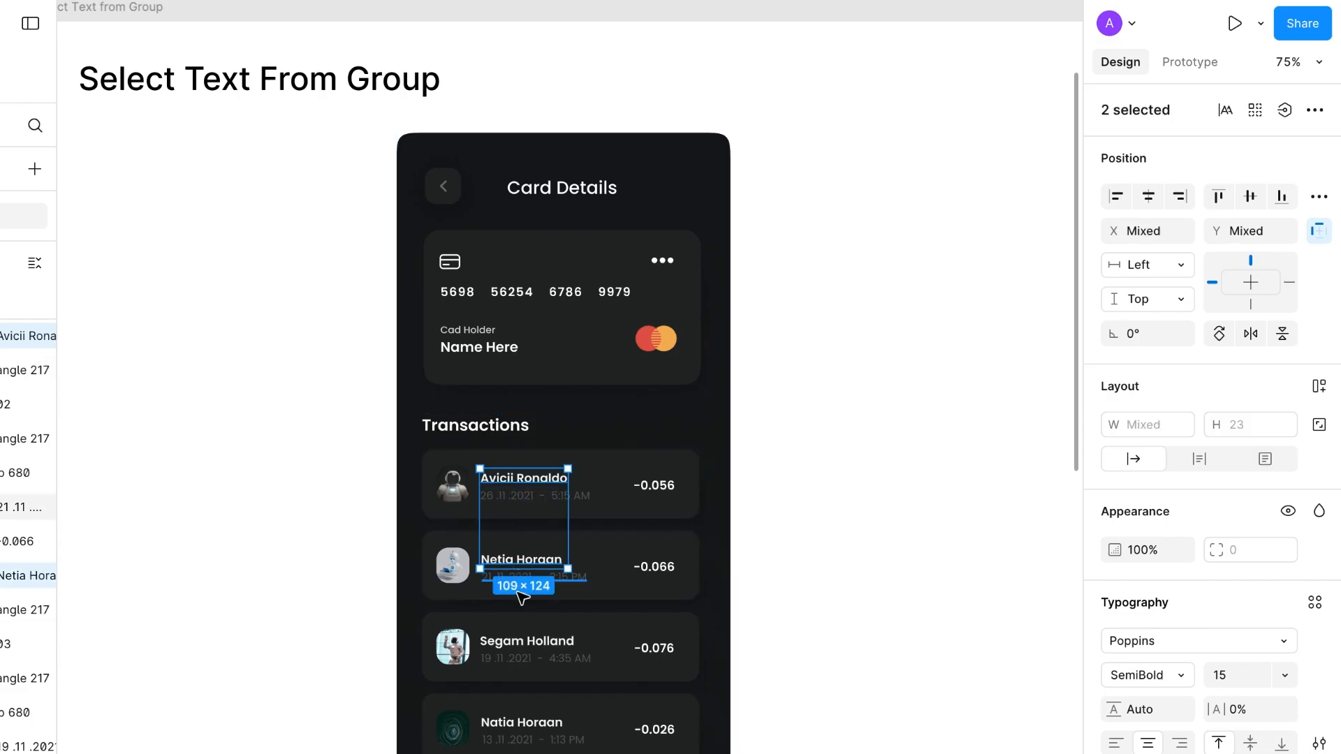
left_click(561, 483)
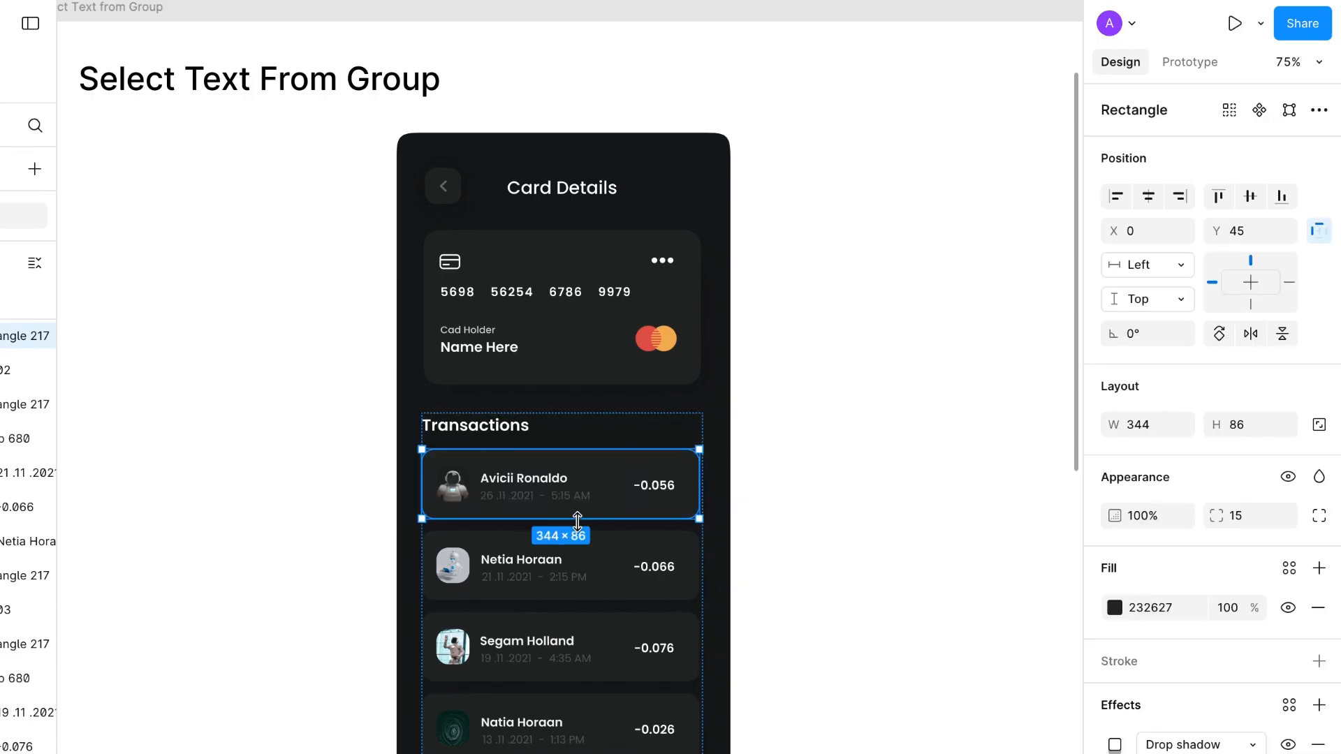
double_click(523, 478)
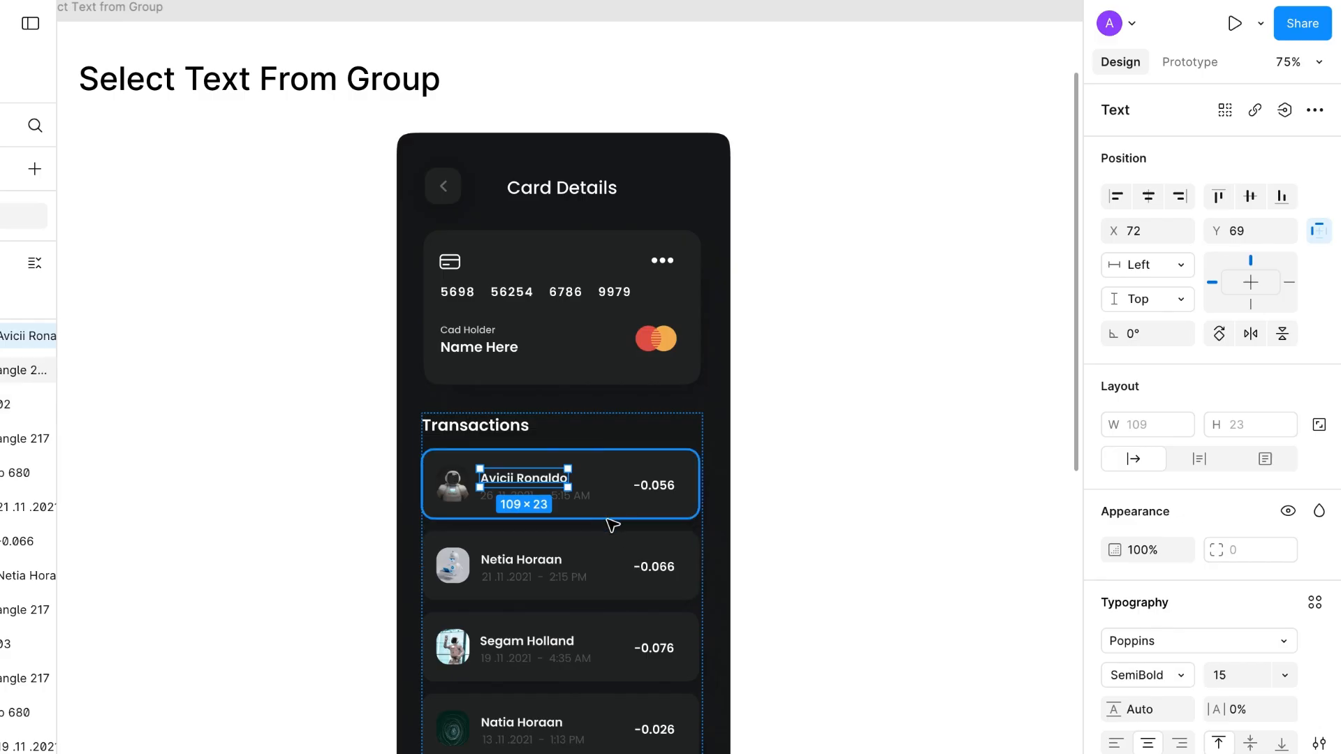
left_click(824, 547)
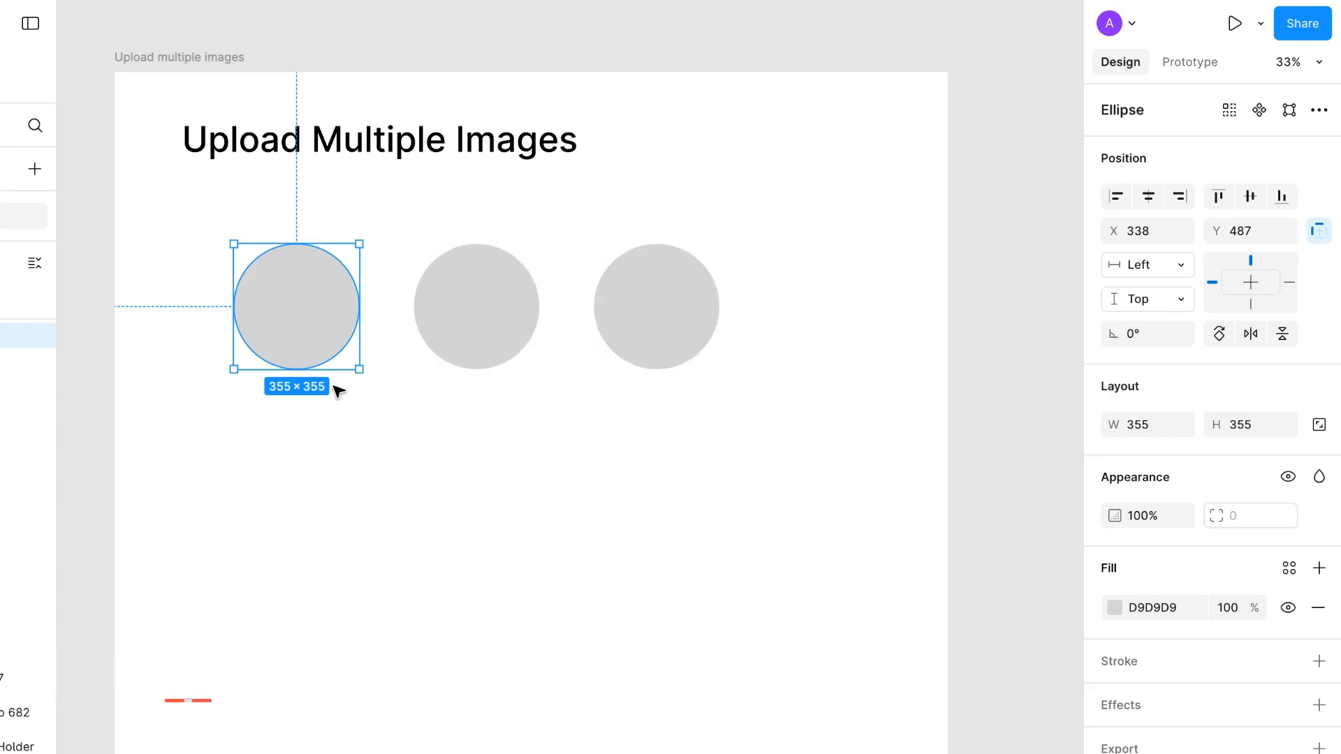
mouse_move(407, 458)
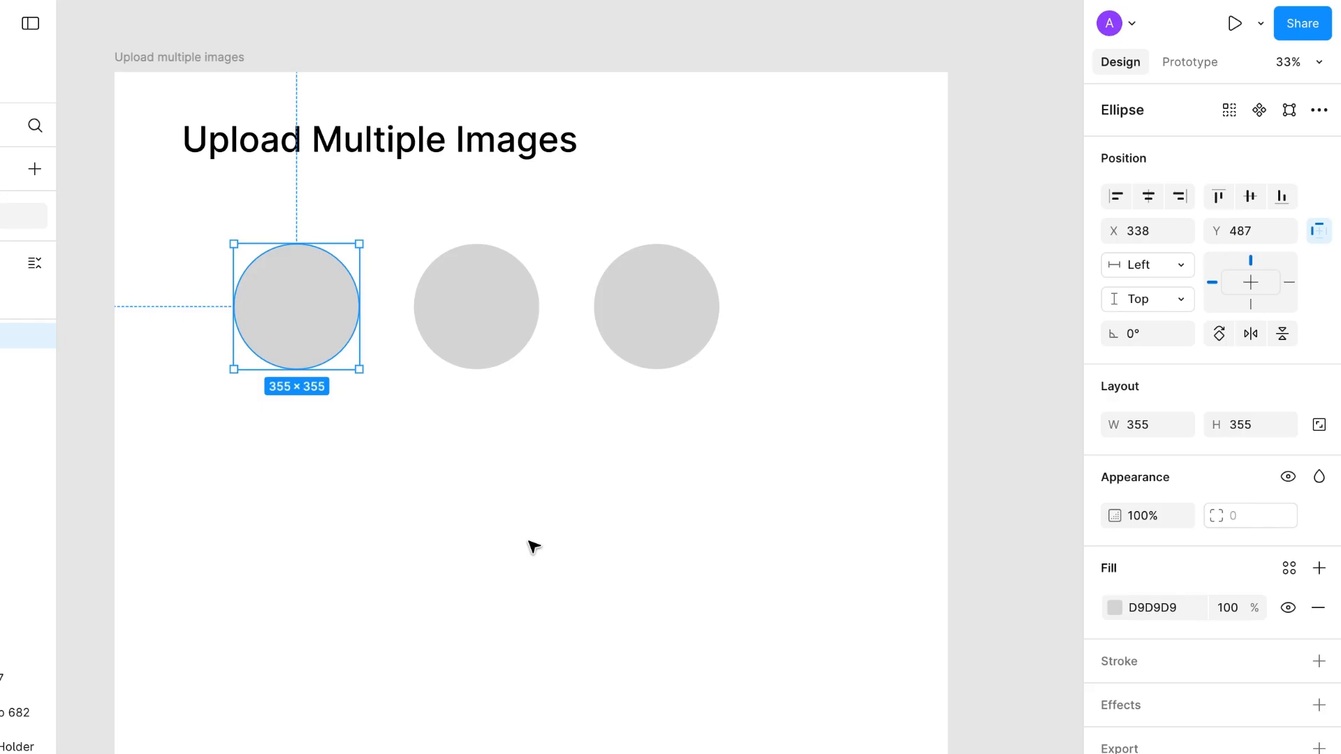
mouse_move(560, 553)
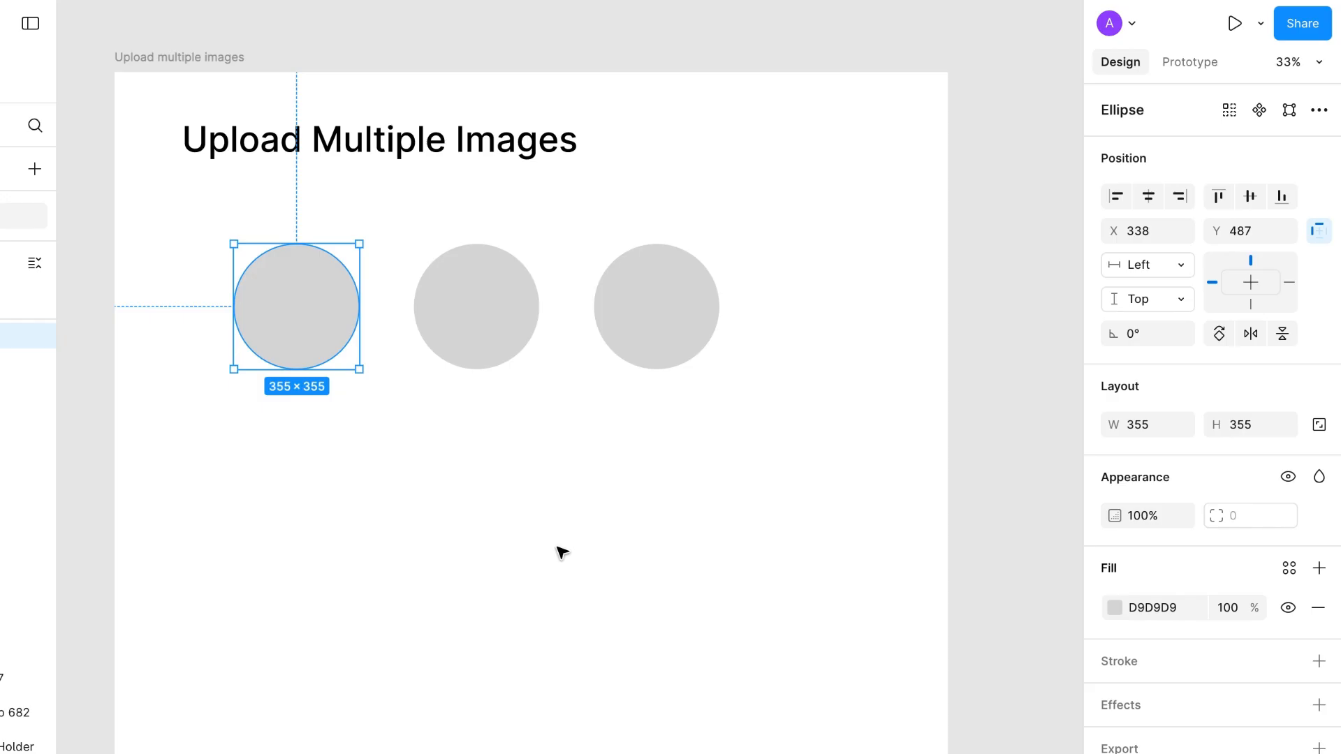
Clear the canvas selection with the three grey placeholder circles in place.
left_click(496, 517)
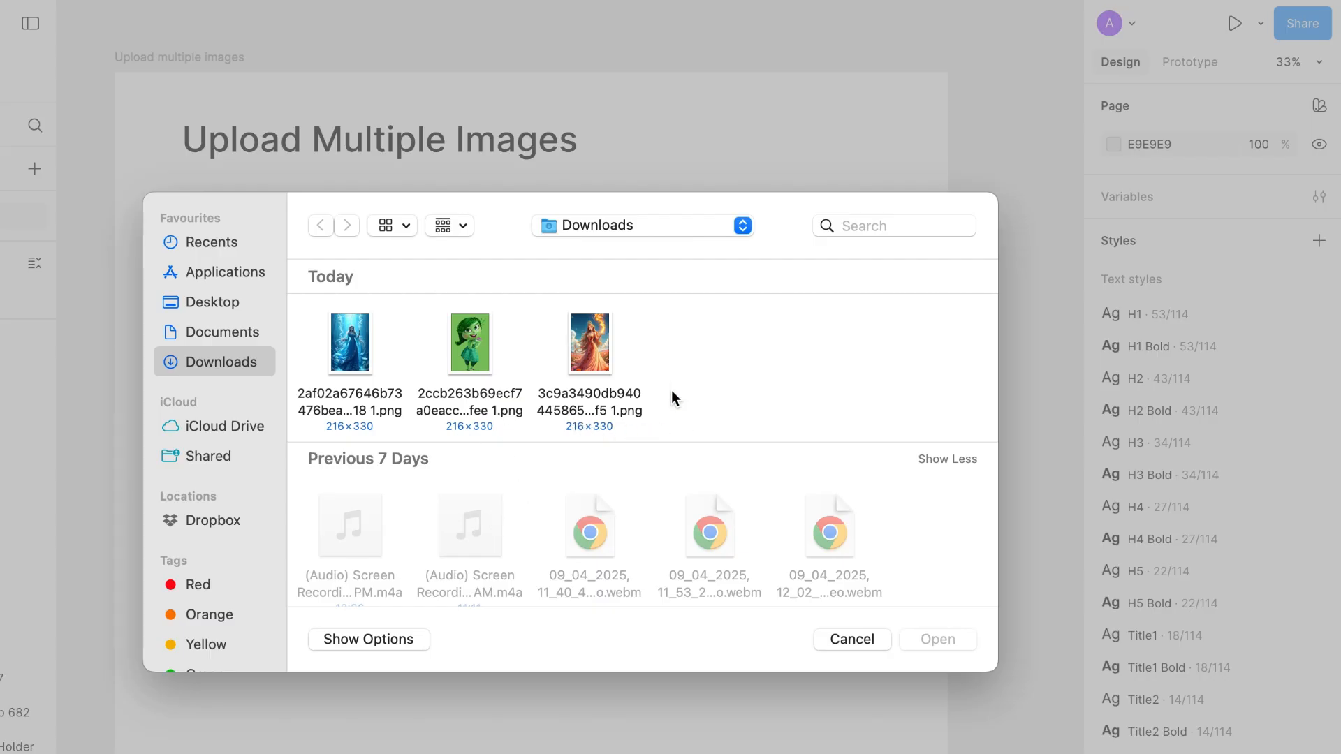
mouse_move(660, 332)
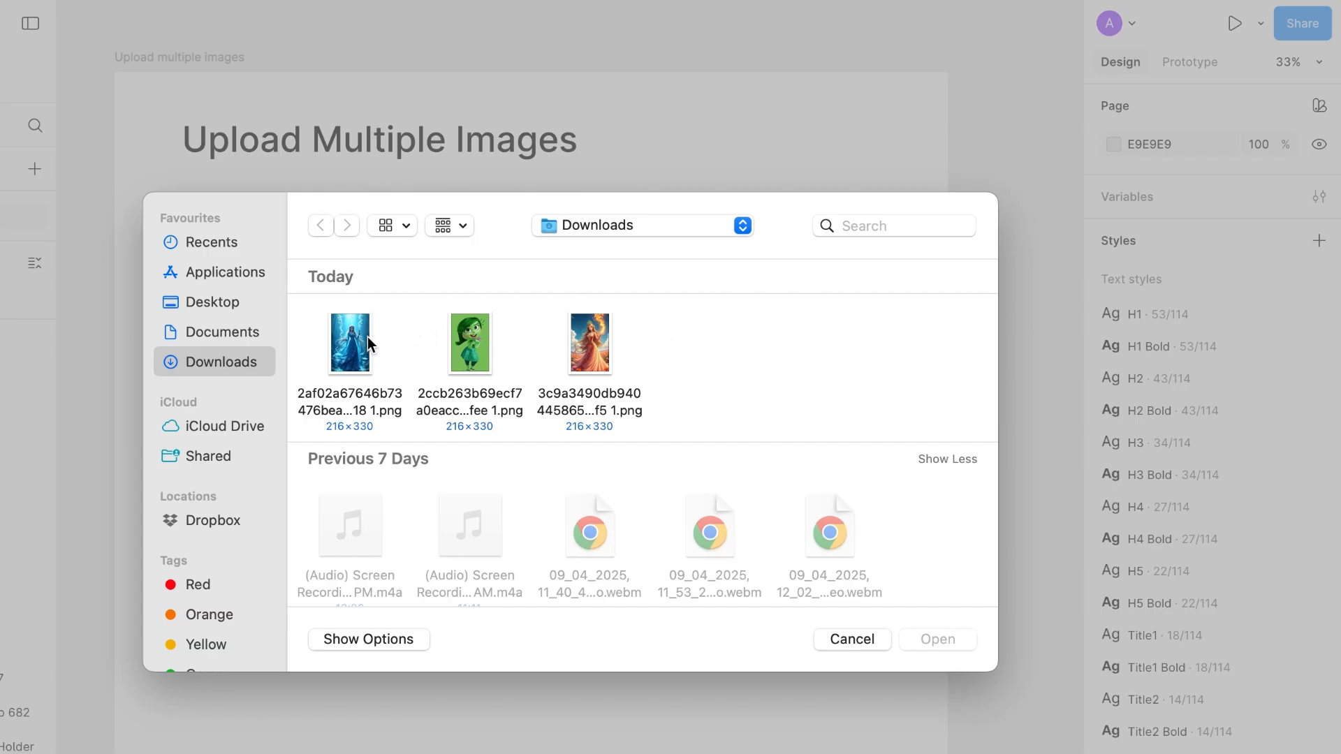
Load the three character PNGs from Downloads into Figma's image placement mode.
left_click(469, 344)
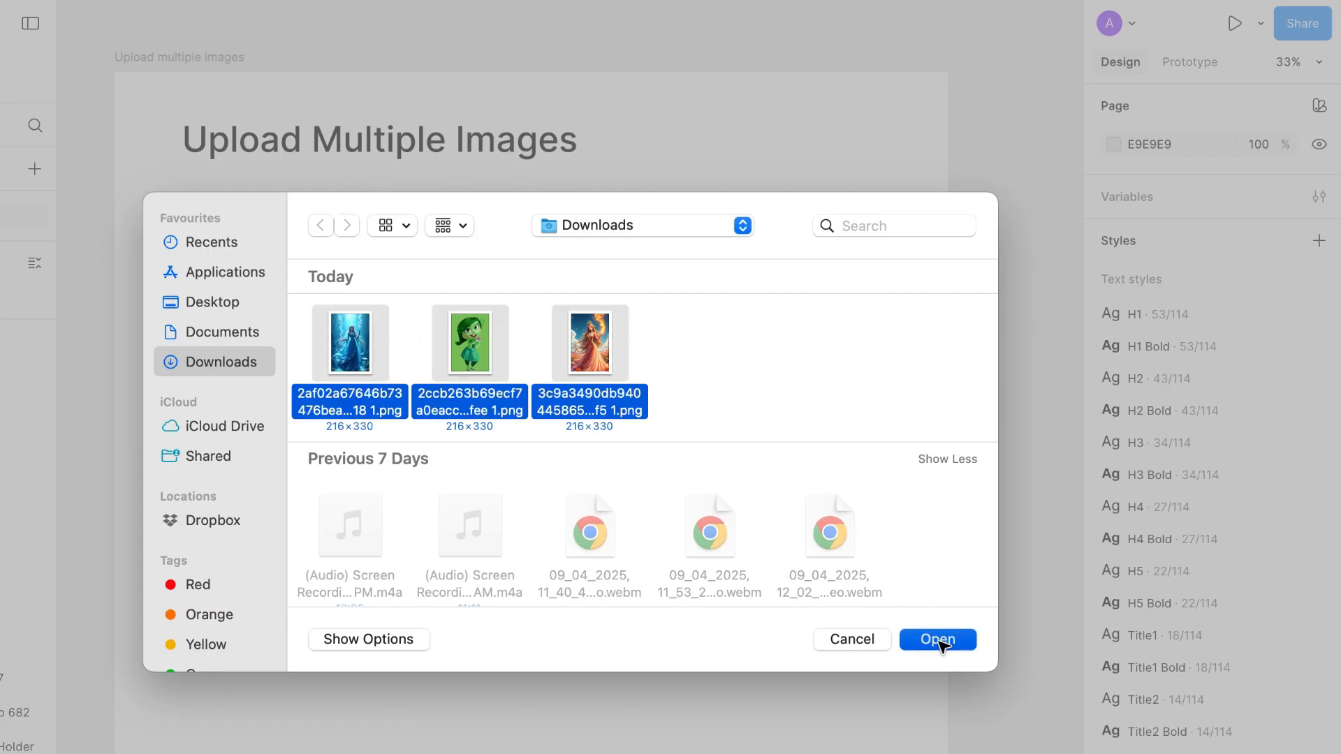
left_click(937, 639)
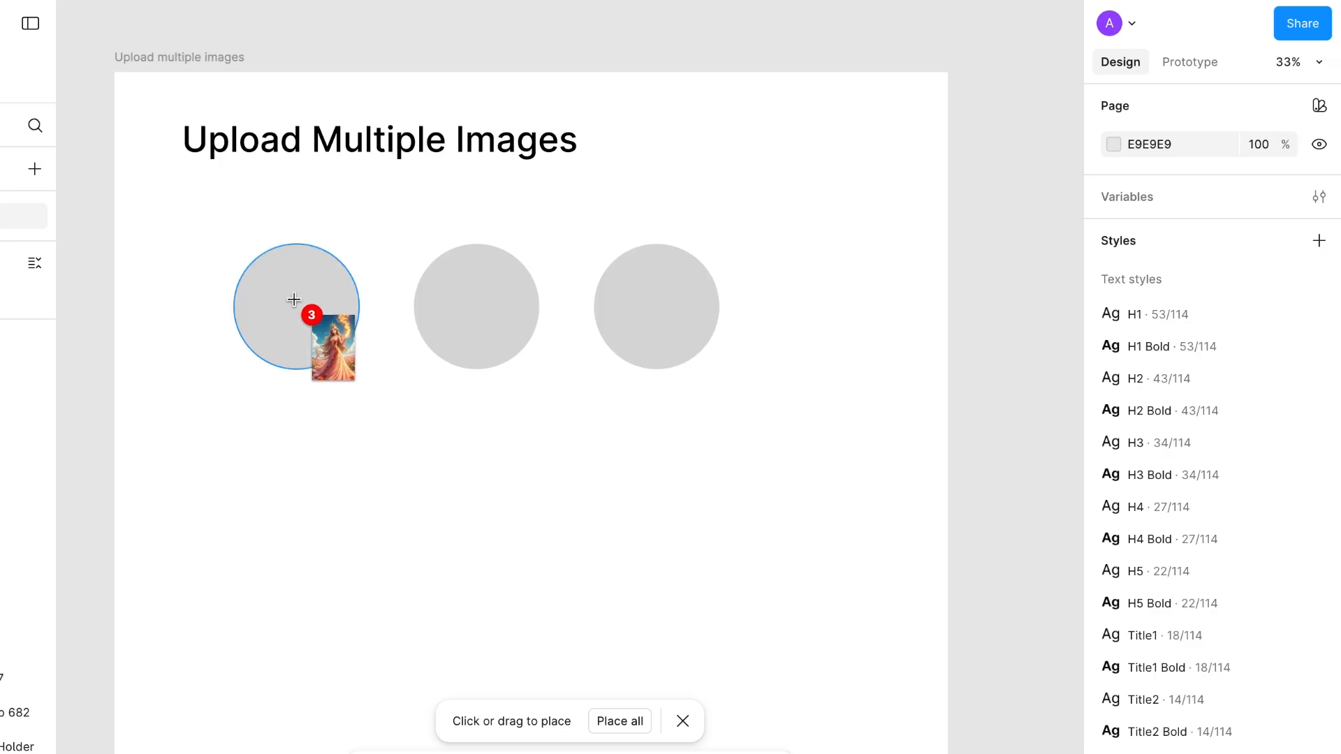
Place the princess image in the first circle and the green character in the middle one.
left_click(295, 306)
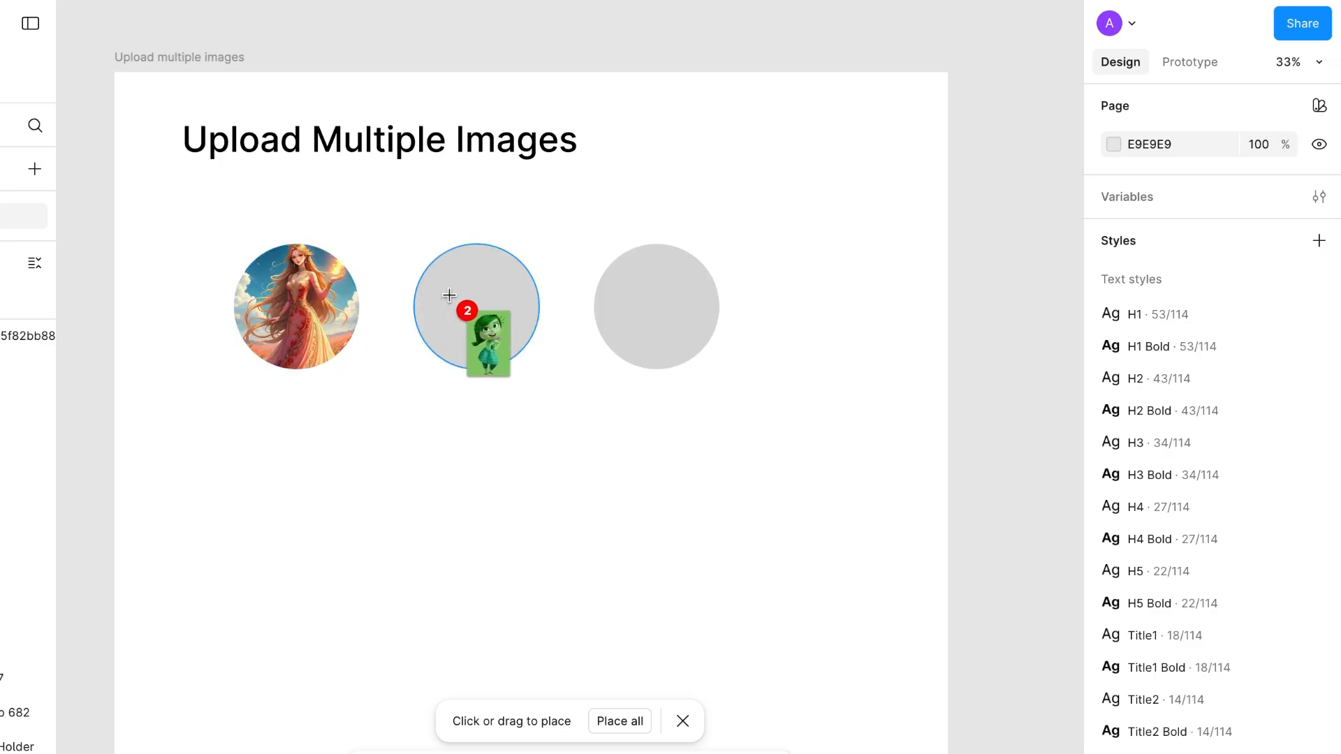
left_click(618, 720)
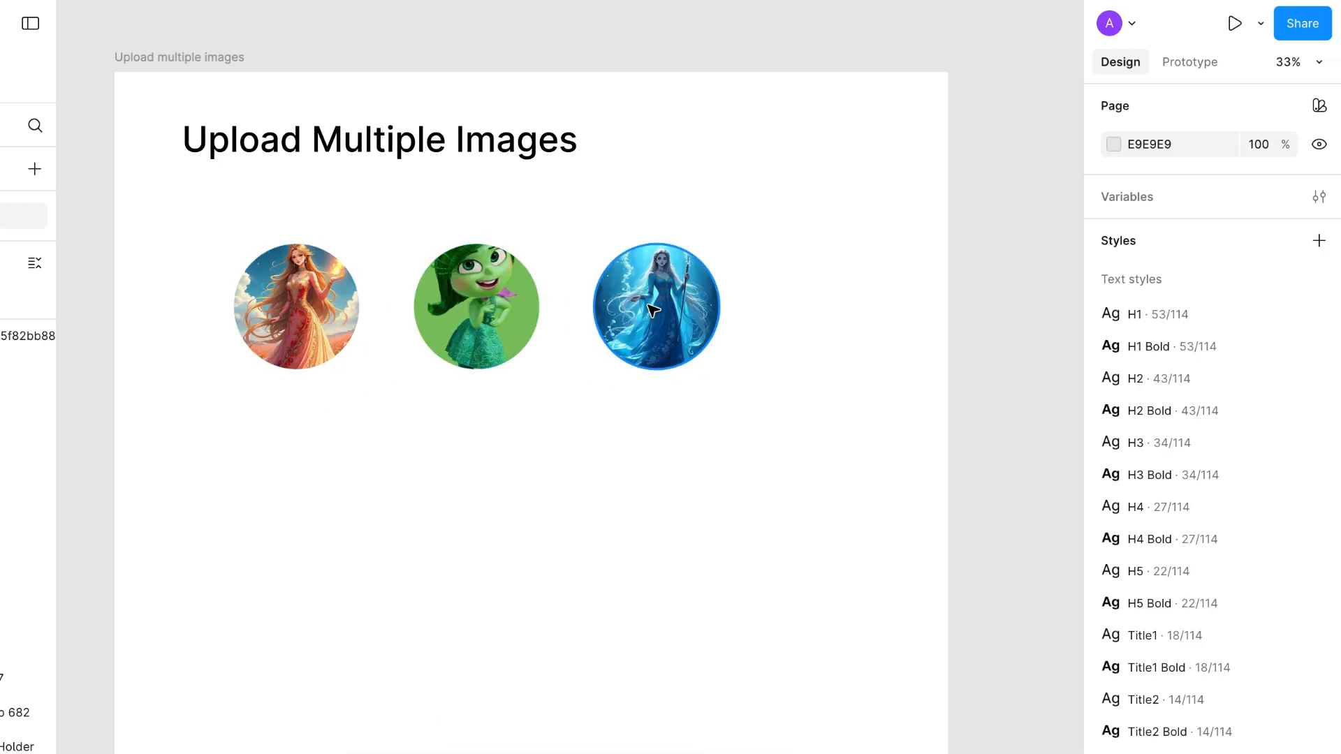
mouse_move(535, 548)
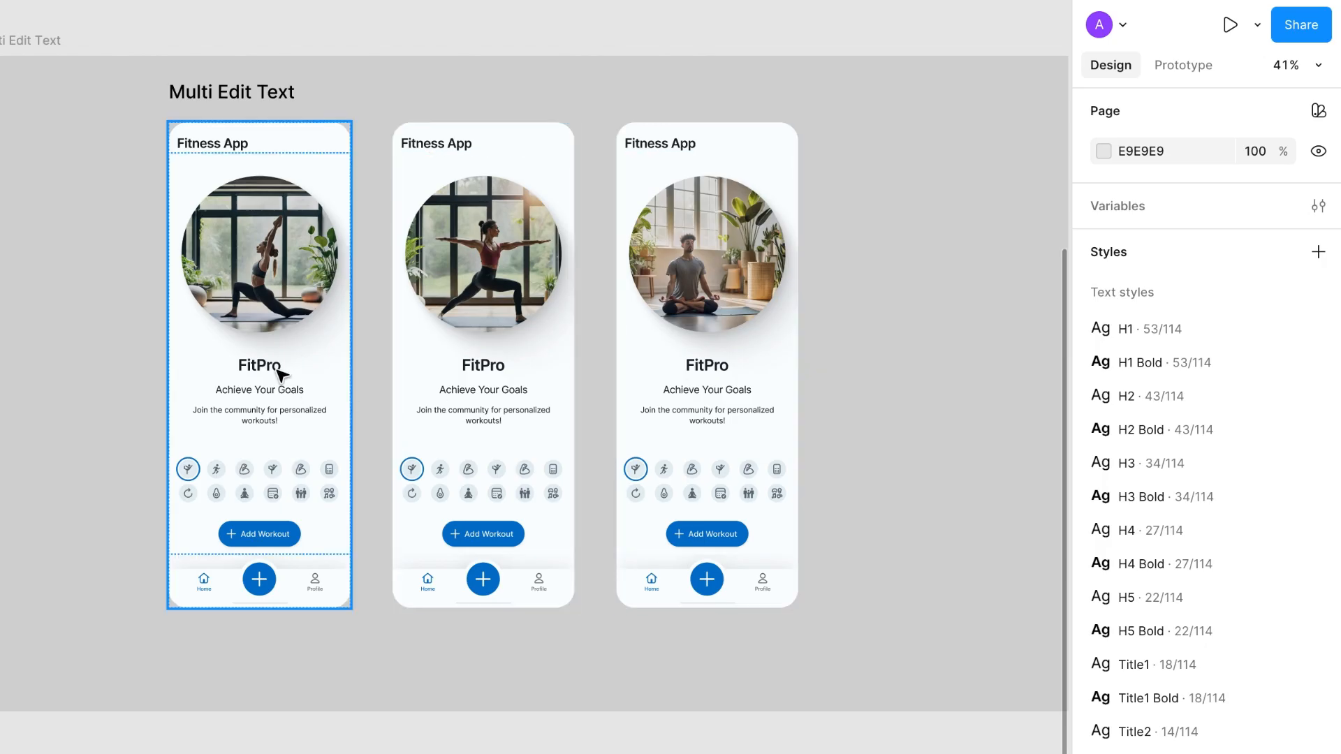
mouse_move(275, 376)
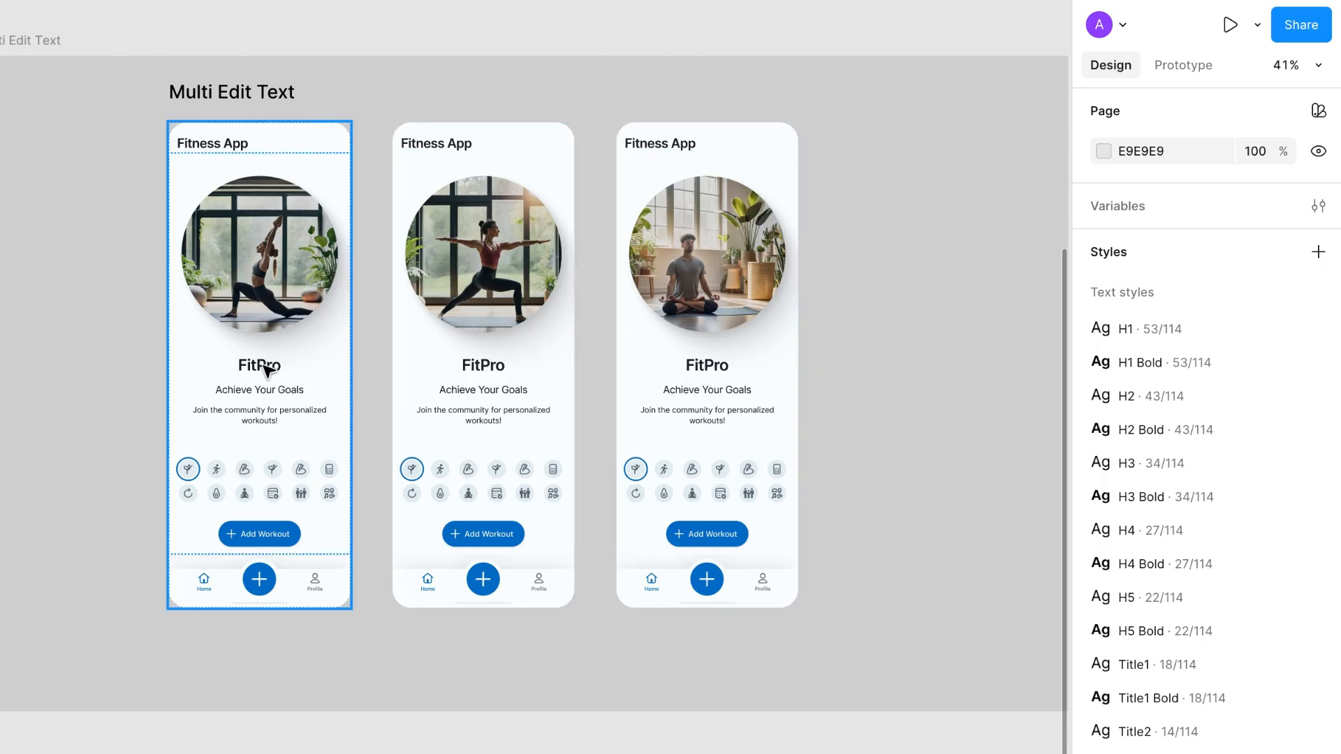
Shift-select the FitPro headings on all three Fitness App screens together.
left_click(258, 365)
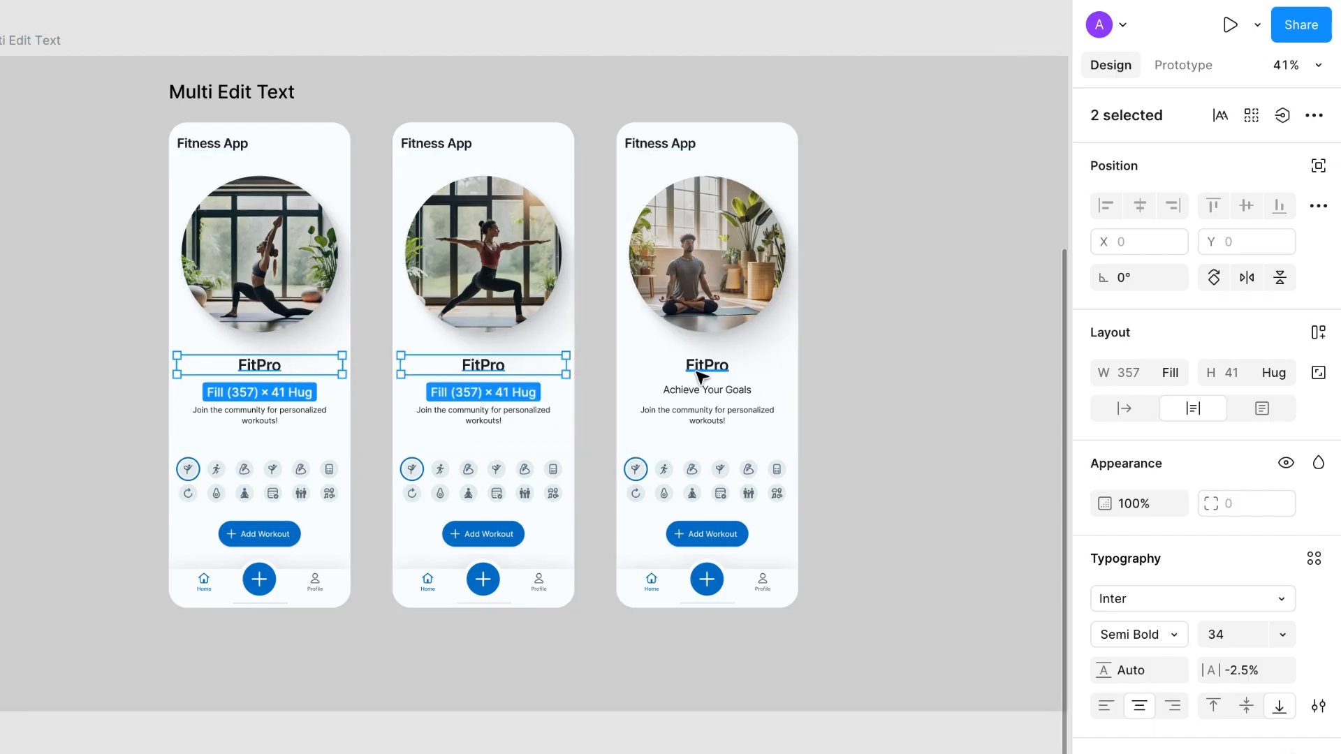
left_click(706, 364)
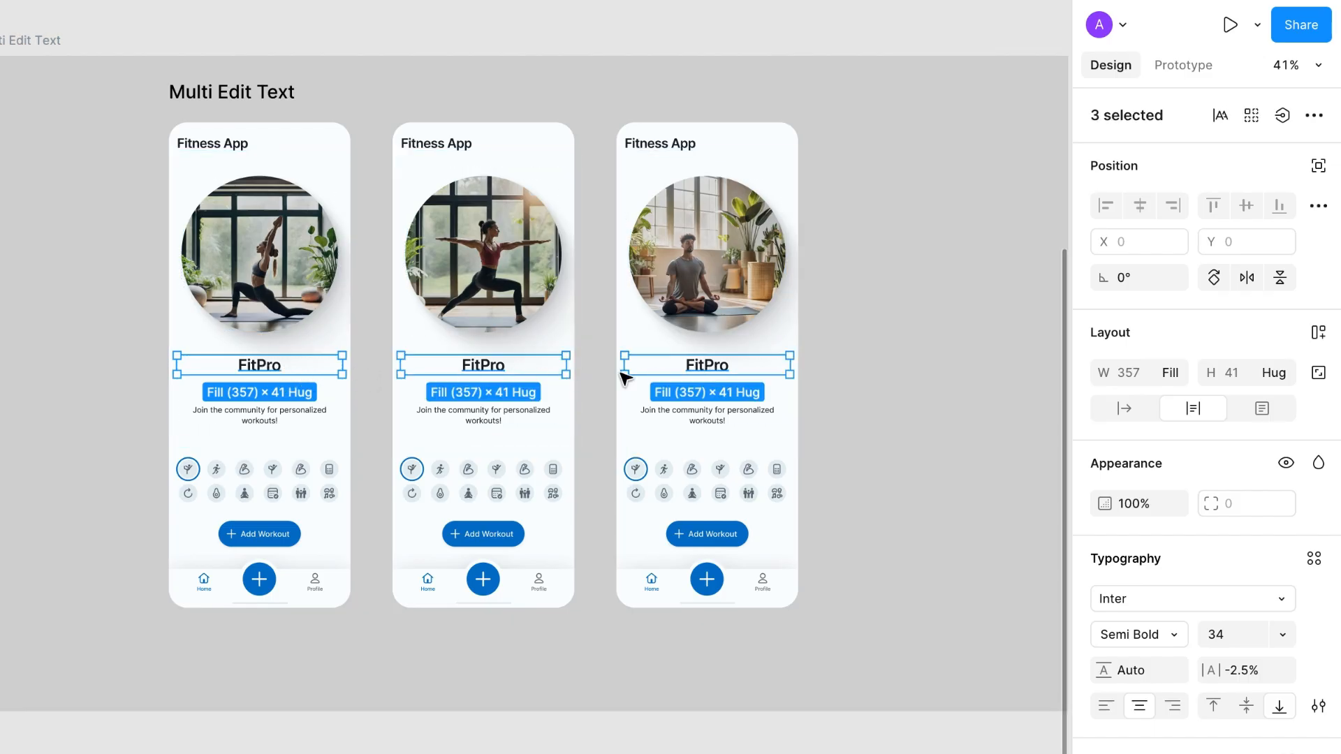
mouse_move(709, 376)
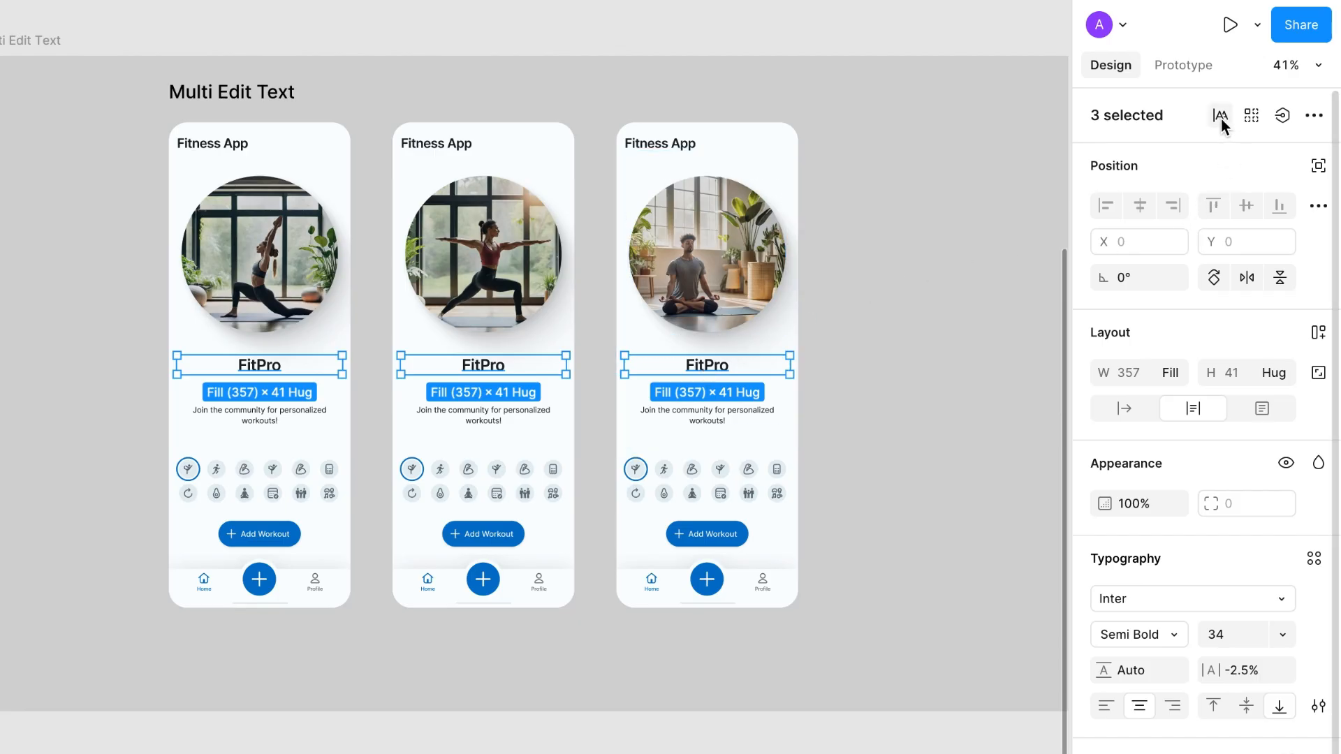
mouse_move(1221, 116)
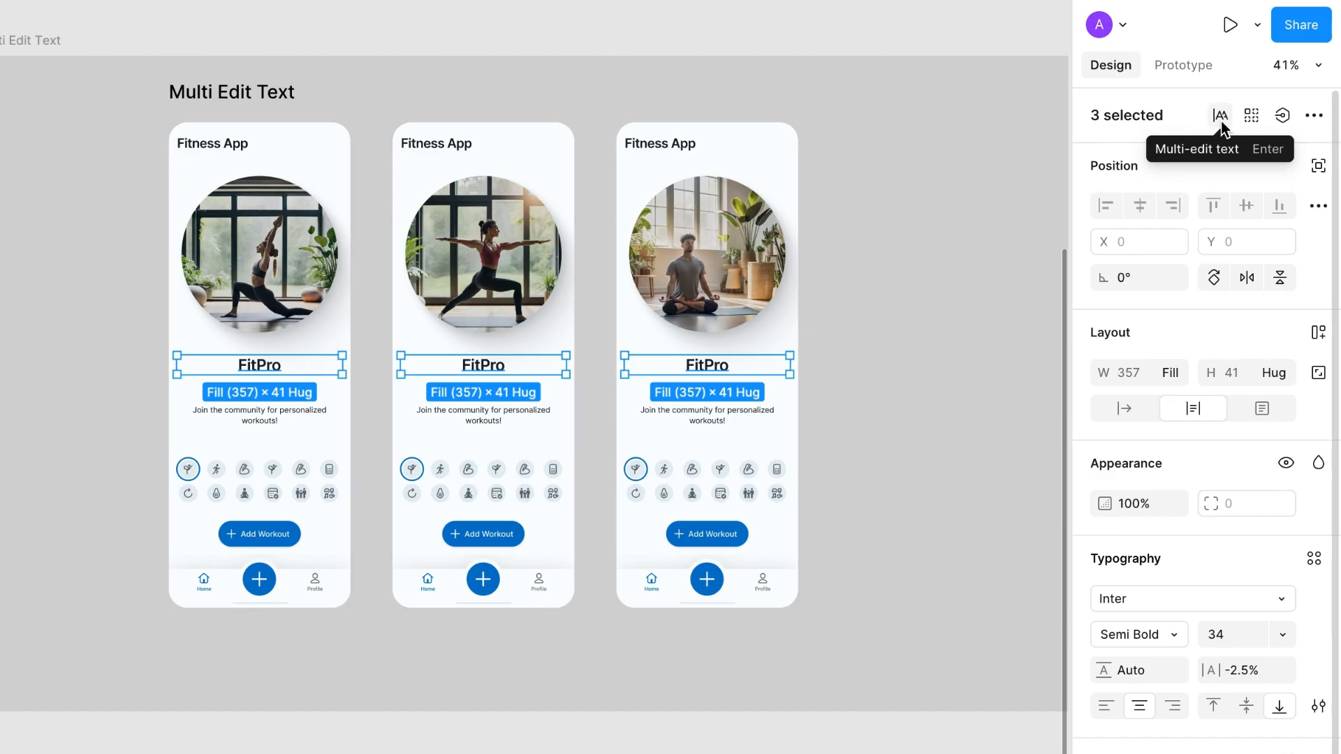
Multi-edit the three titles to 'Fitness', then clear them and write 'Get Fit'.
left_click(1220, 116)
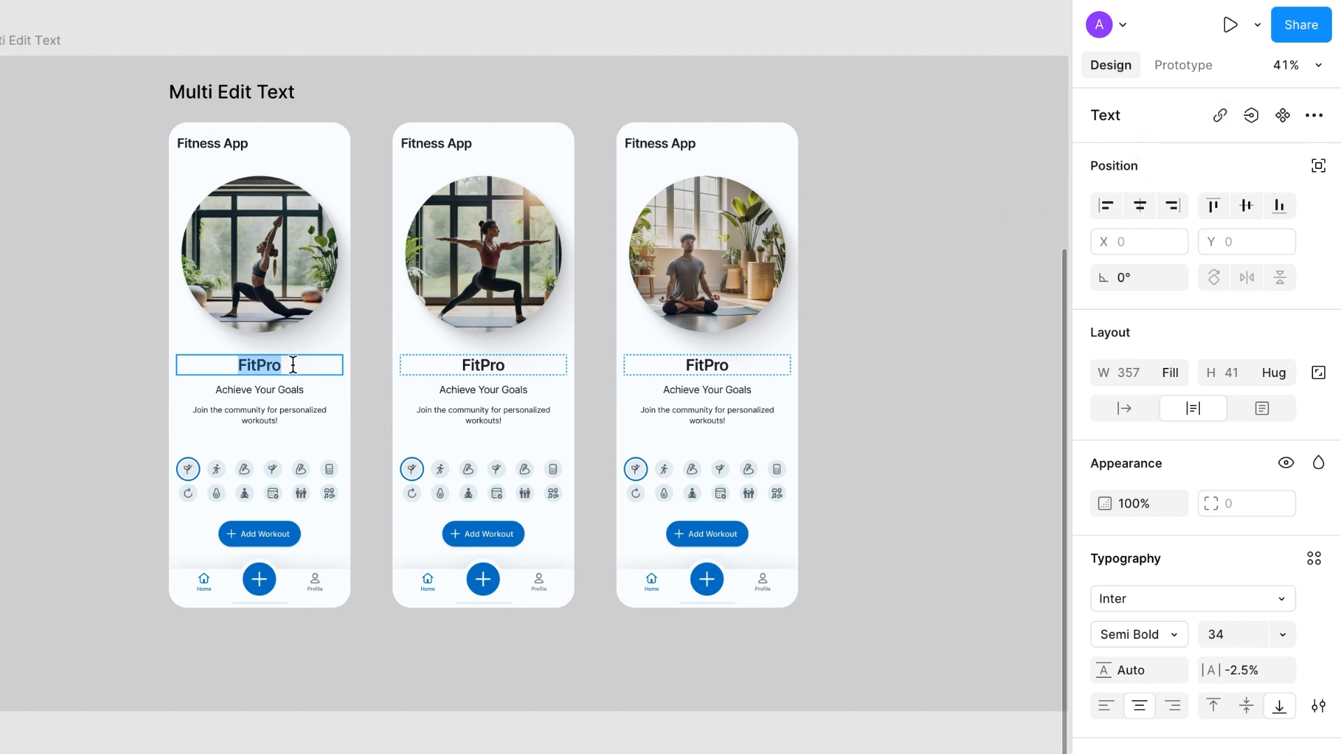
type("F")
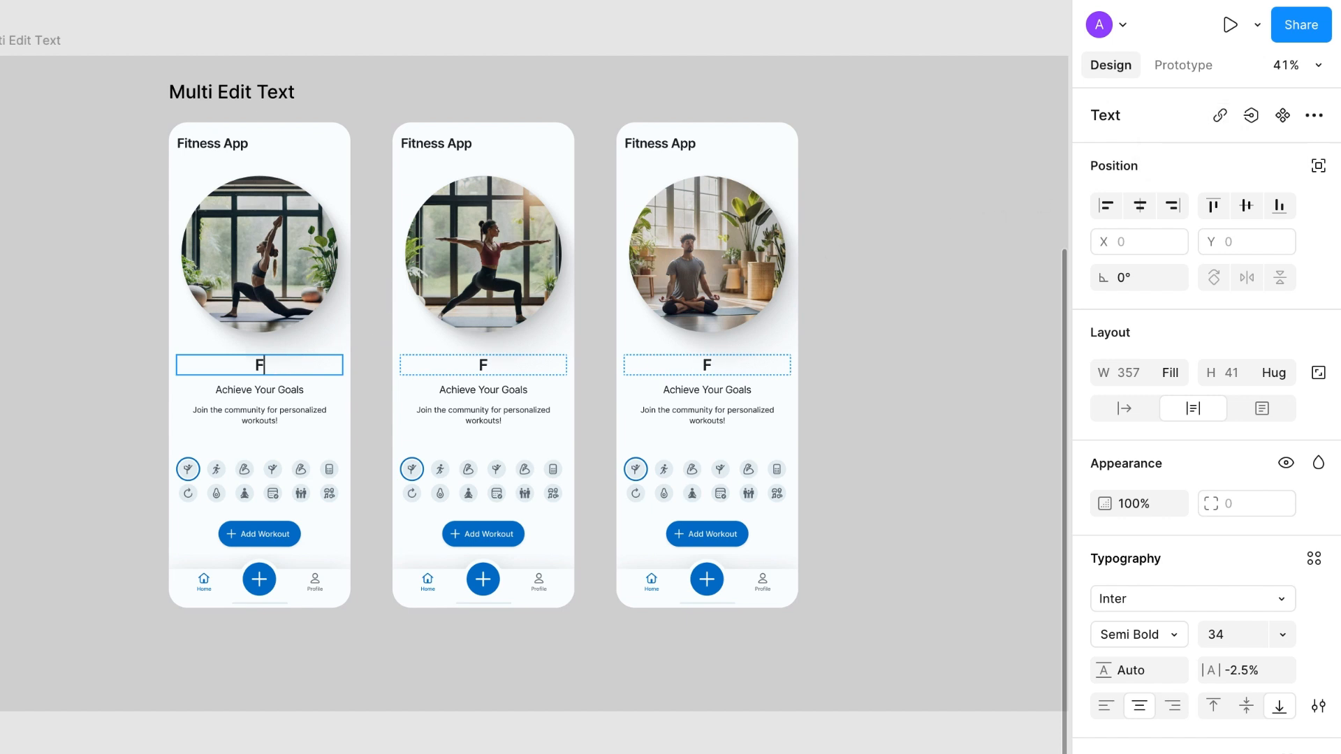
type("itness Pro")
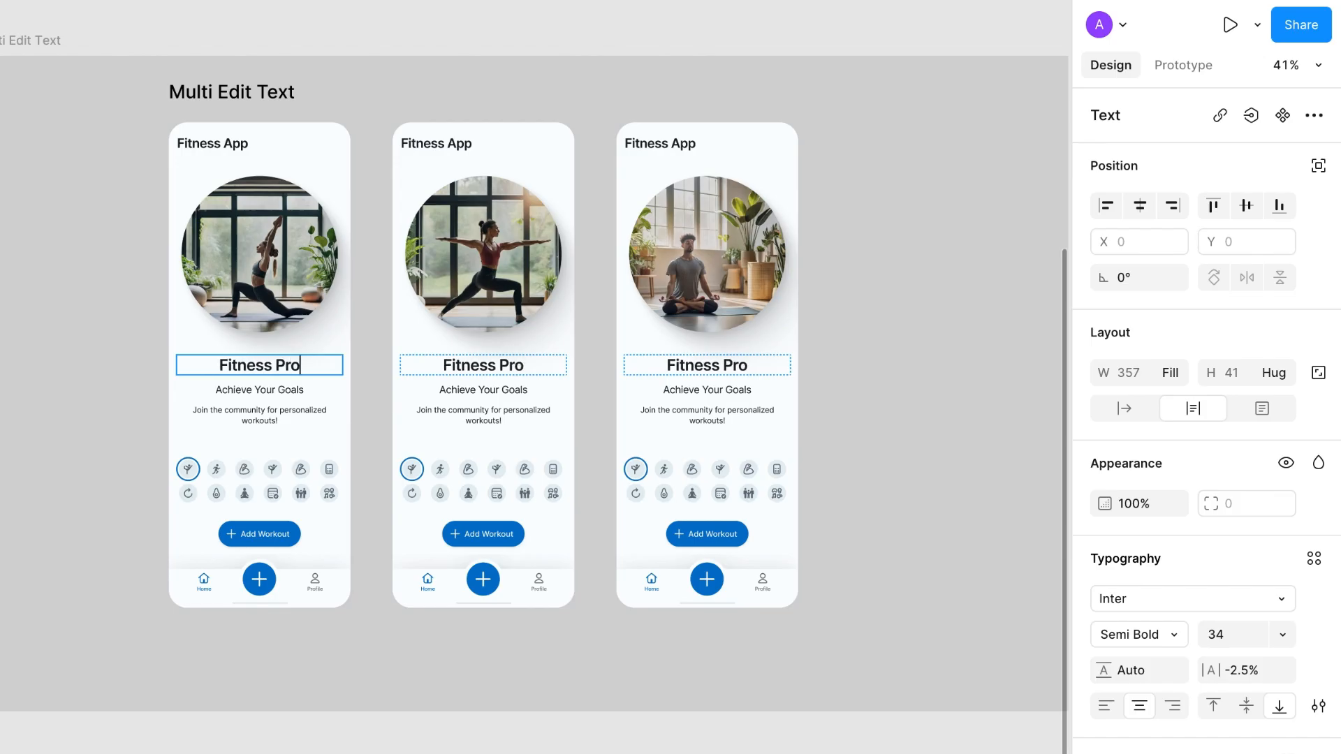
key("Backspace")
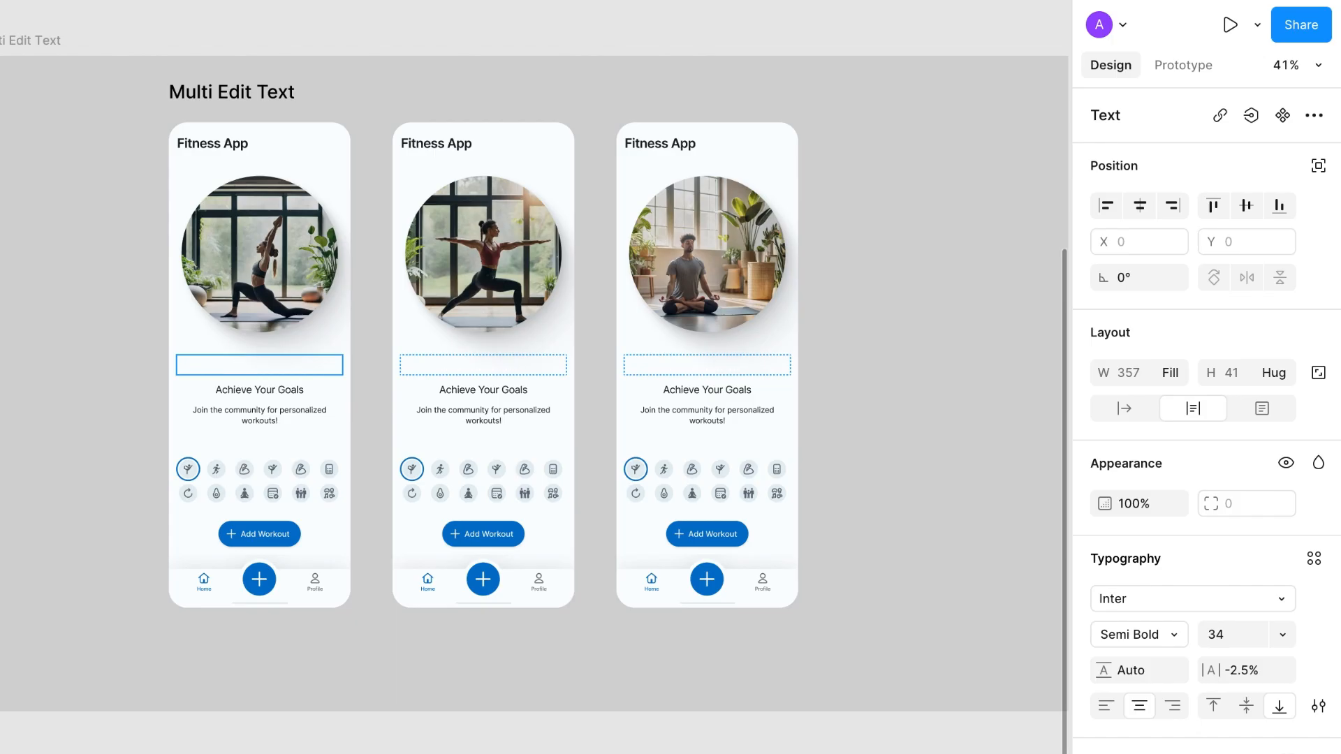
type("Get Fit")
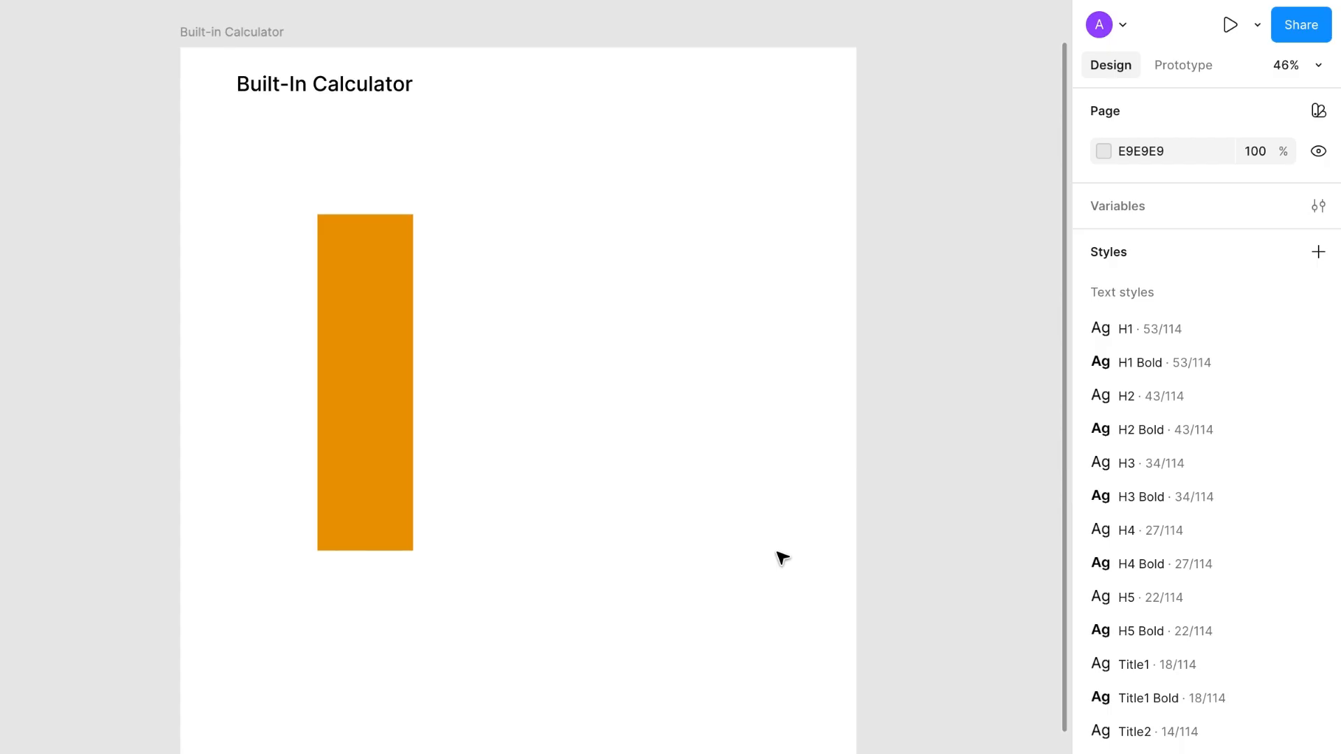
Stretch the orange rectangle's right edge wider, then narrow it back to 156 × 655.
left_click(365, 380)
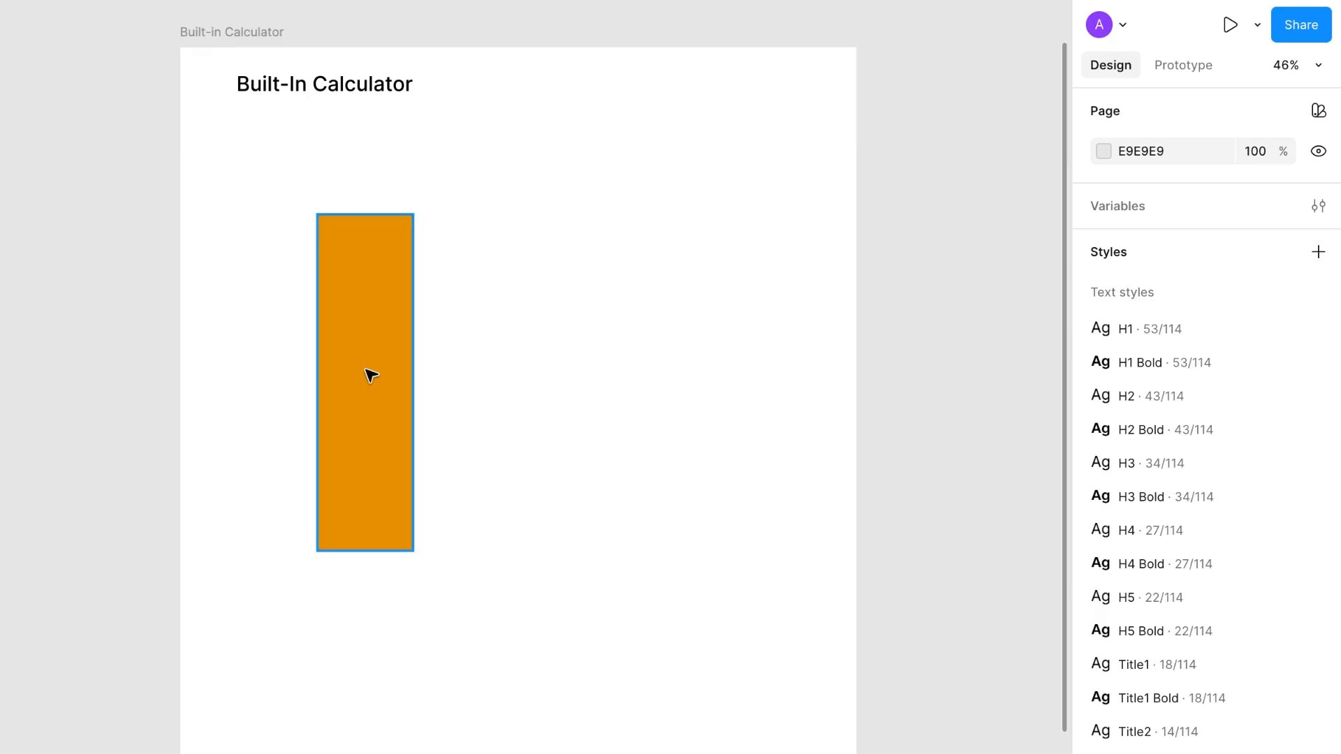
left_click(364, 380)
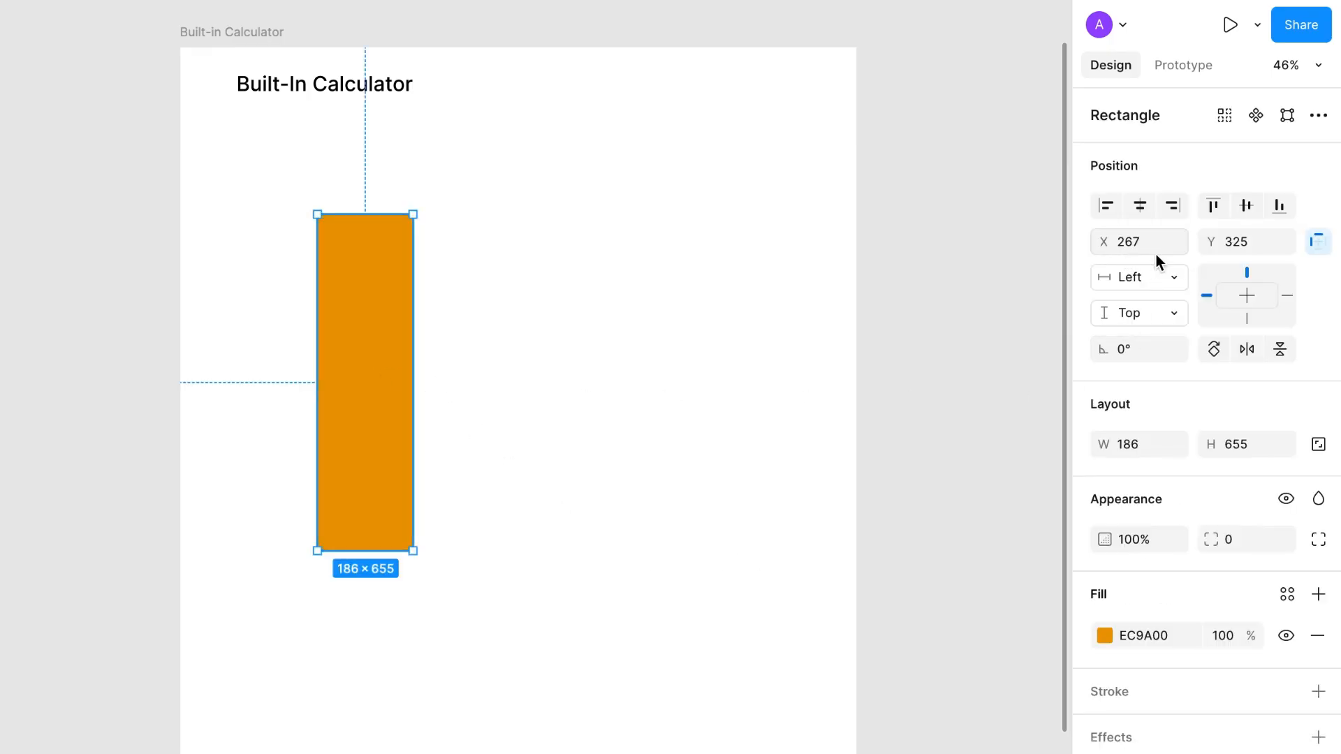
mouse_move(452, 410)
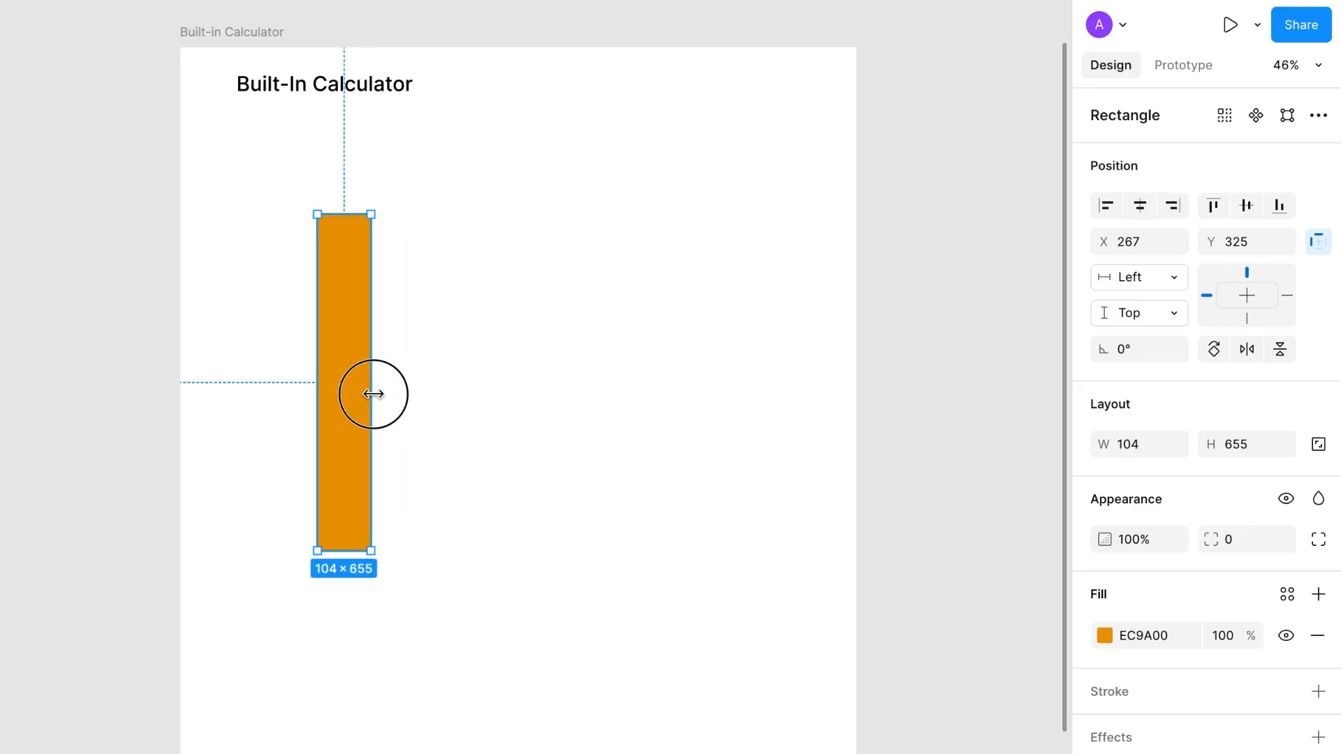
left_click_drag(374, 394, 589, 396)
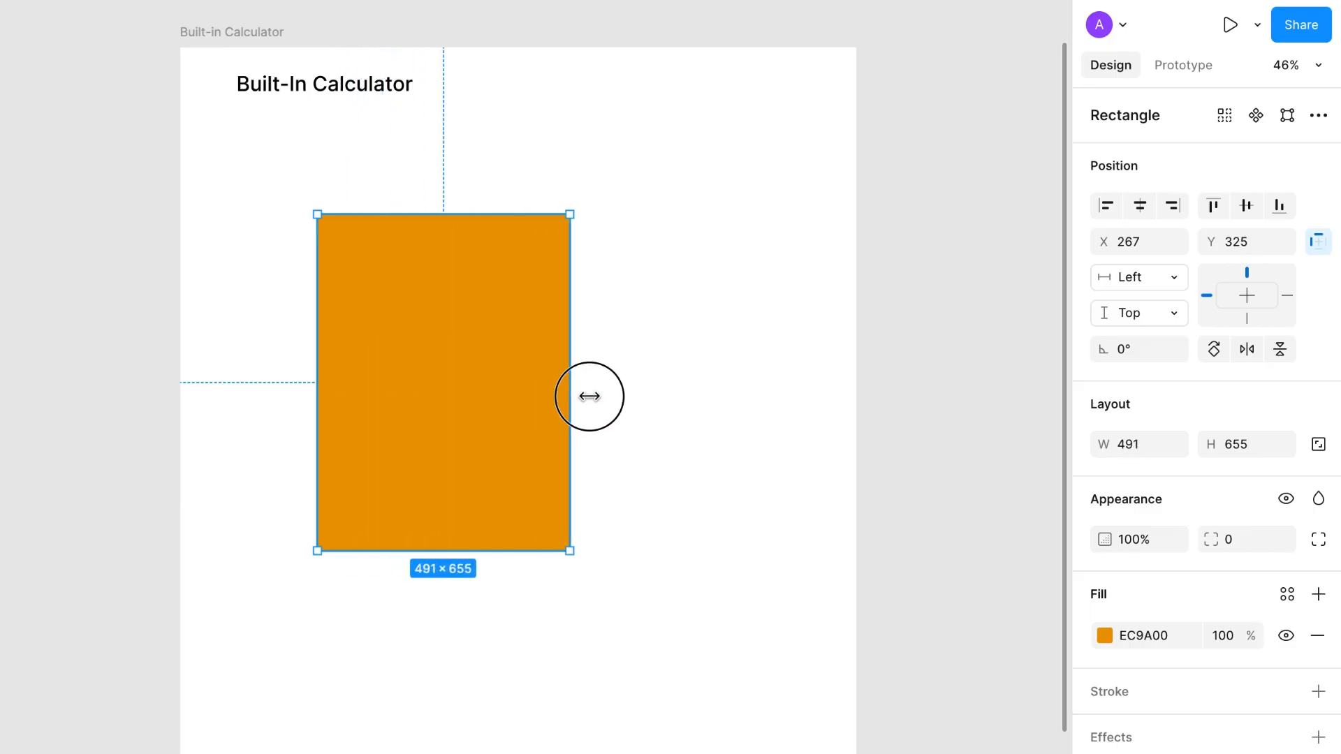
left_click_drag(570, 381, 403, 381)
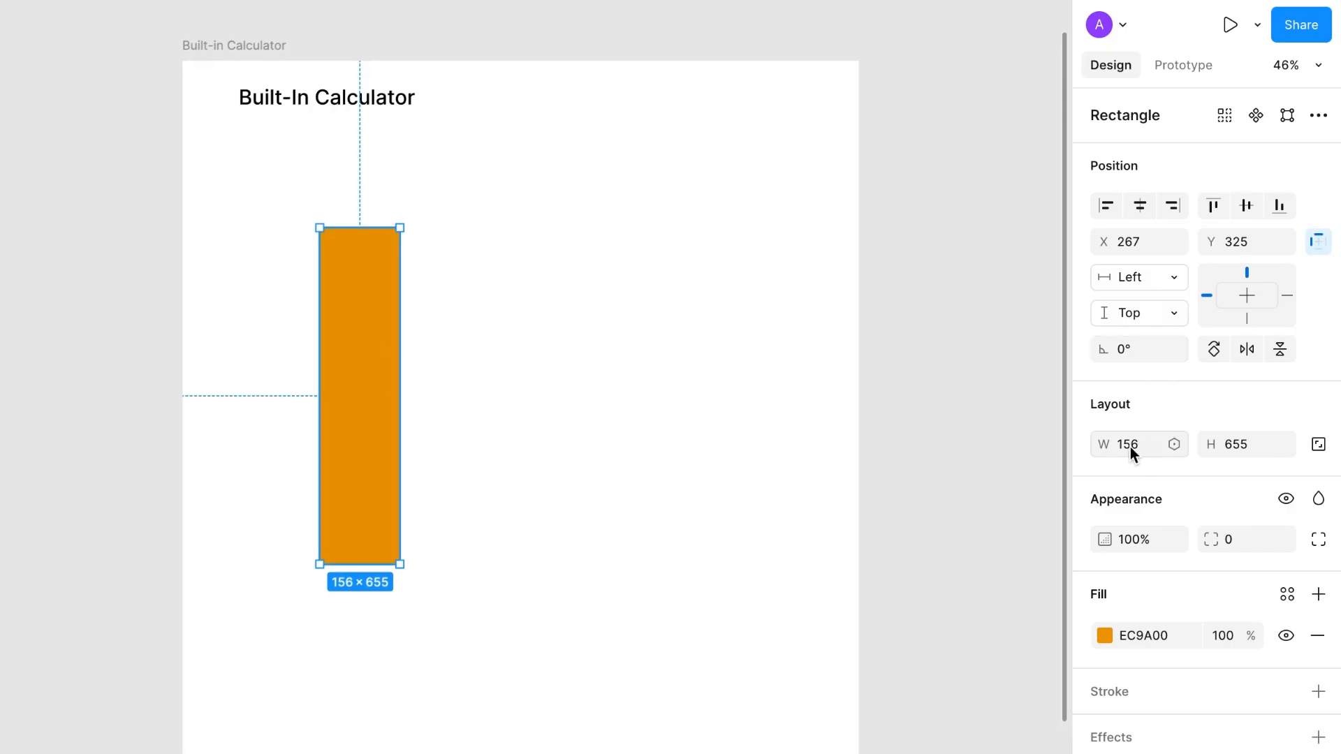
Set the rectangle's width to 212 by entering 156+56 in the W field.
left_click(1128, 444)
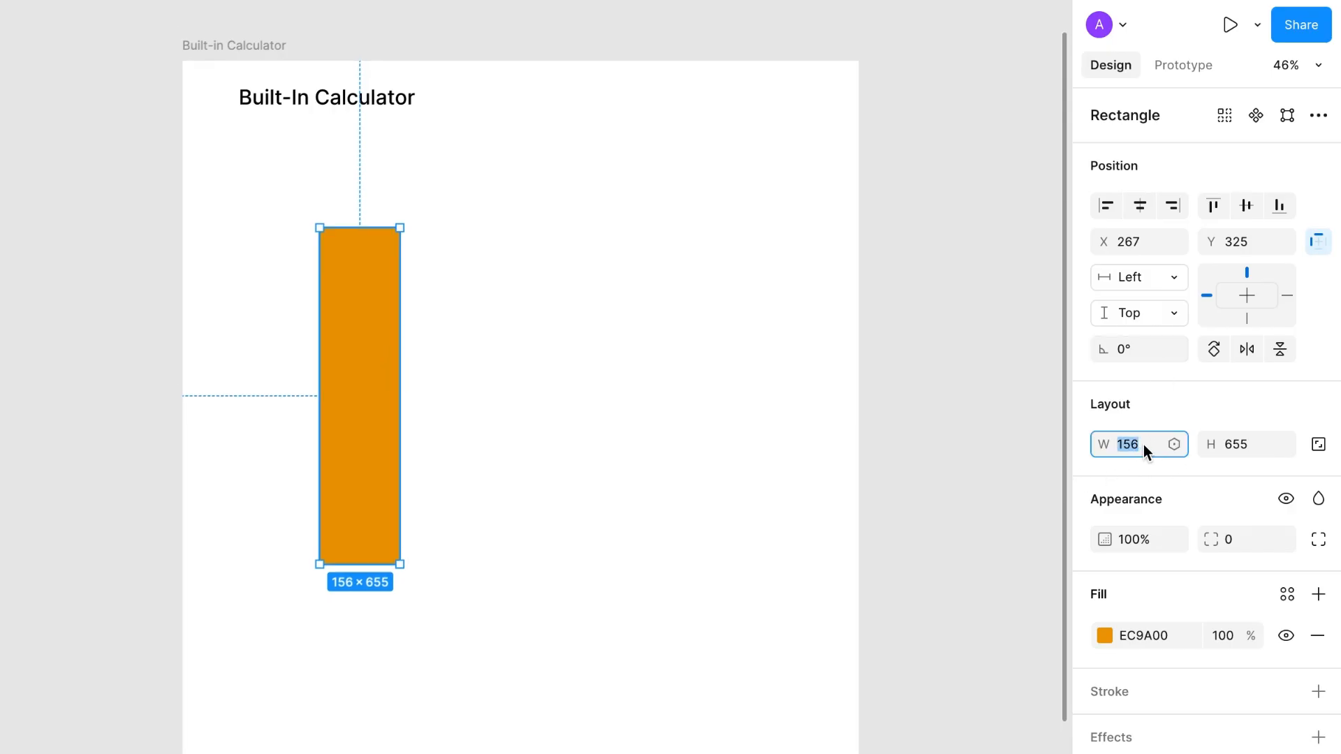
left_click(1129, 444)
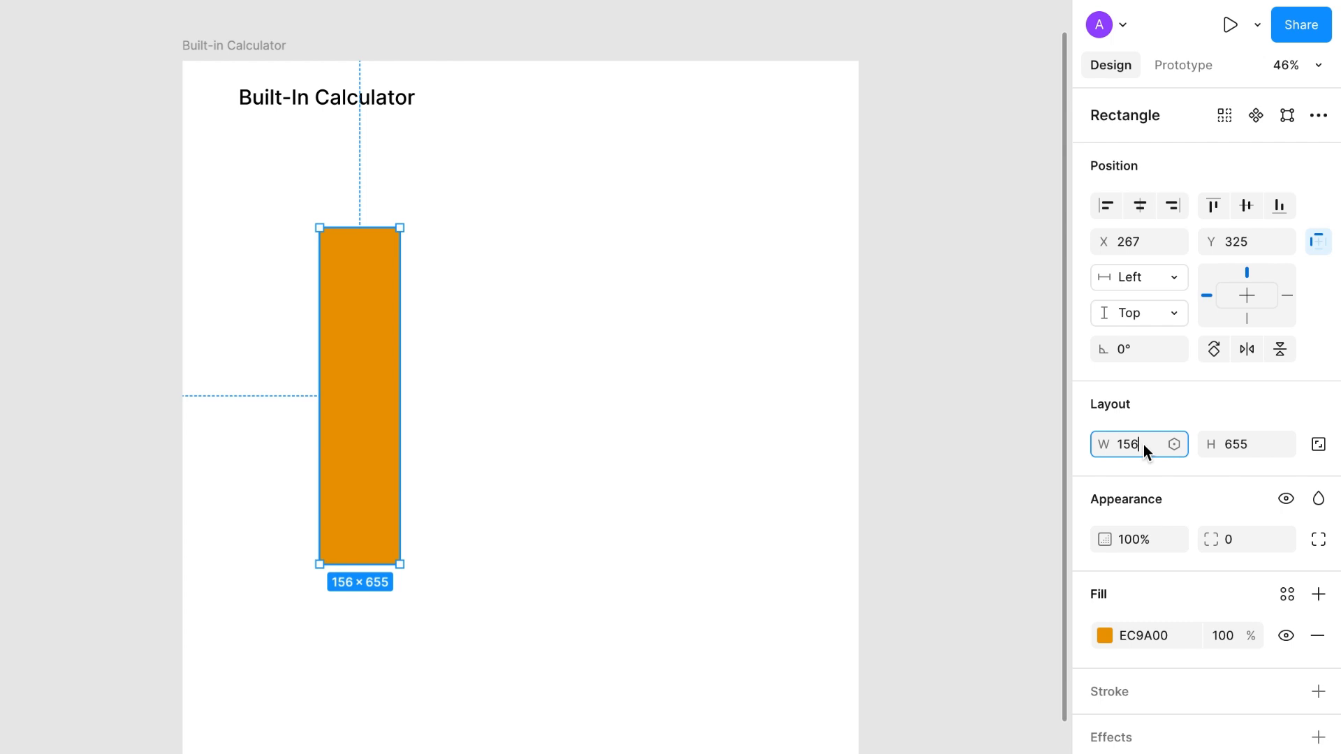
type("+")
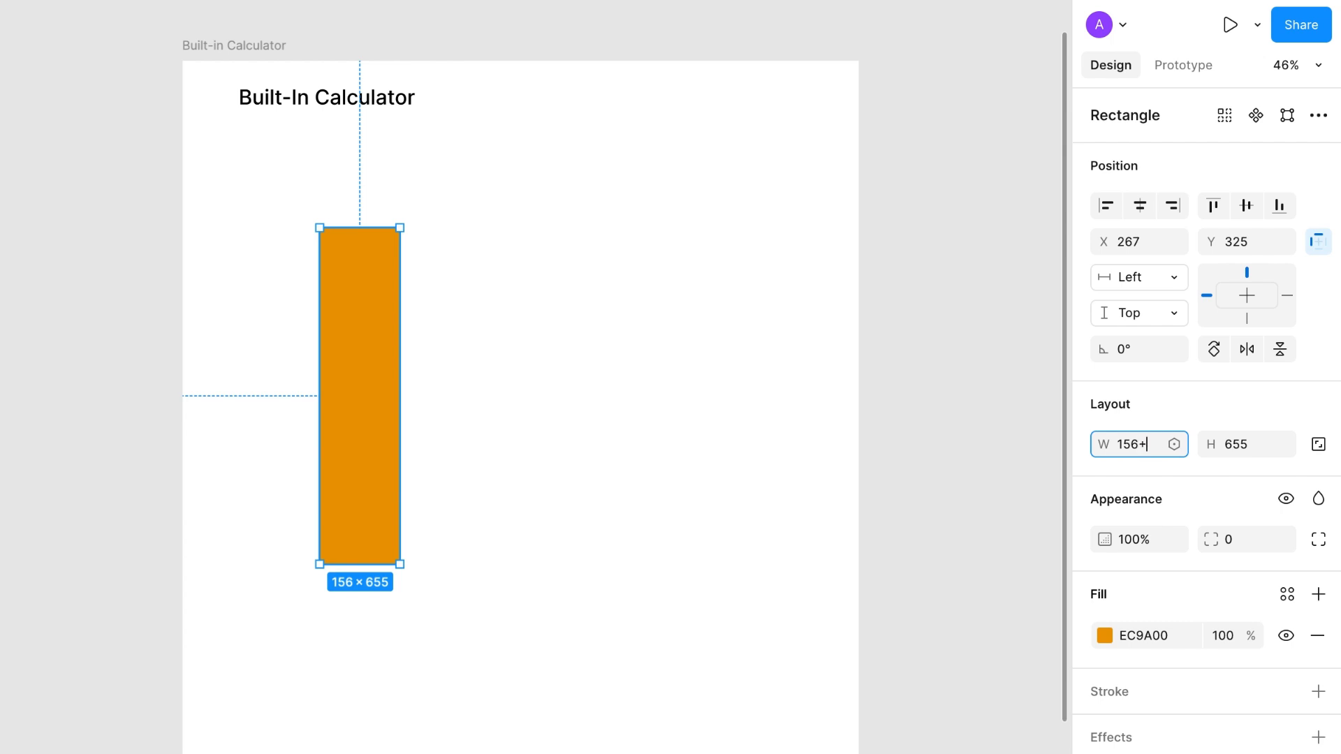
type("56")
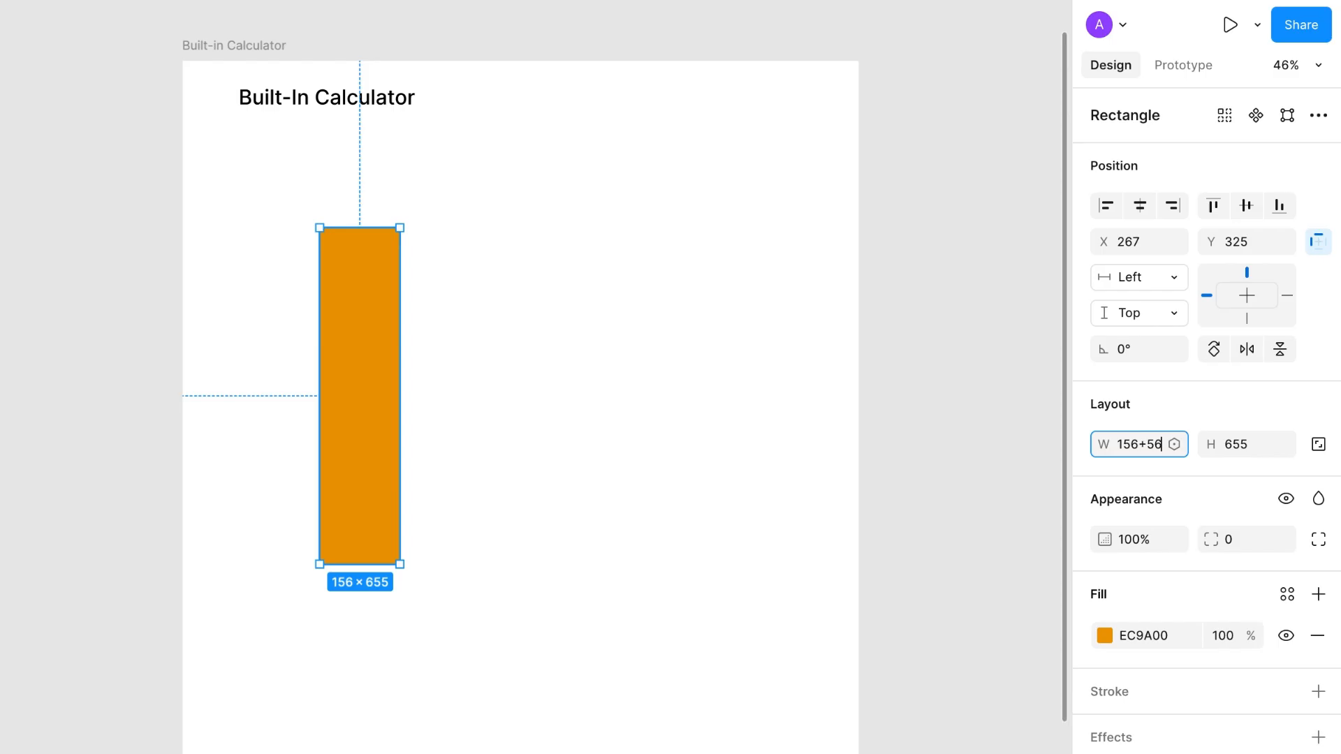
key("Enter")
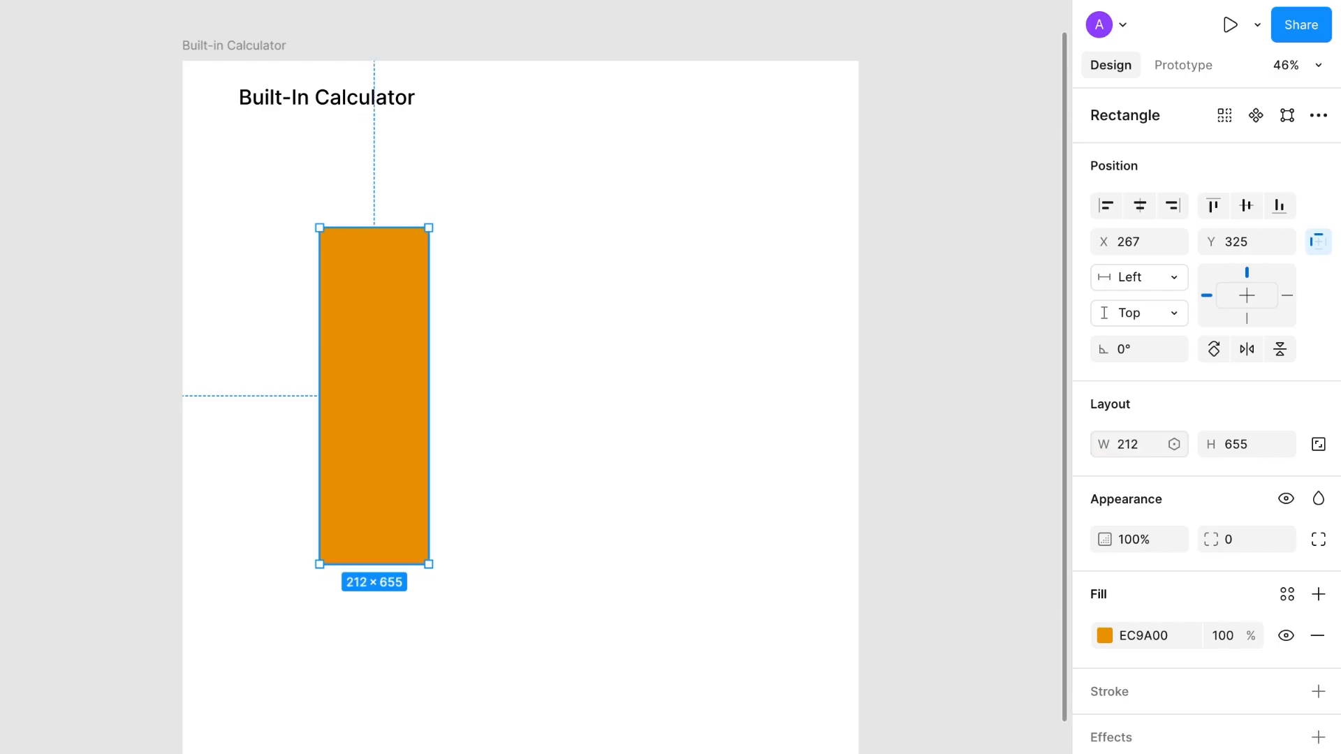
mouse_move(1245, 444)
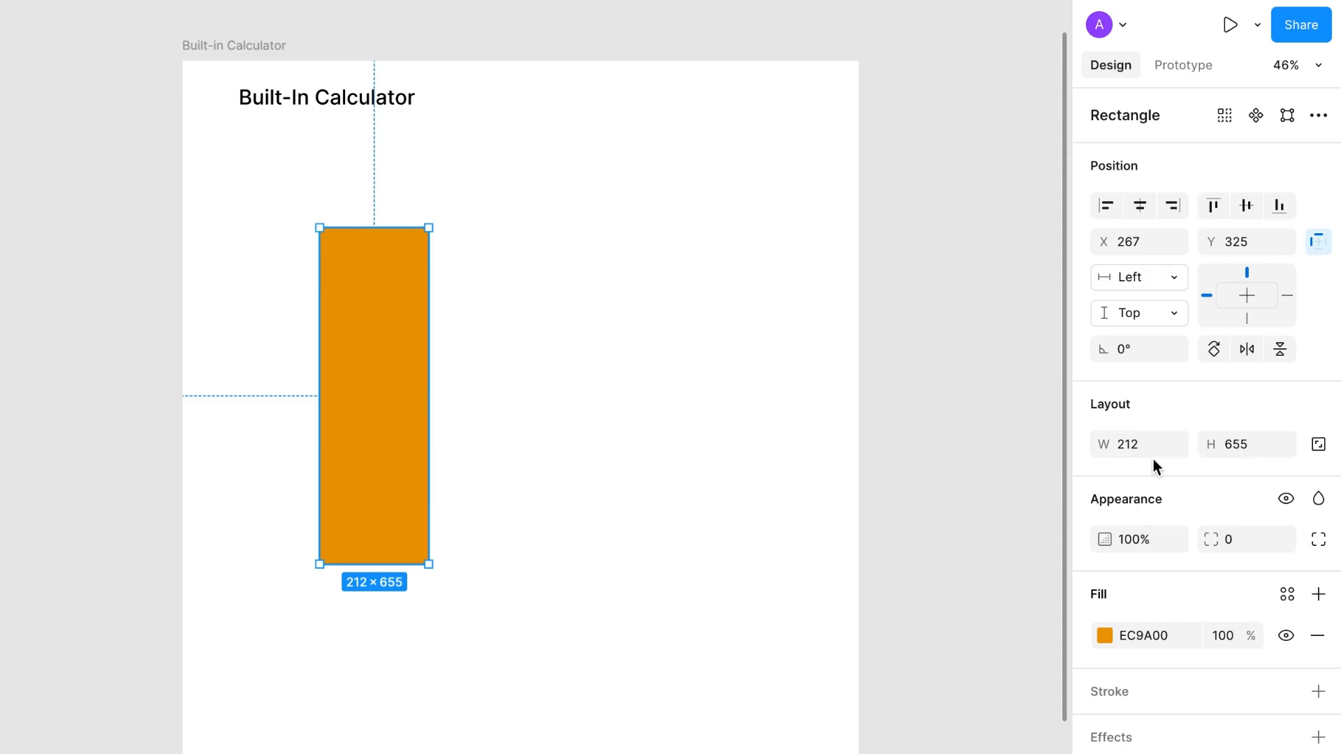
Reduce the rectangle's height to 555 by entering 655-100 in the H field.
left_click(1244, 444)
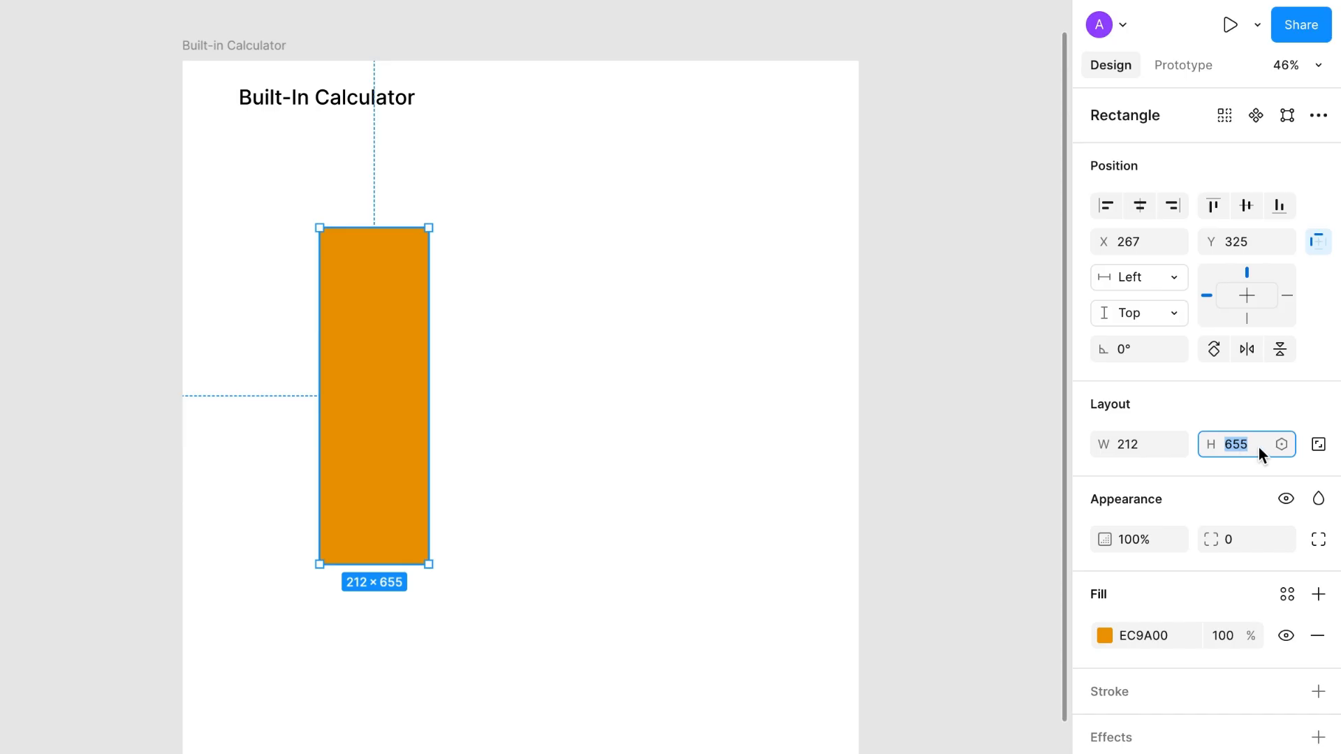
type("-")
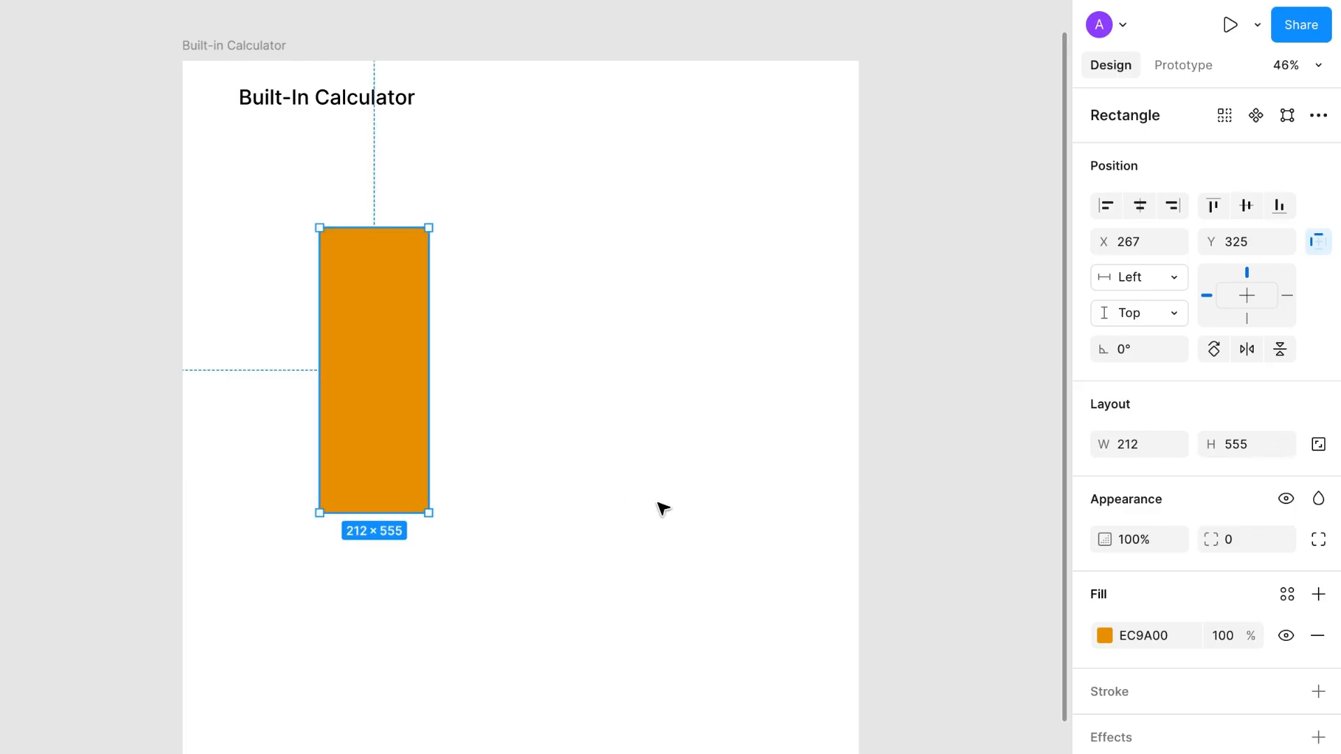
mouse_move(587, 501)
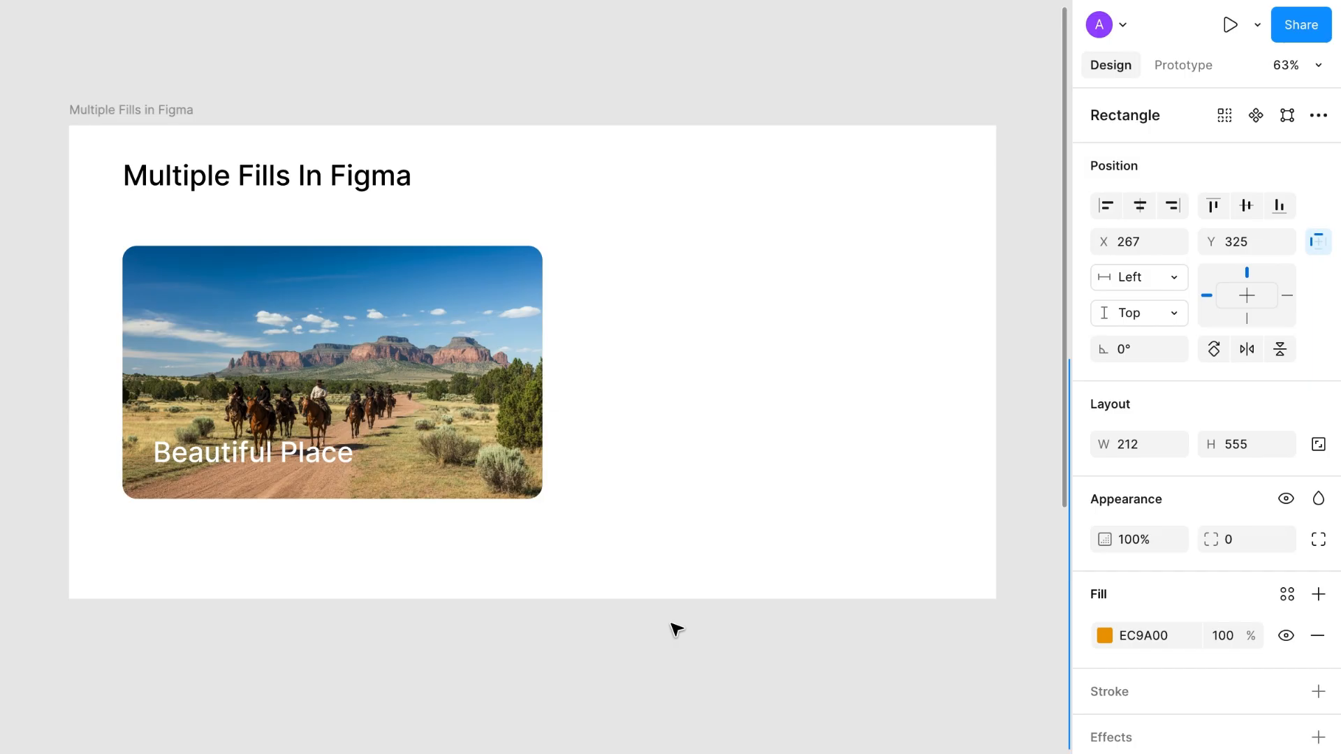
mouse_move(528, 488)
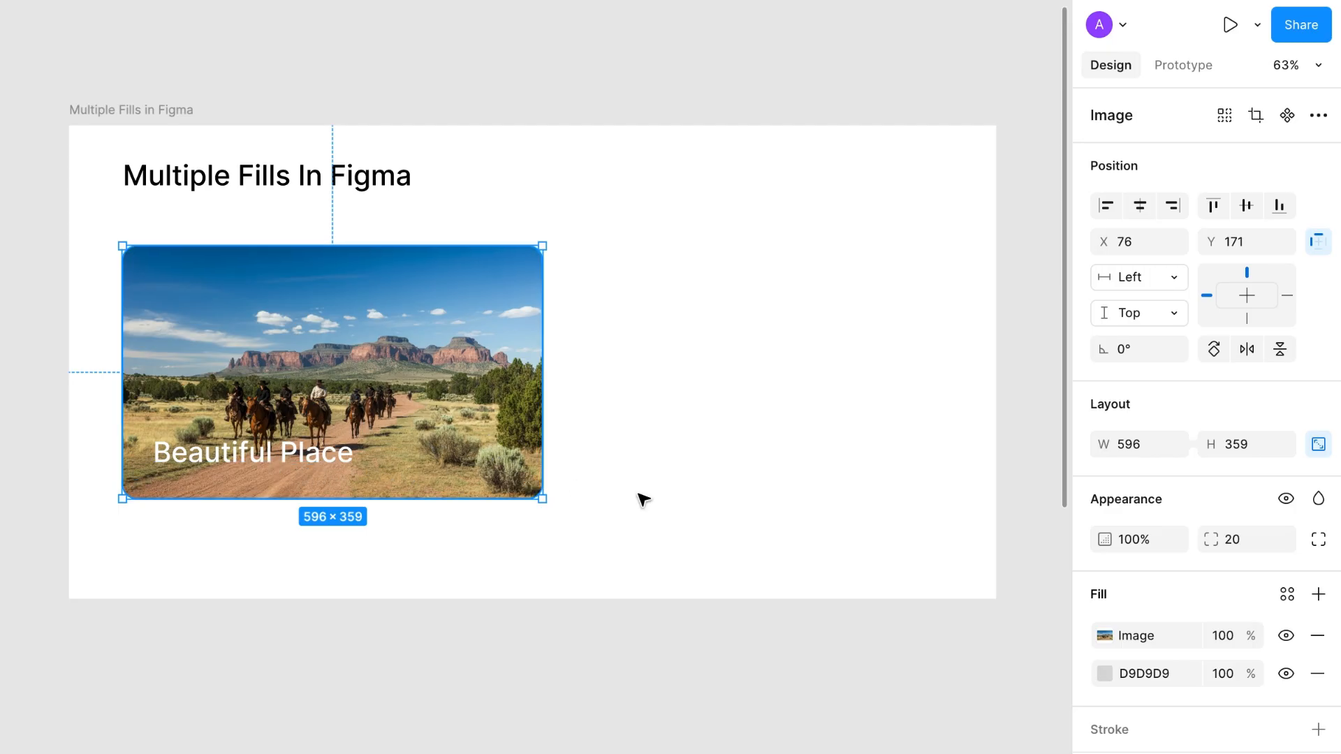
Add a black fill at 50% opacity over the photo card and convert it to a linear gradient.
left_click(1317, 593)
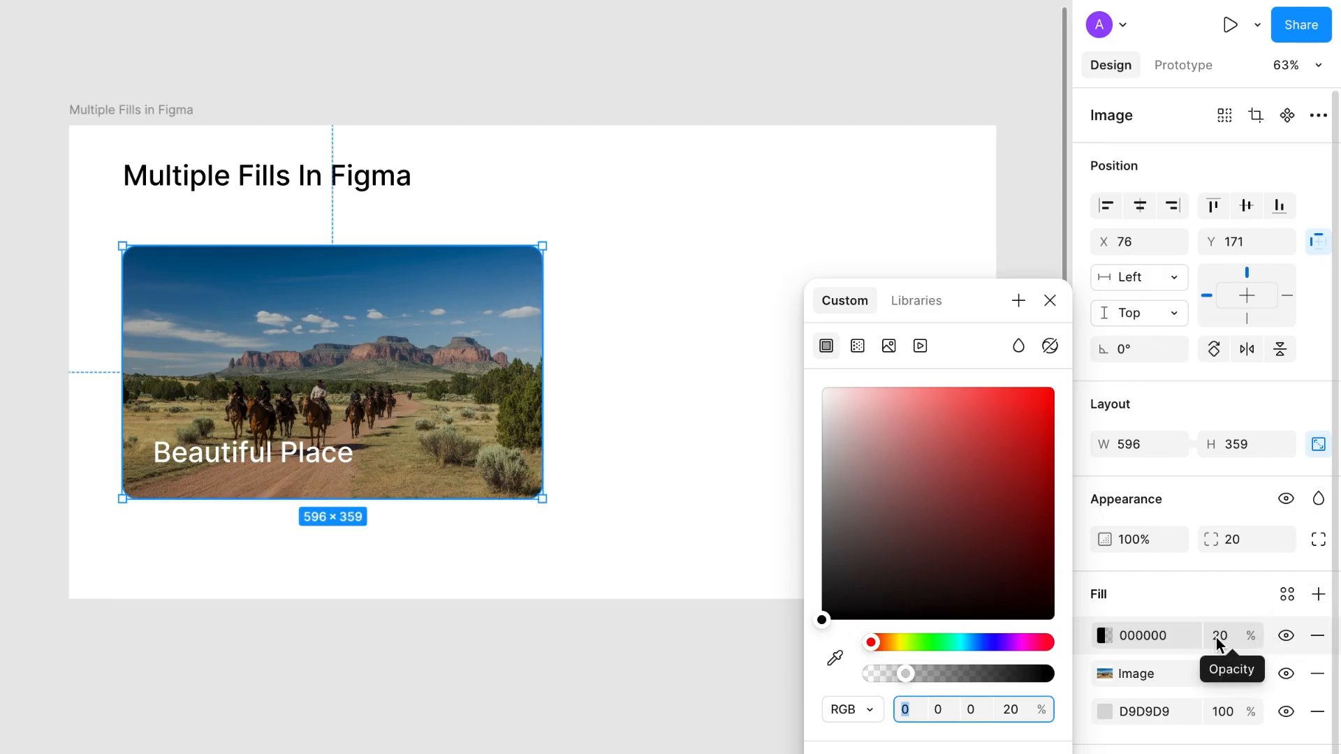
type("50")
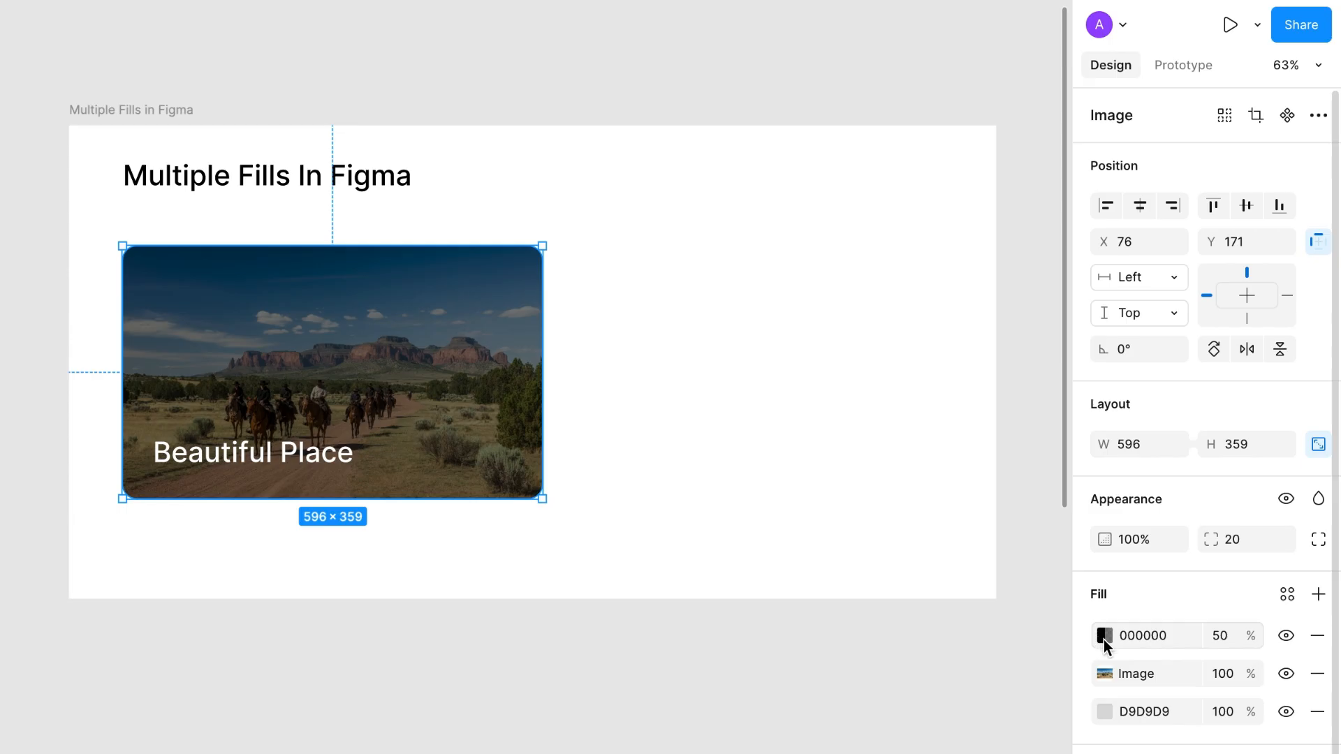
left_click(1104, 636)
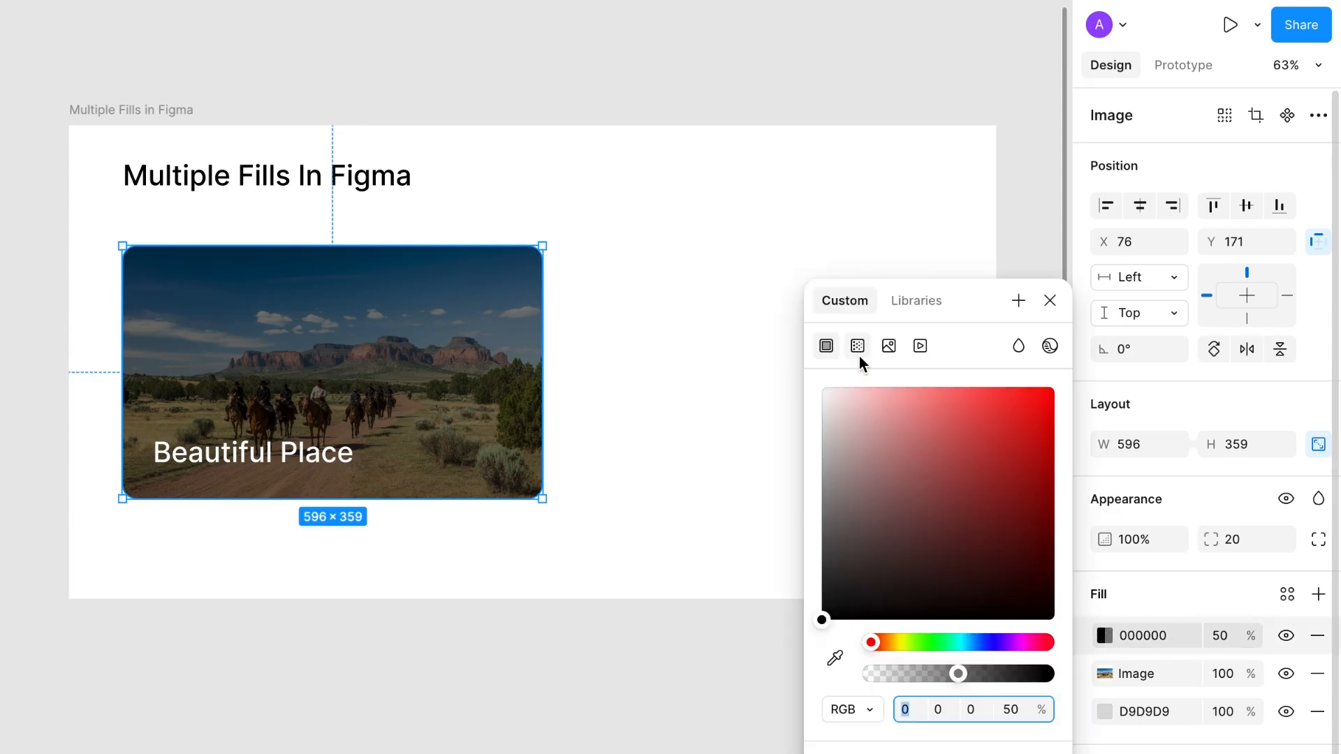
left_click(856, 346)
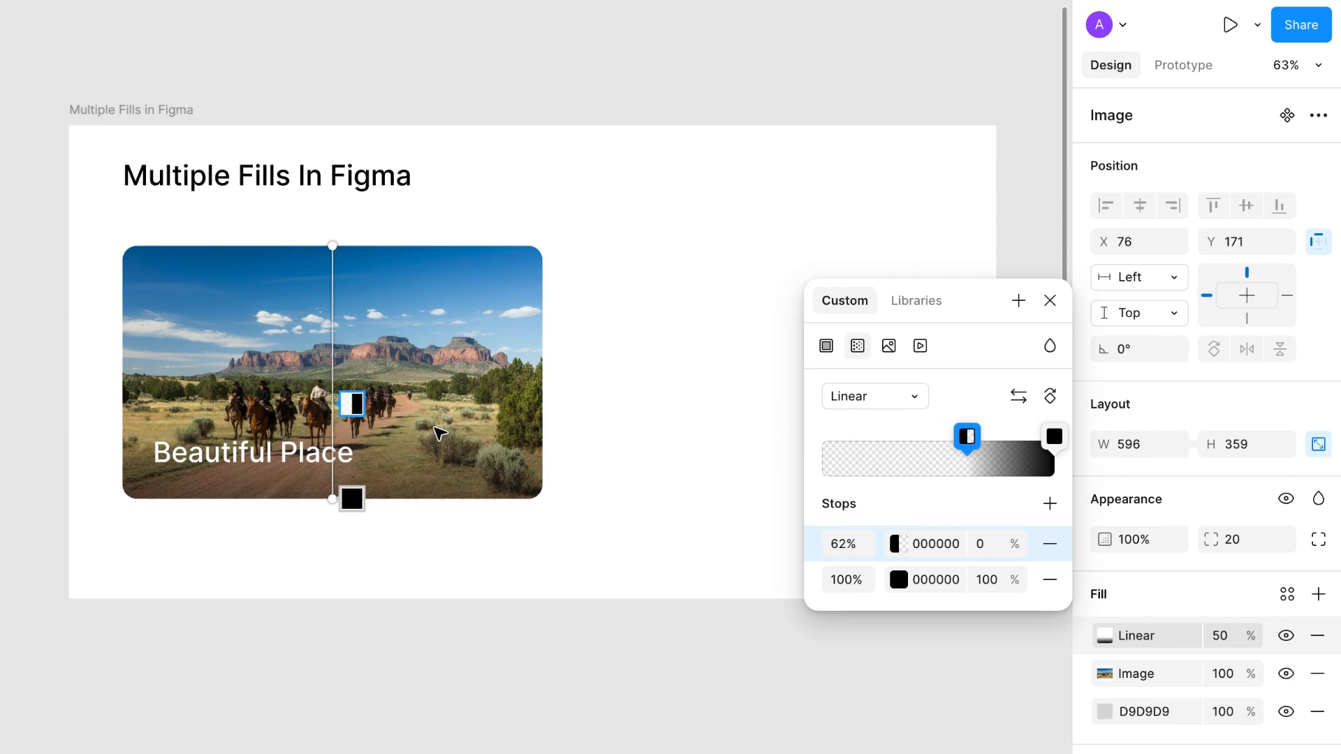
mouse_move(414, 547)
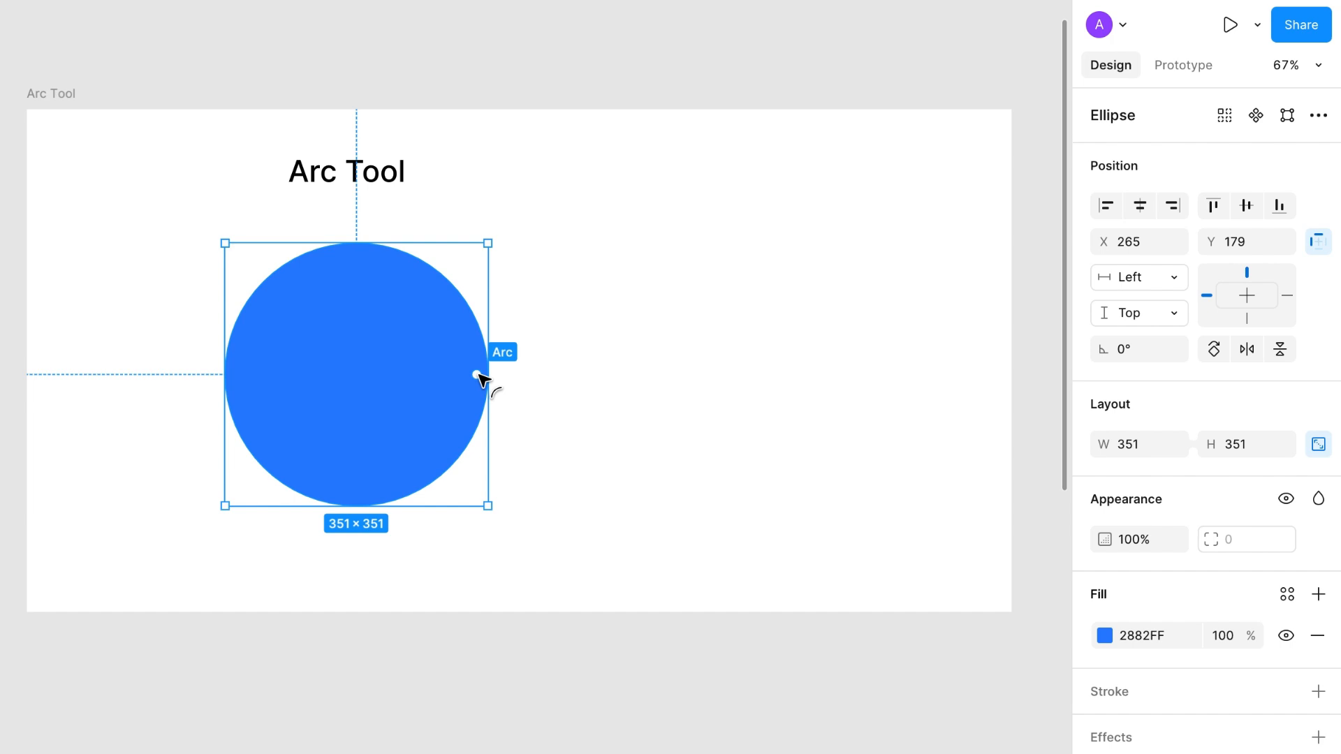
Drag the Arc handle to vary the blue circle's sweep from half, to under a third, to past half.
left_click_drag(477, 376, 351, 376)
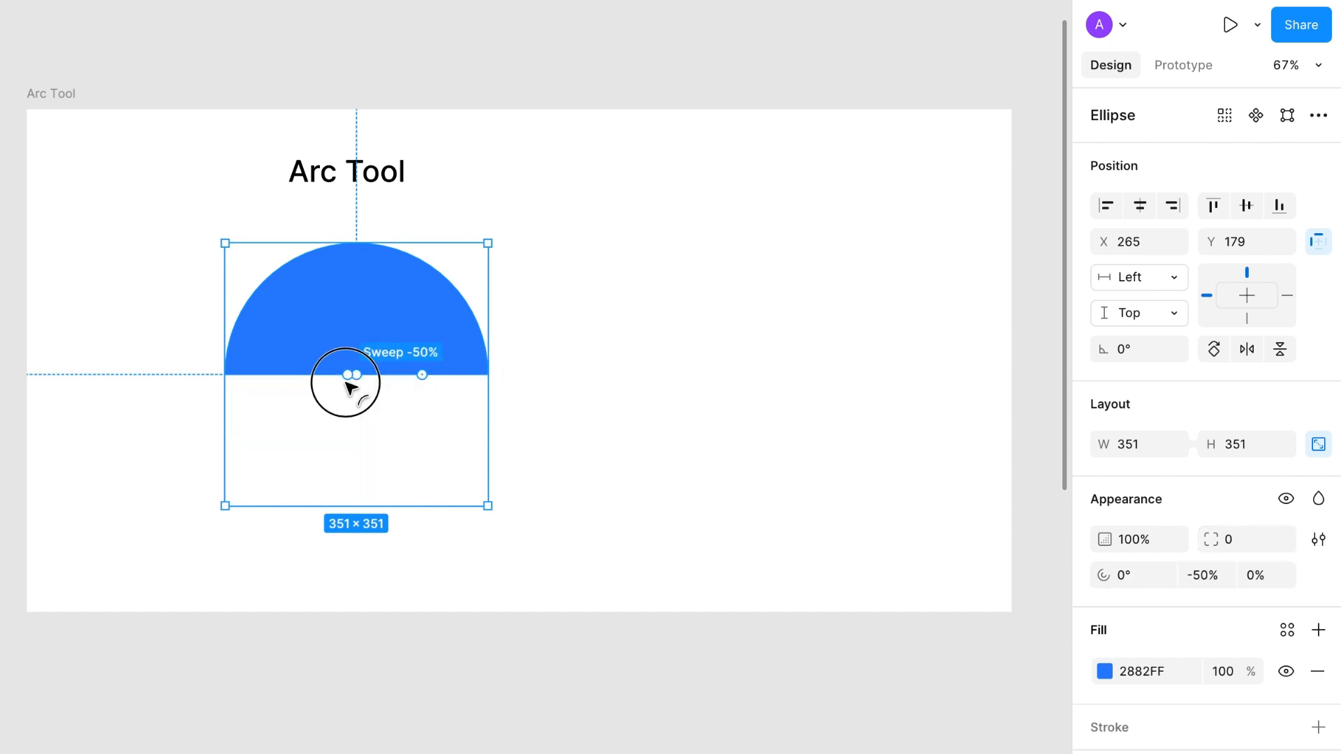
left_click_drag(350, 374, 395, 394)
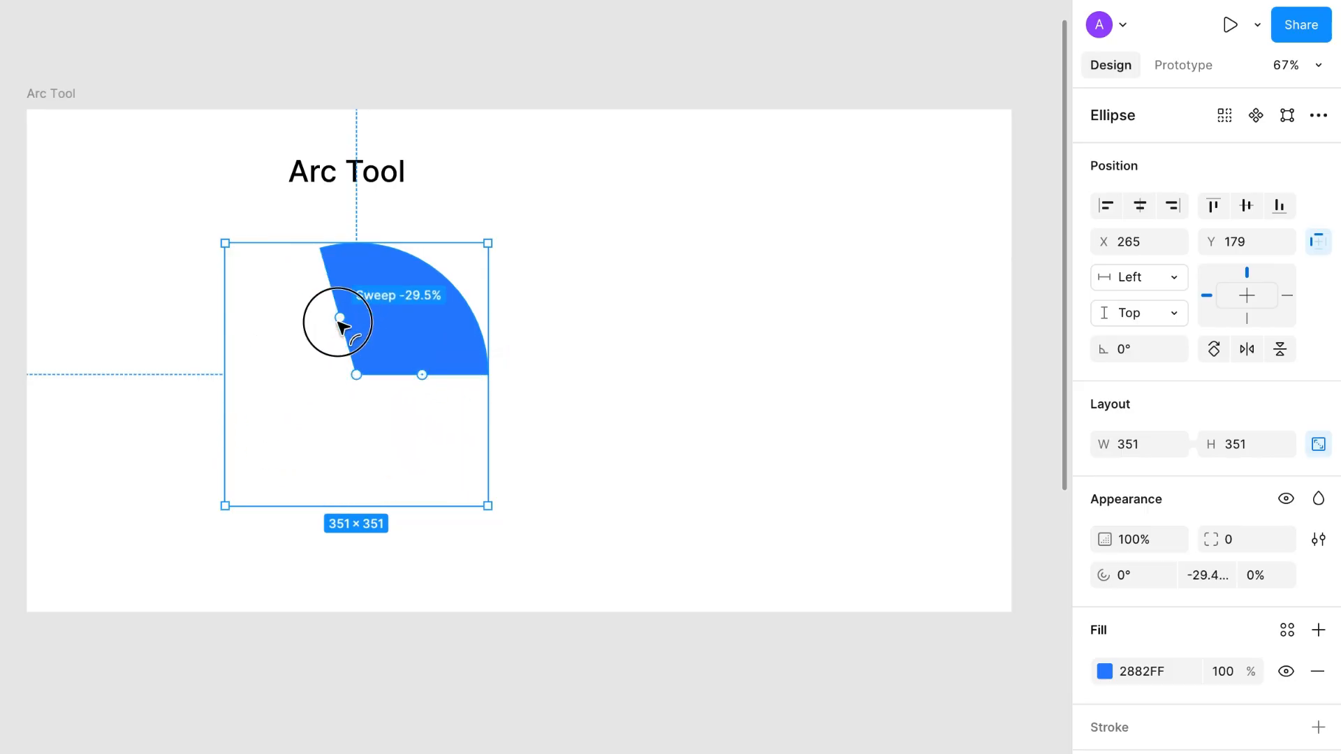
left_click_drag(341, 322, 303, 428)
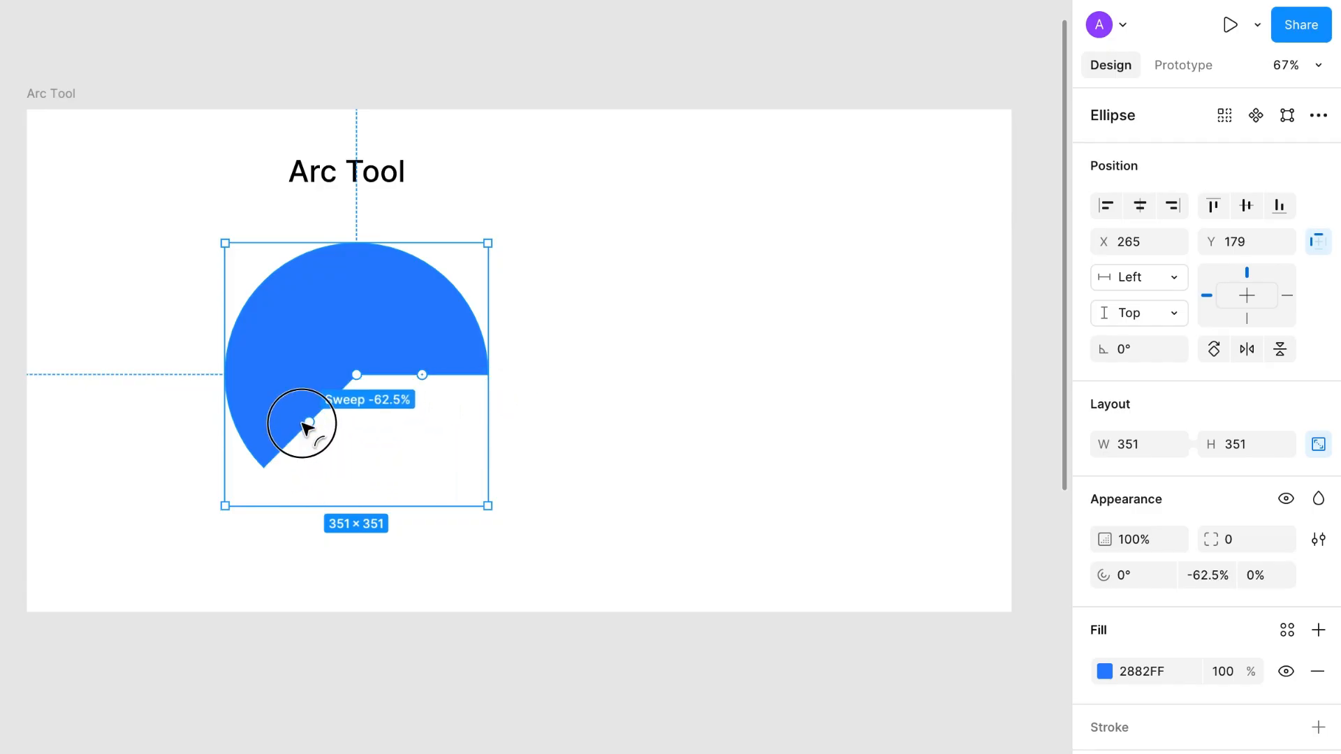
left_click_drag(303, 424, 408, 419)
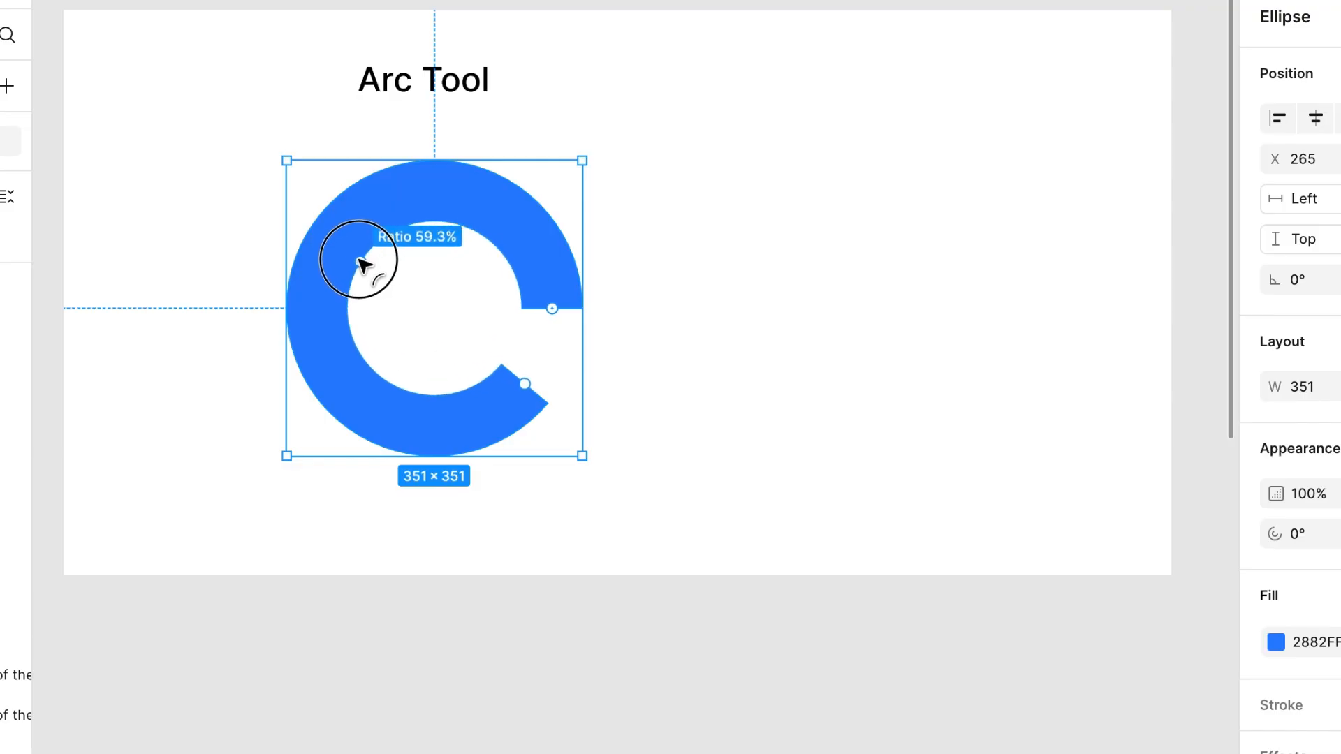
Hollow the arc into a ring with the Ratio handle, shift its start, and extend the sweep to about -93%.
left_click_drag(359, 264, 333, 273)
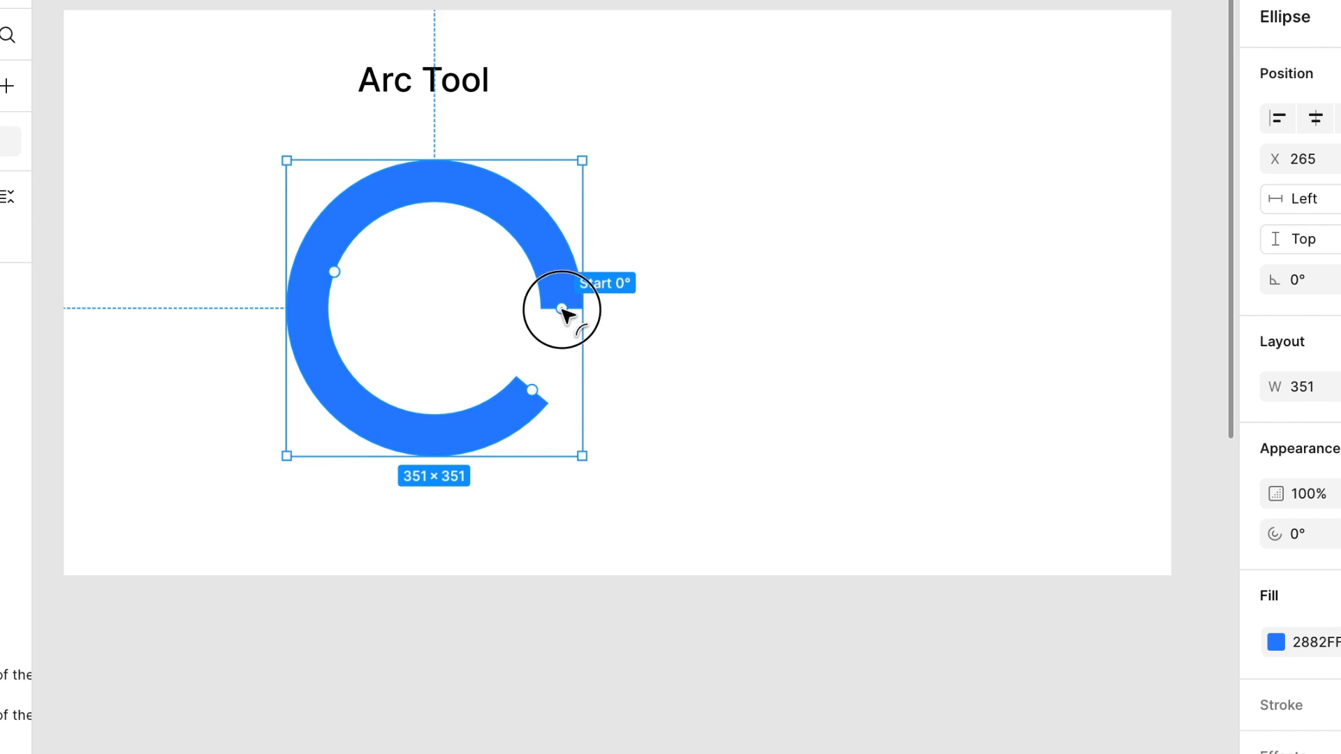
left_click_drag(561, 309, 537, 395)
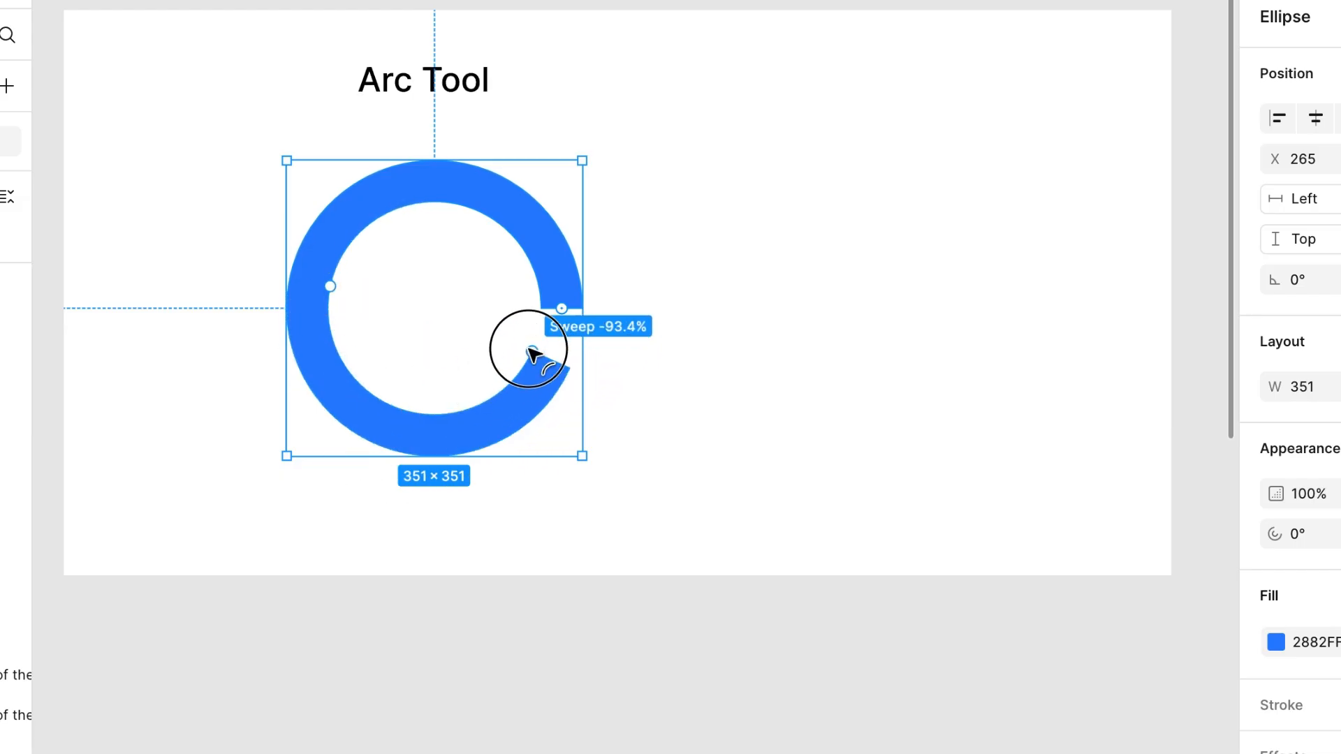
left_click_drag(530, 351, 556, 333)
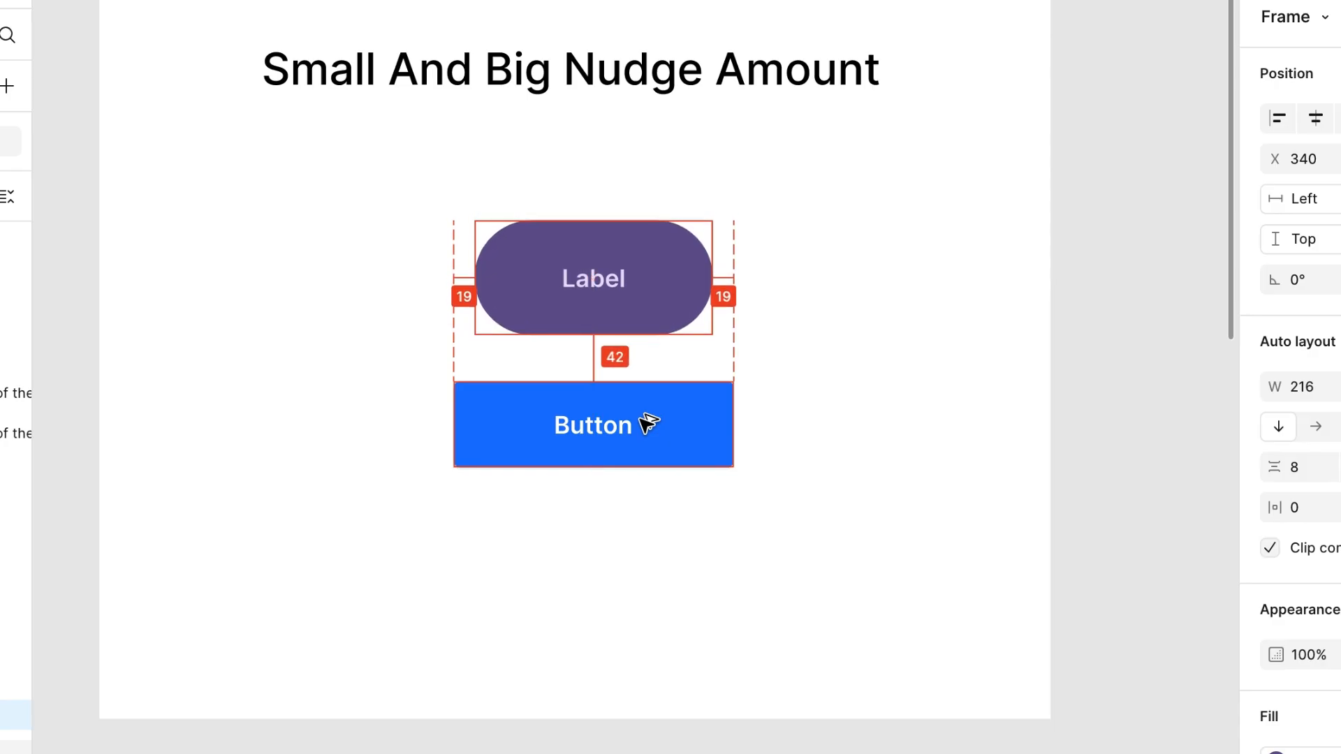
left_click(592, 276)
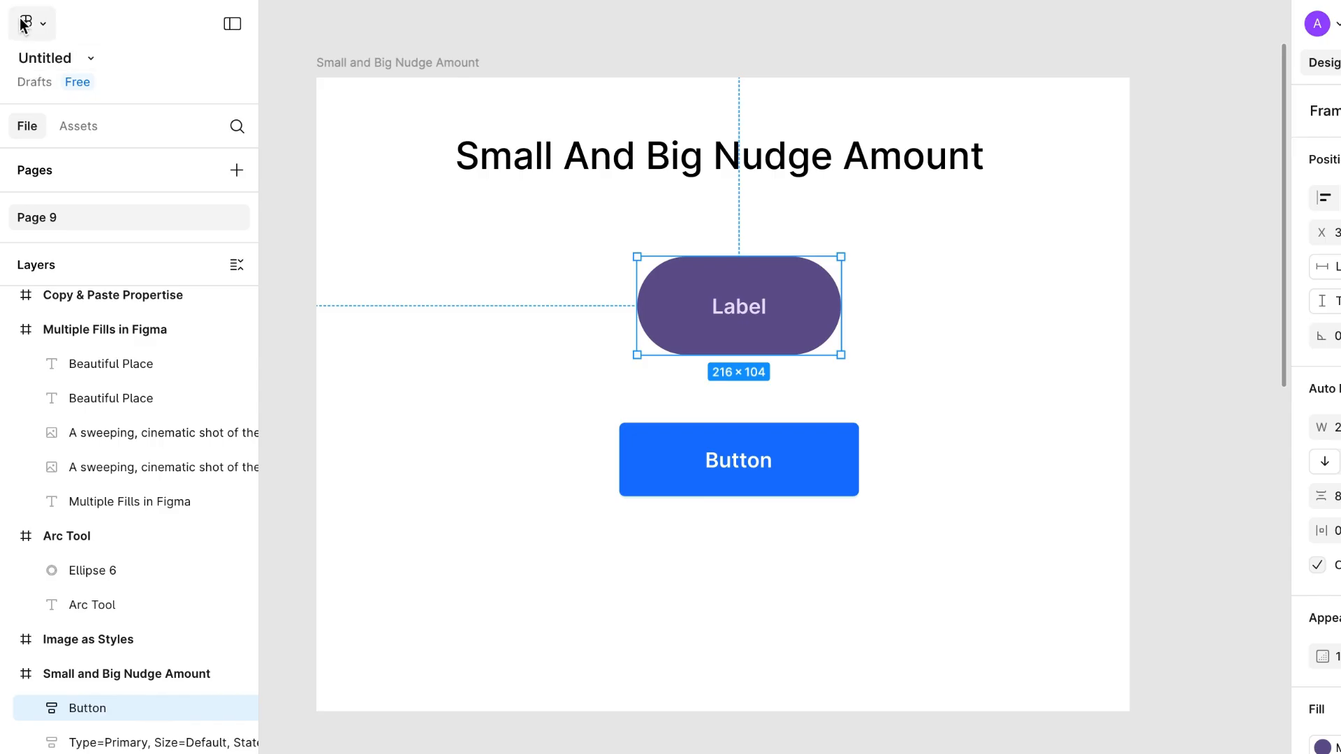
In Preferences > Nudge amount, set Small nudge to 0.1 and Big nudge to 5.
left_click(26, 24)
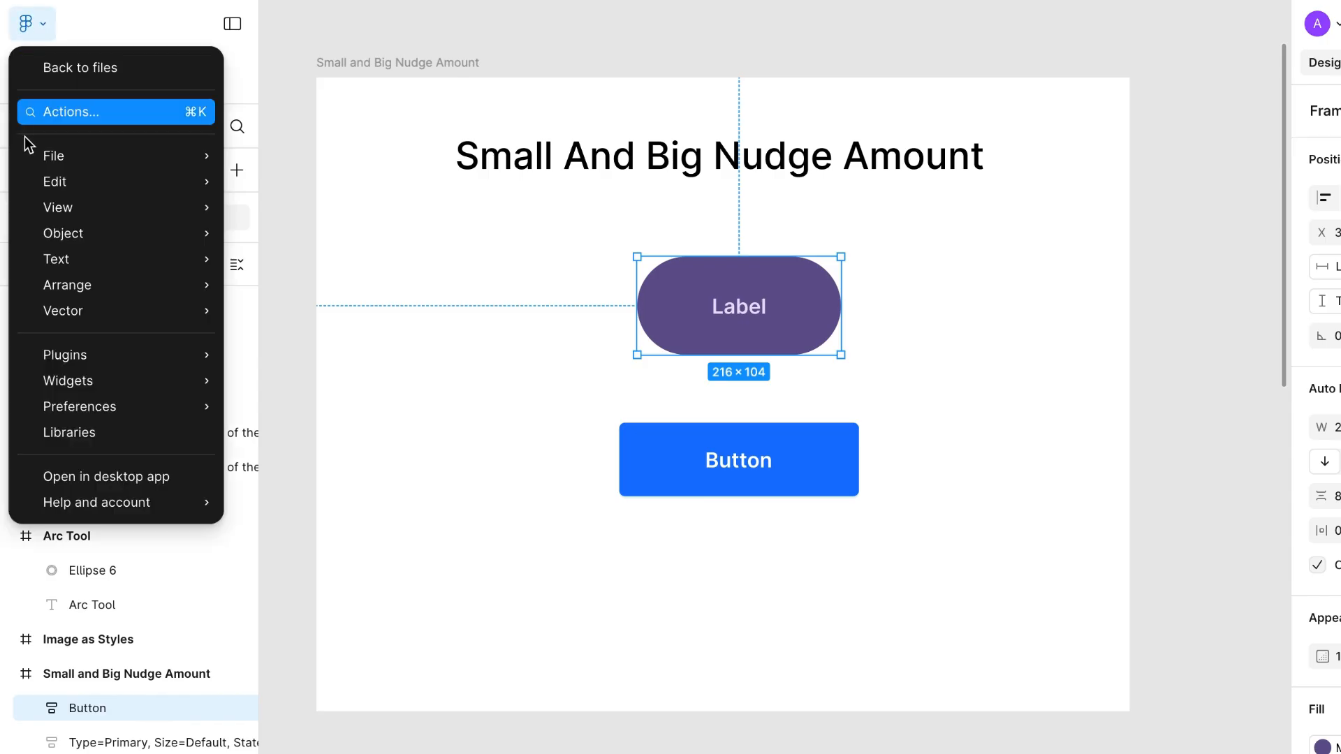
left_click(79, 406)
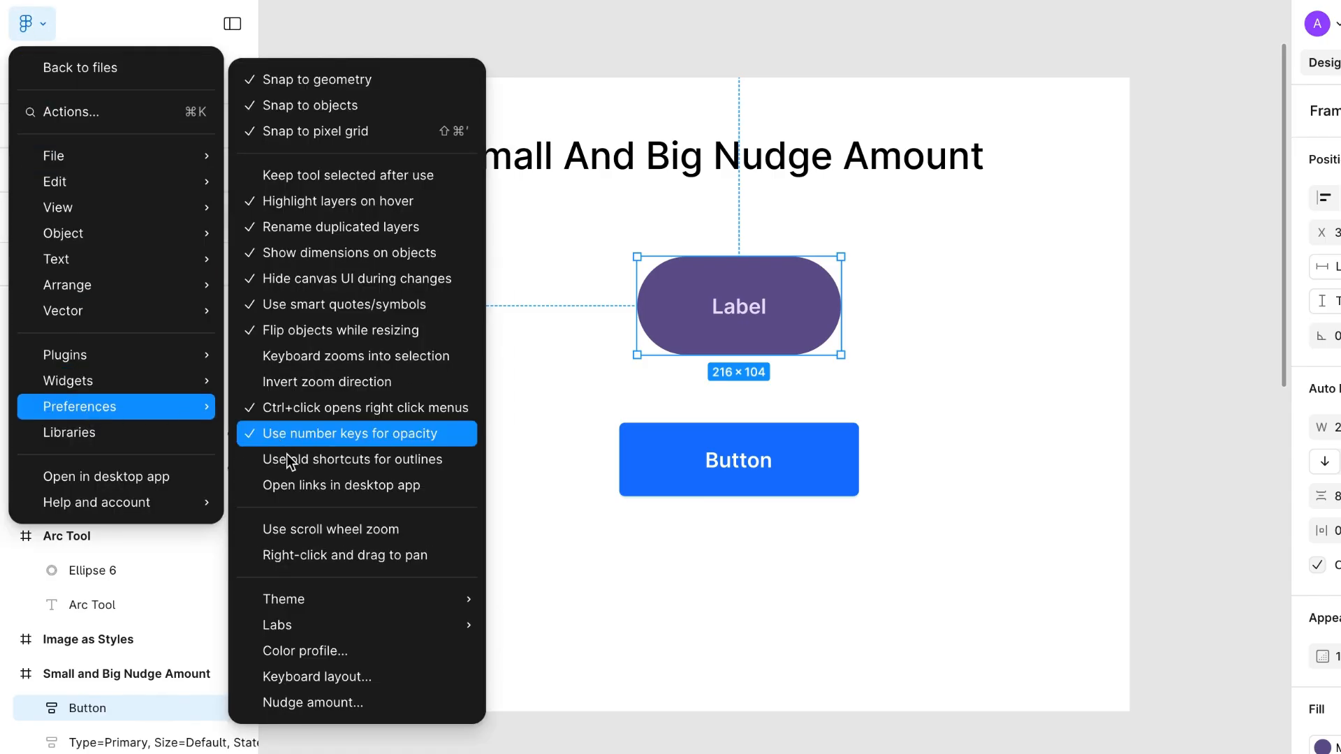
left_click(311, 702)
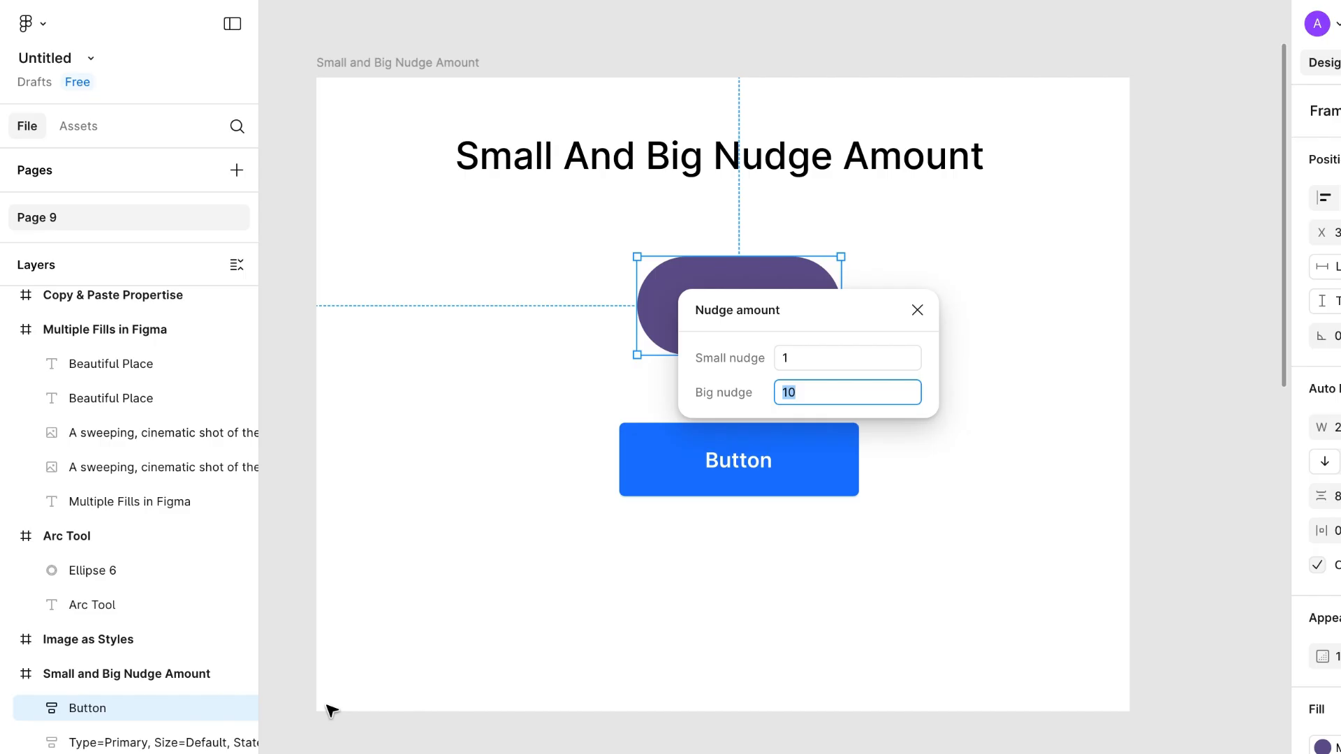
mouse_move(825, 398)
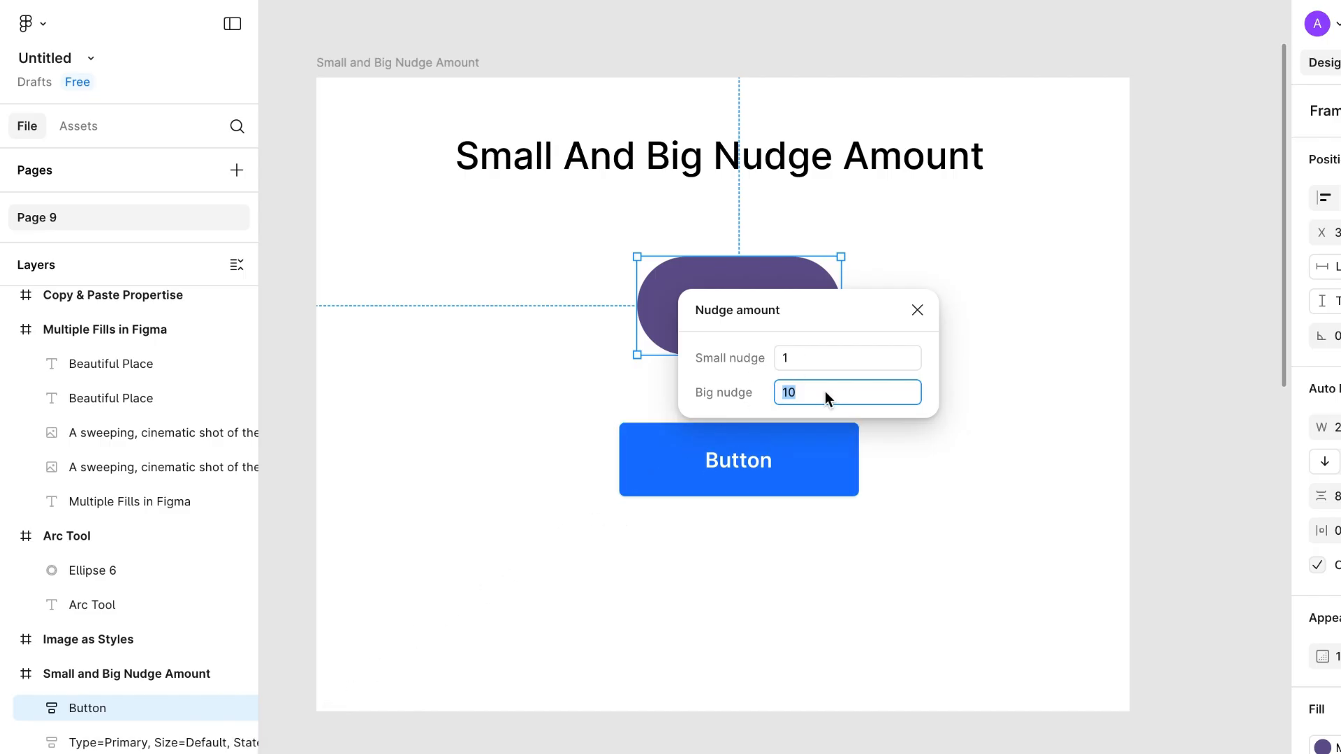
left_click(846, 358)
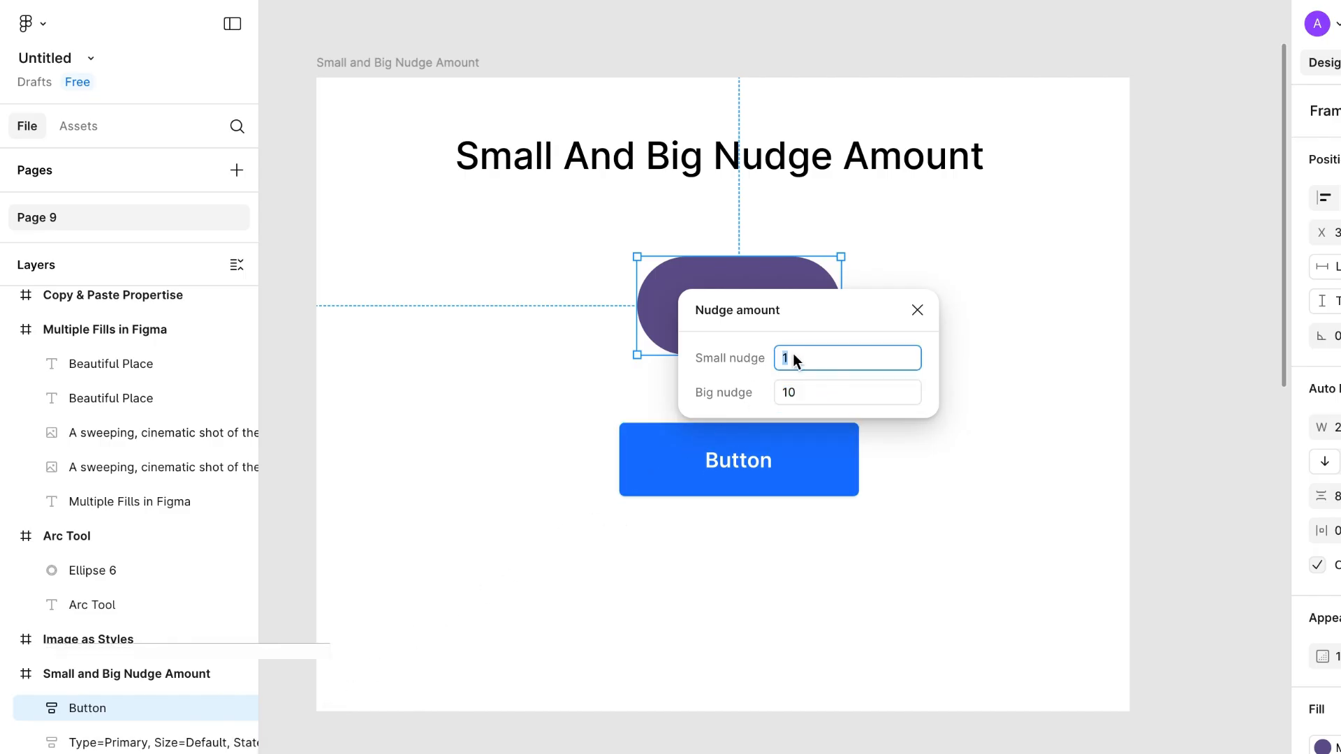
left_click(846, 392)
type("5")
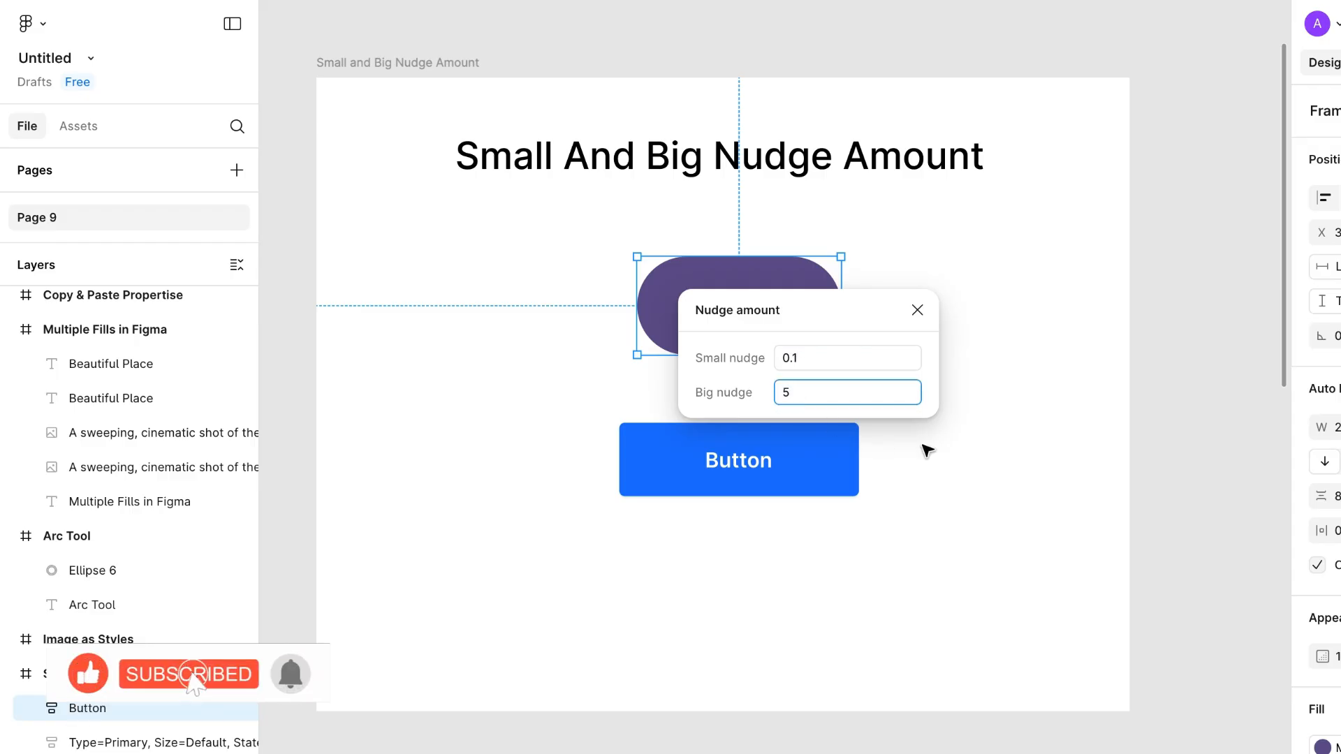
left_click(918, 310)
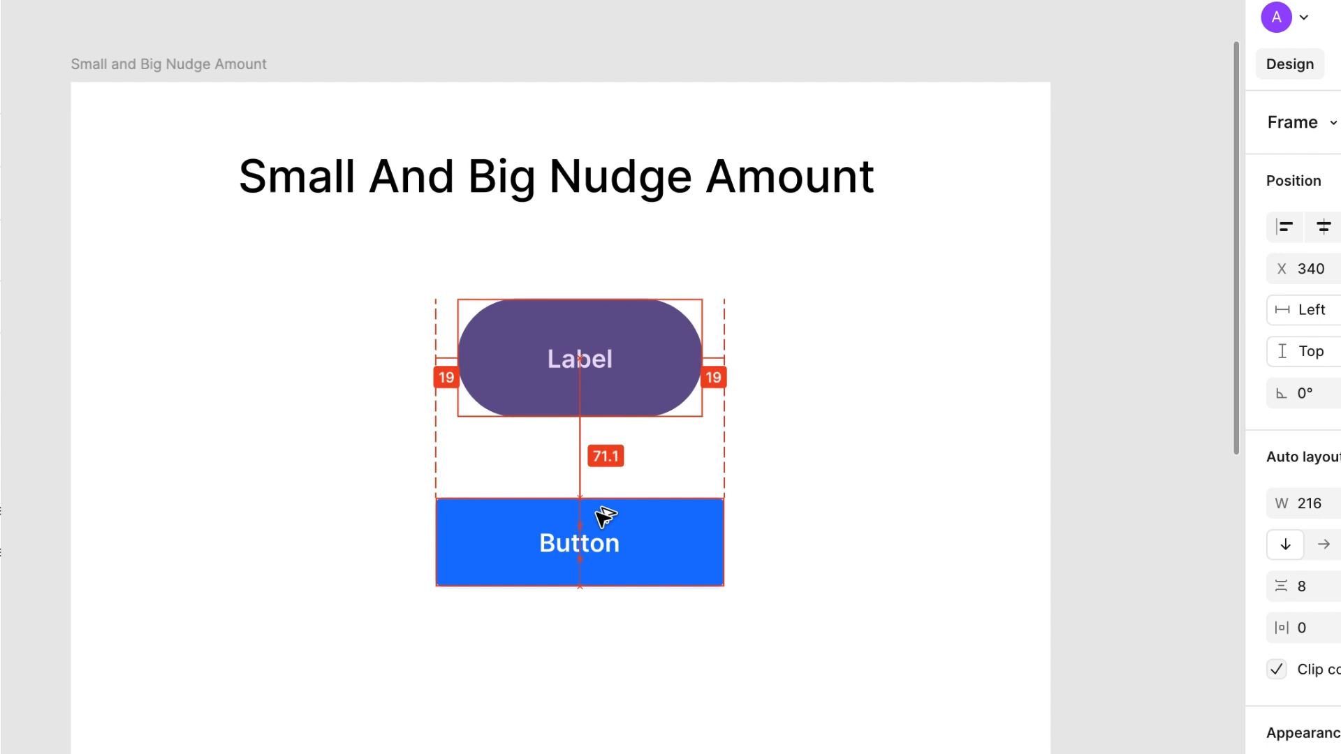
Nudge the selected Label pill upward away from the Button with the arrow key.
key("Up")
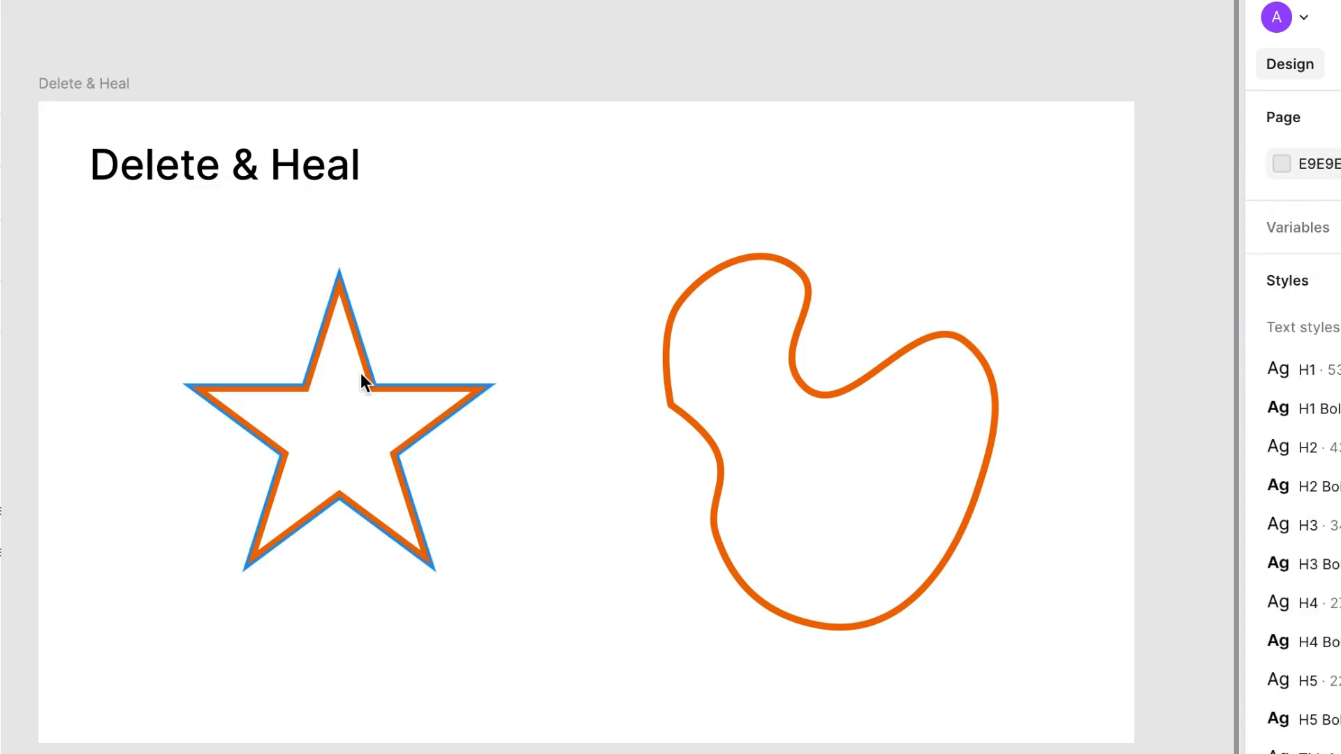
Select the orange star outline on the Delete & Heal frame.
left_click(367, 386)
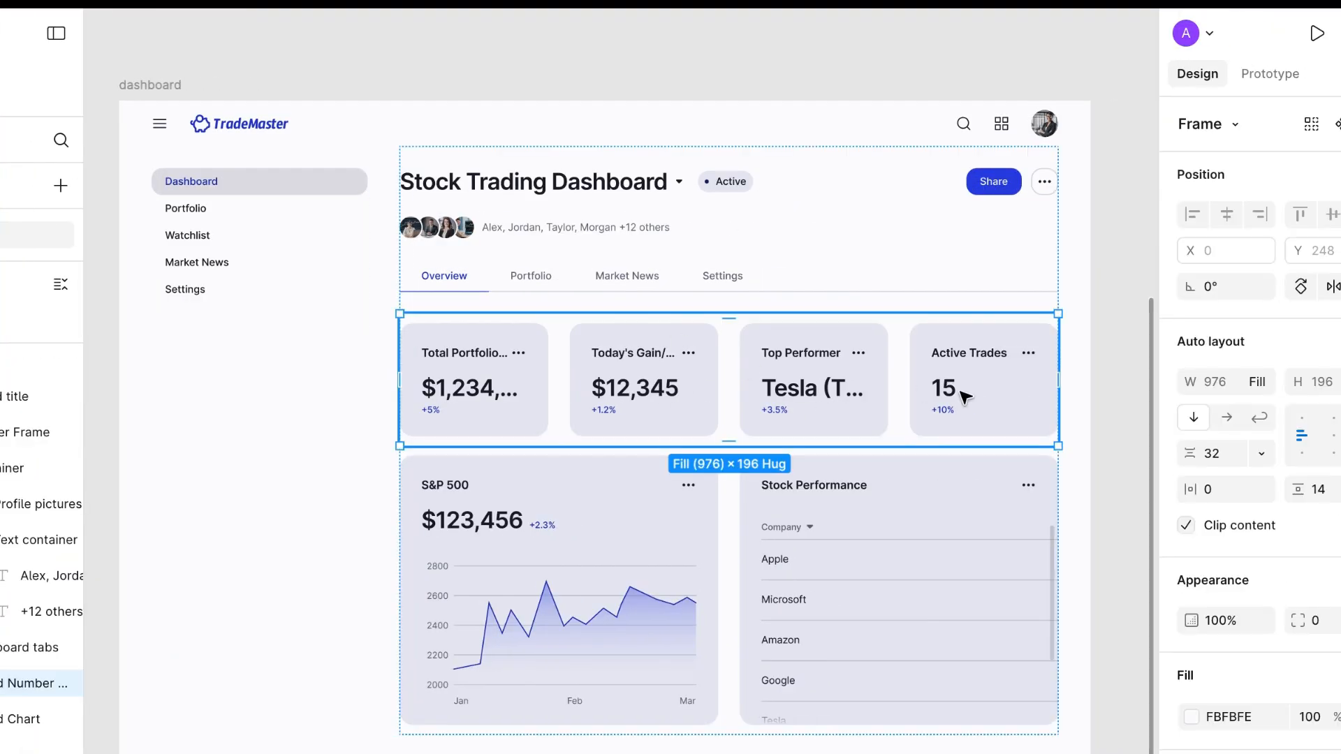
mouse_move(517, 398)
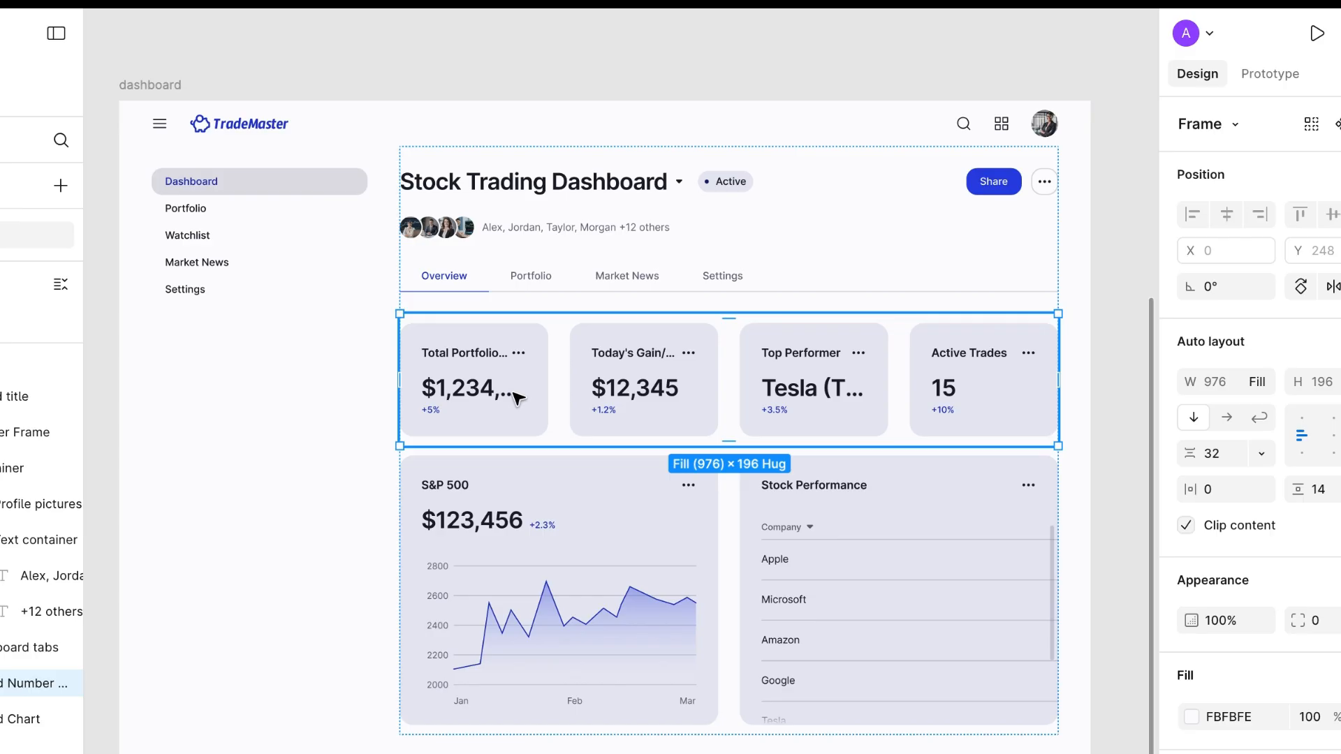
Select the first Total Portfolio stat card in the dashboard's top row.
left_click(466, 387)
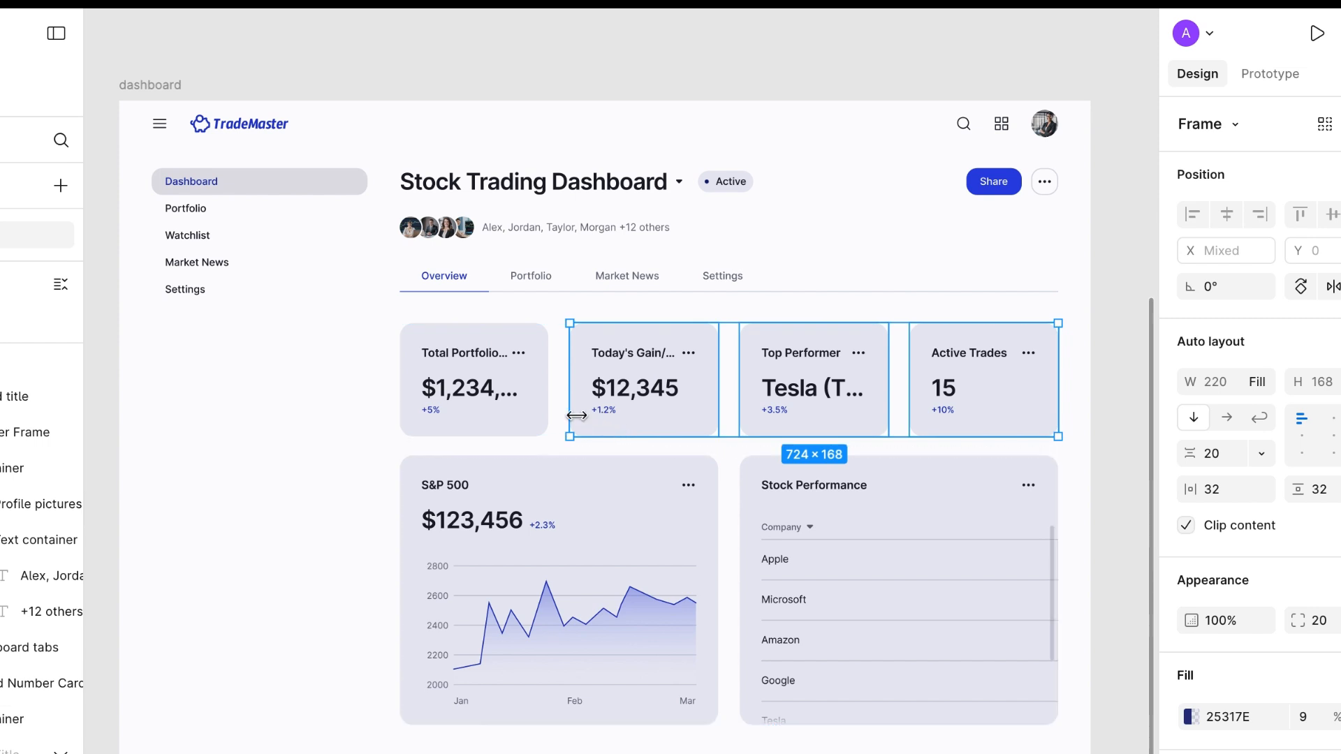
mouse_move(601, 391)
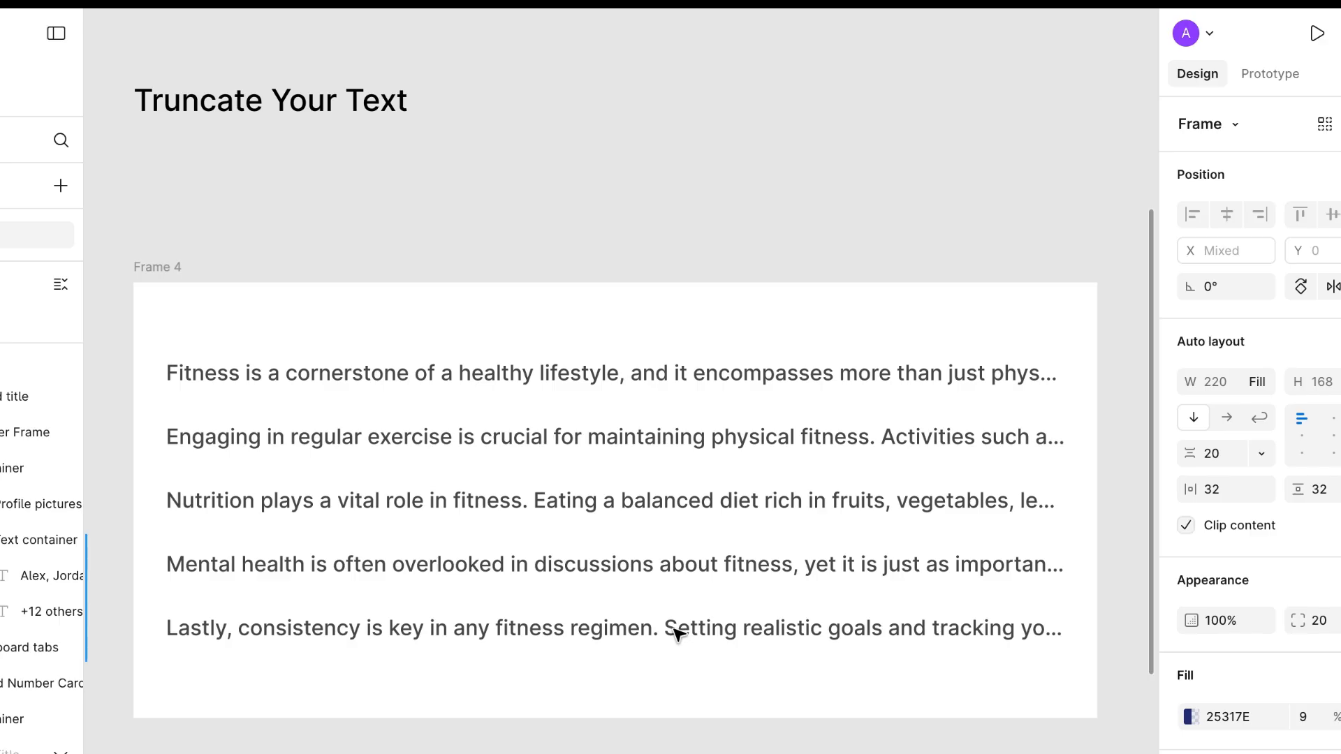
mouse_move(231, 73)
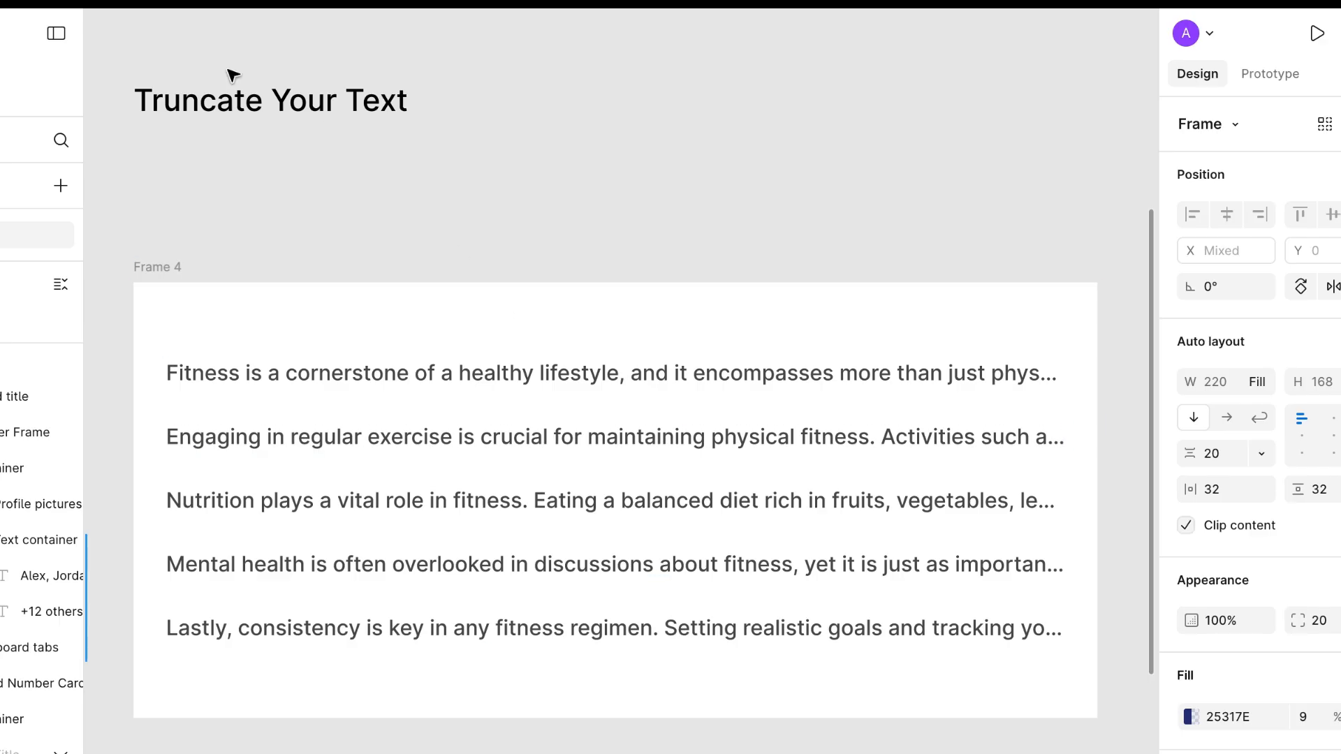
Select the fitness paragraphs and resize the first one narrower then back out to full width.
left_click(599, 372)
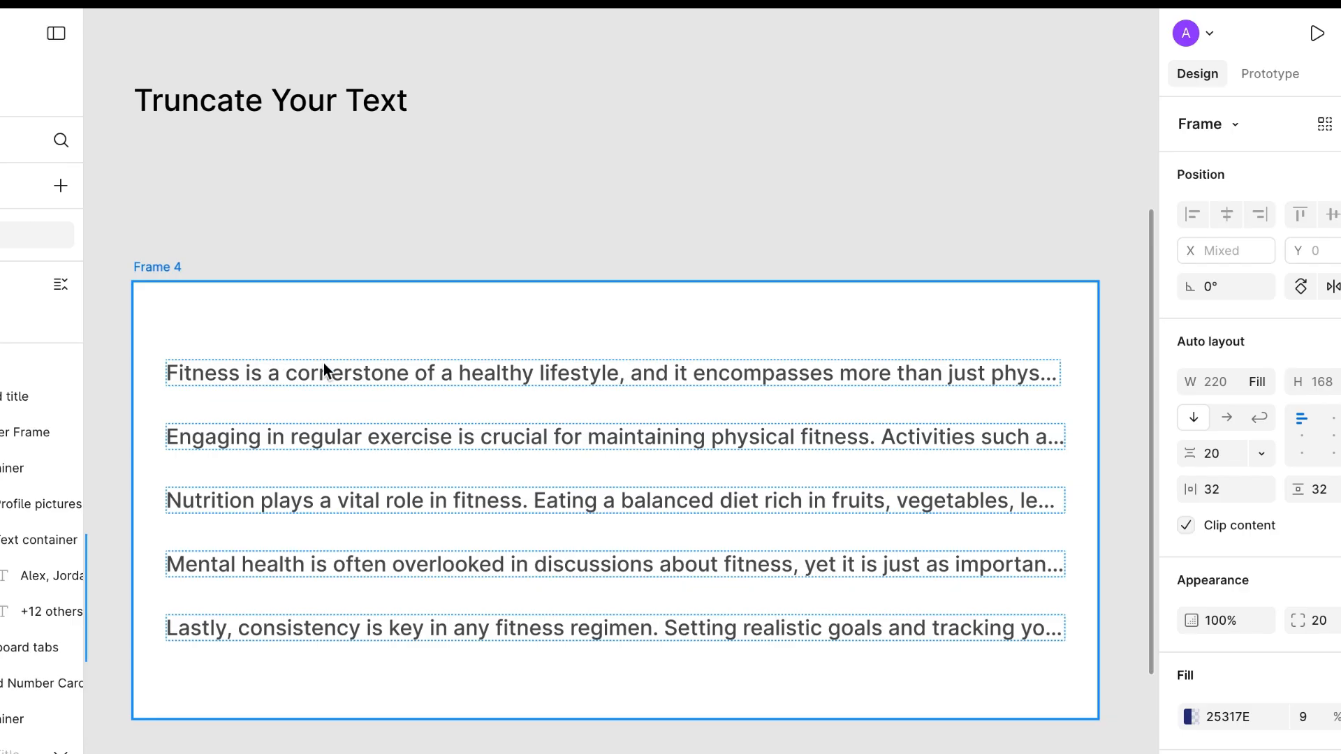
mouse_move(568, 435)
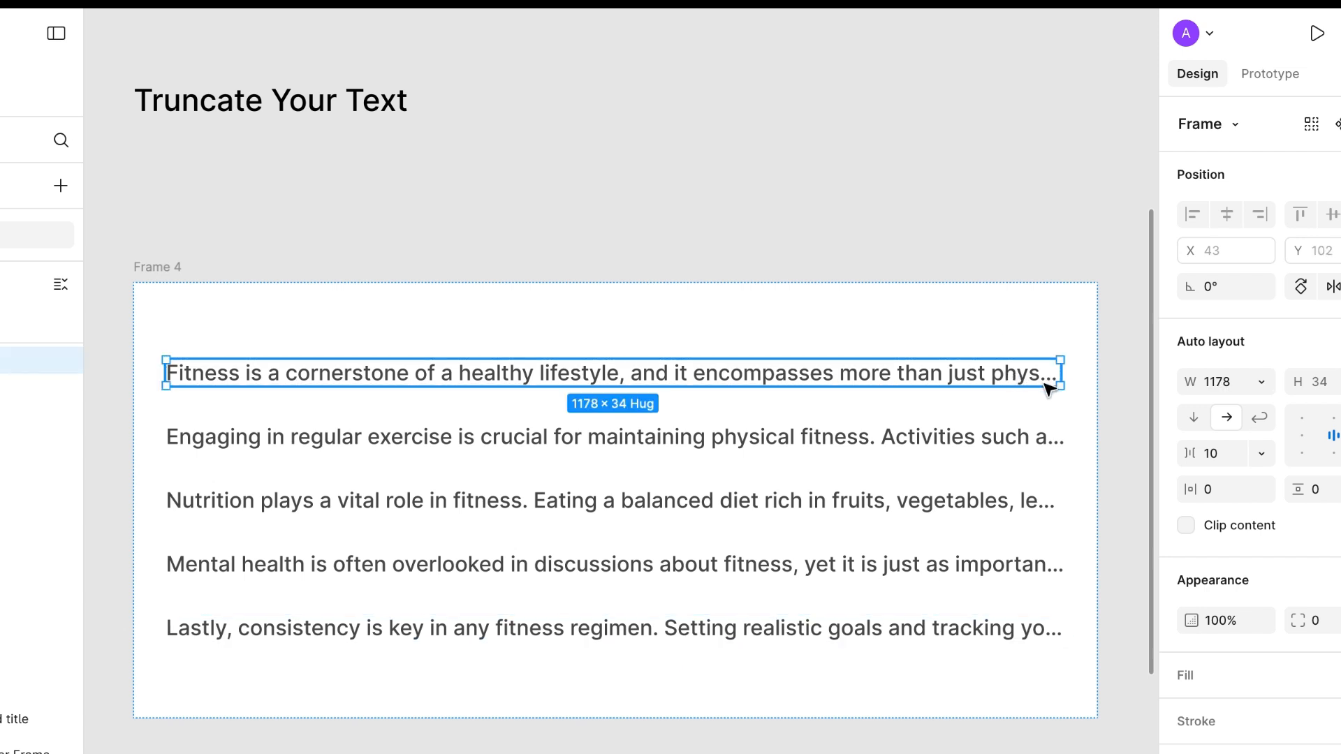
mouse_move(1064, 373)
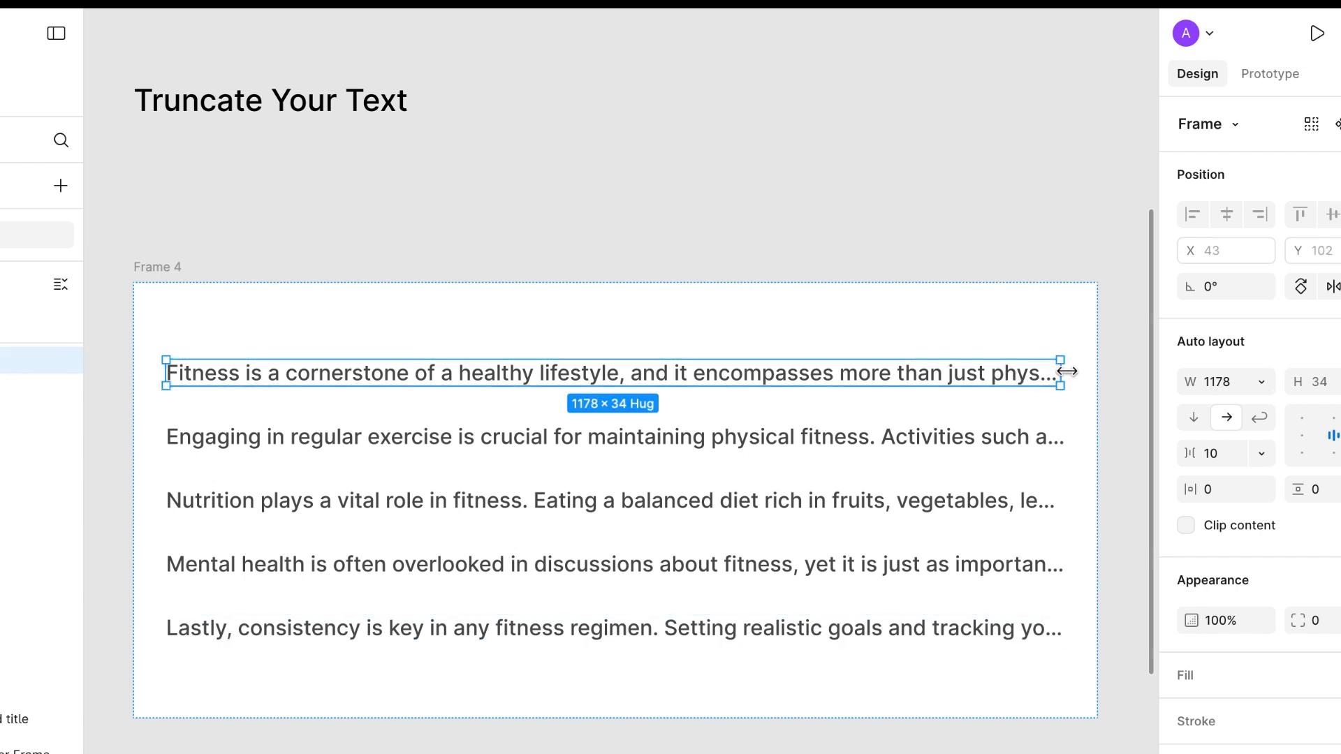
left_click_drag(1066, 371, 992, 374)
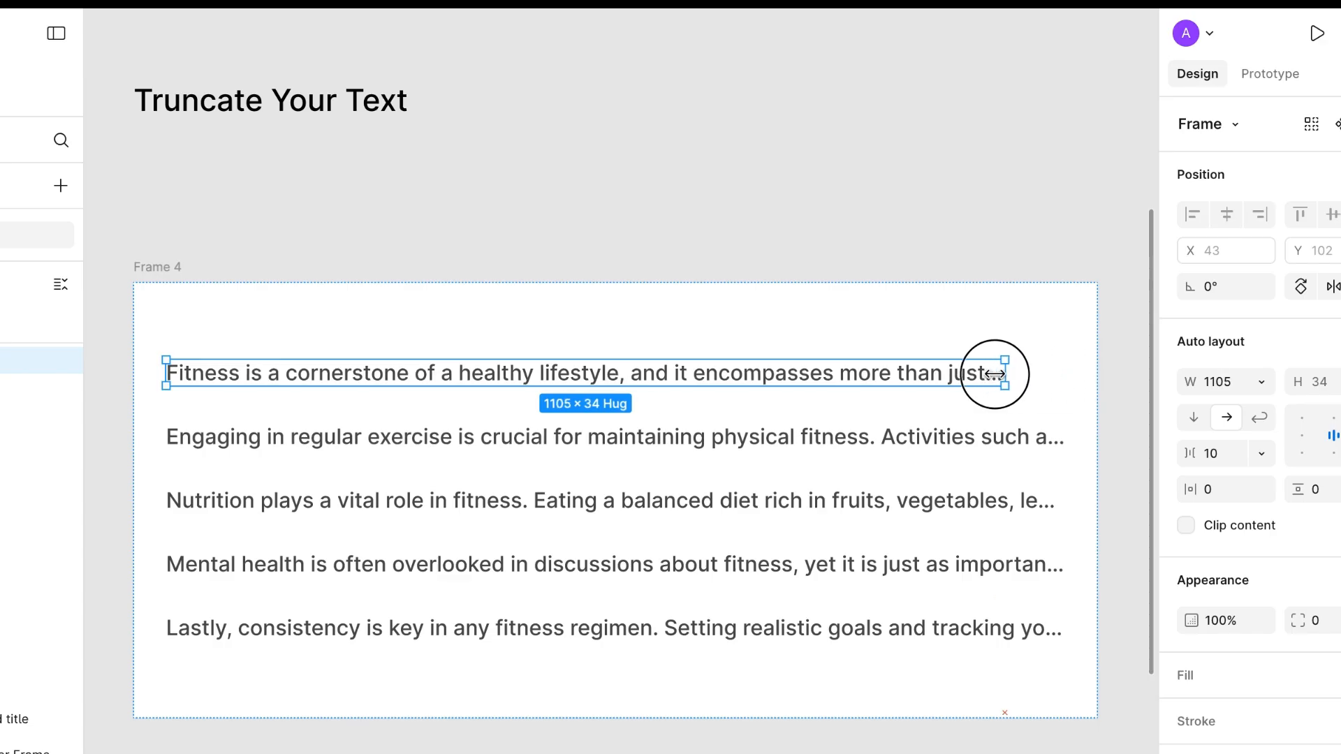
left_click_drag(997, 373, 746, 373)
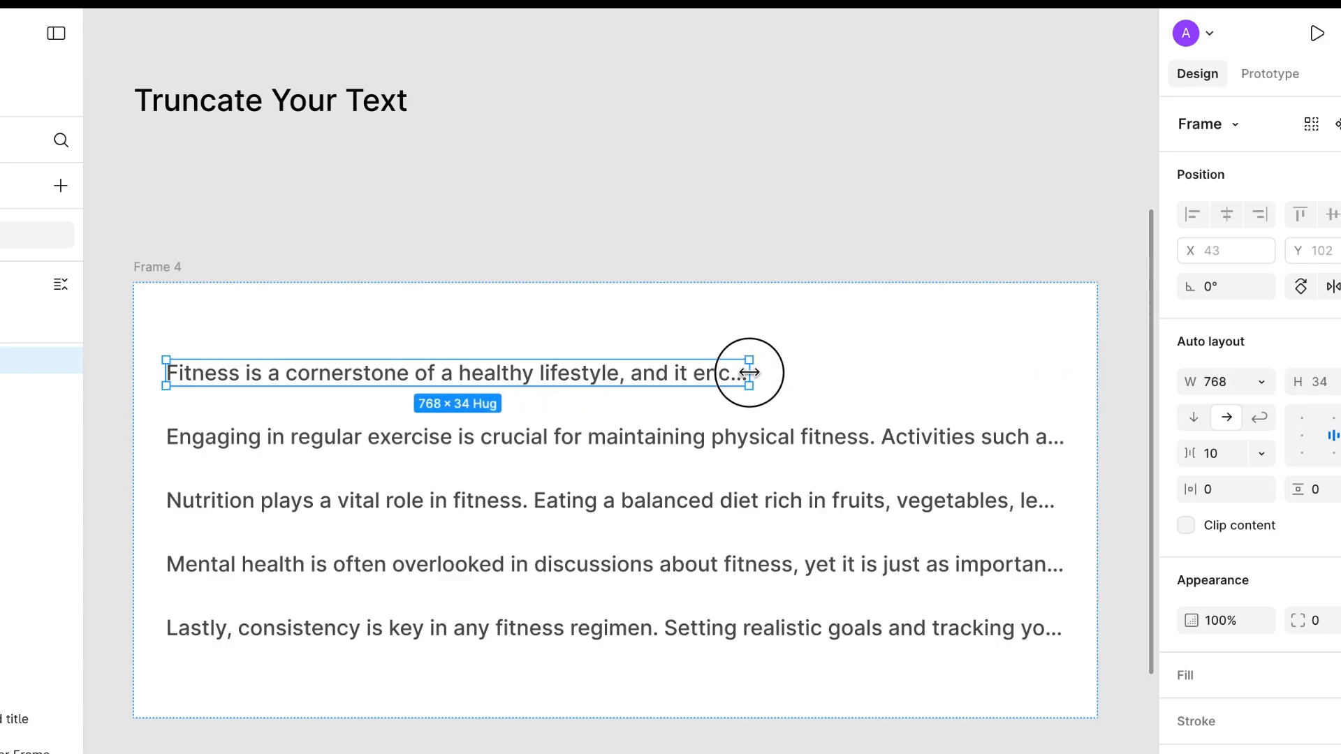
left_click_drag(746, 373, 676, 368)
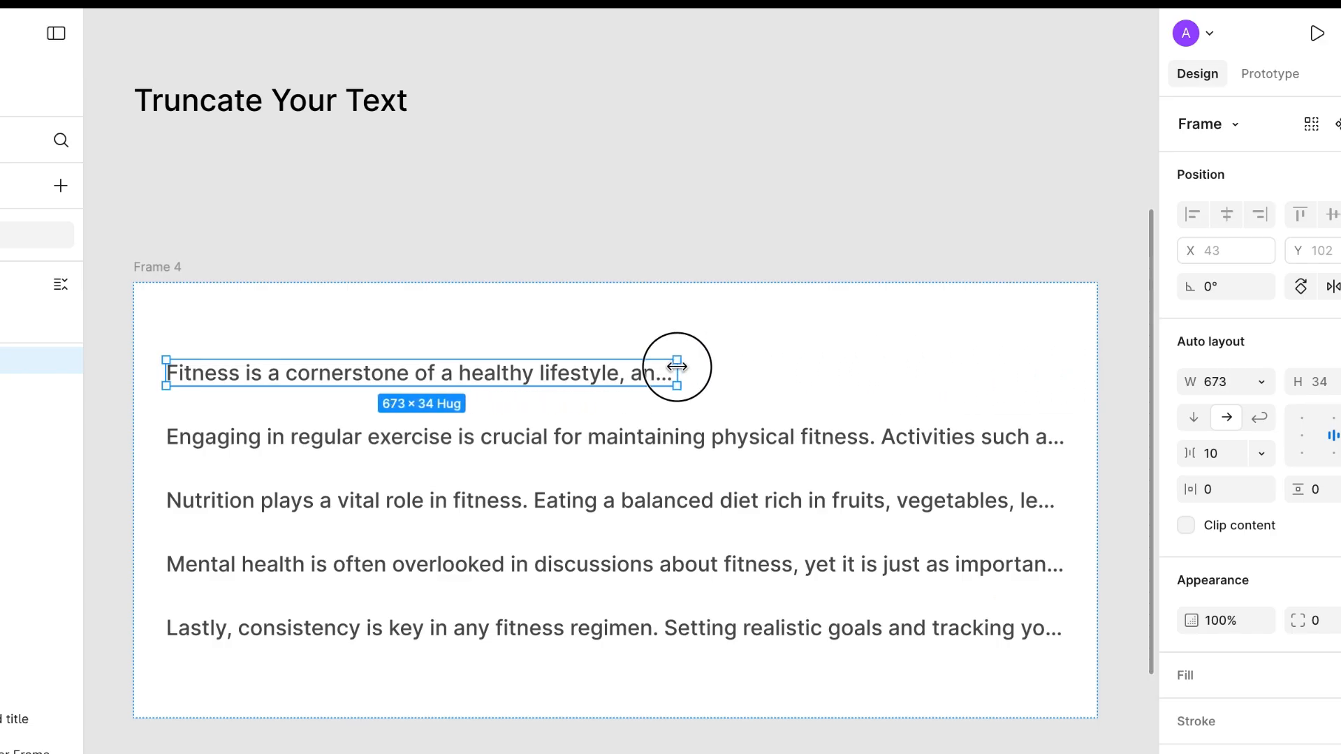
left_click_drag(676, 383, 656, 375)
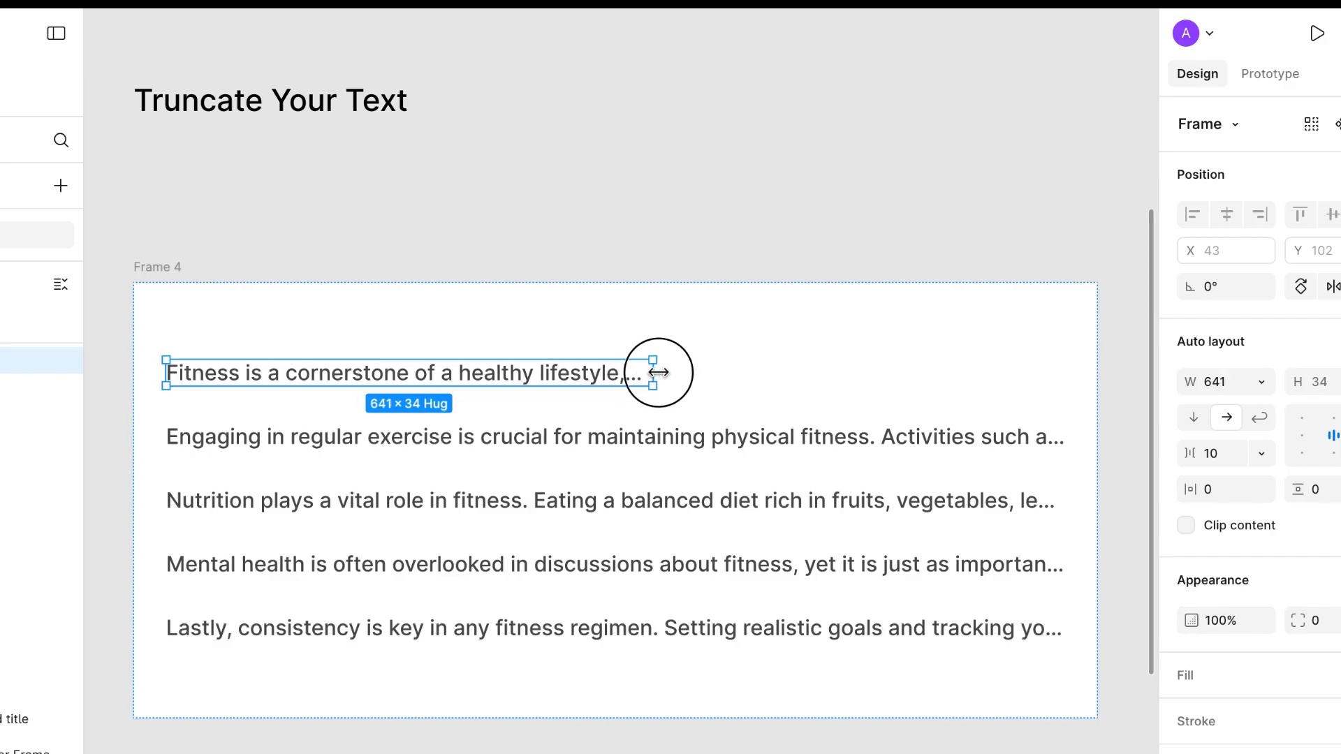
left_click_drag(656, 373, 985, 373)
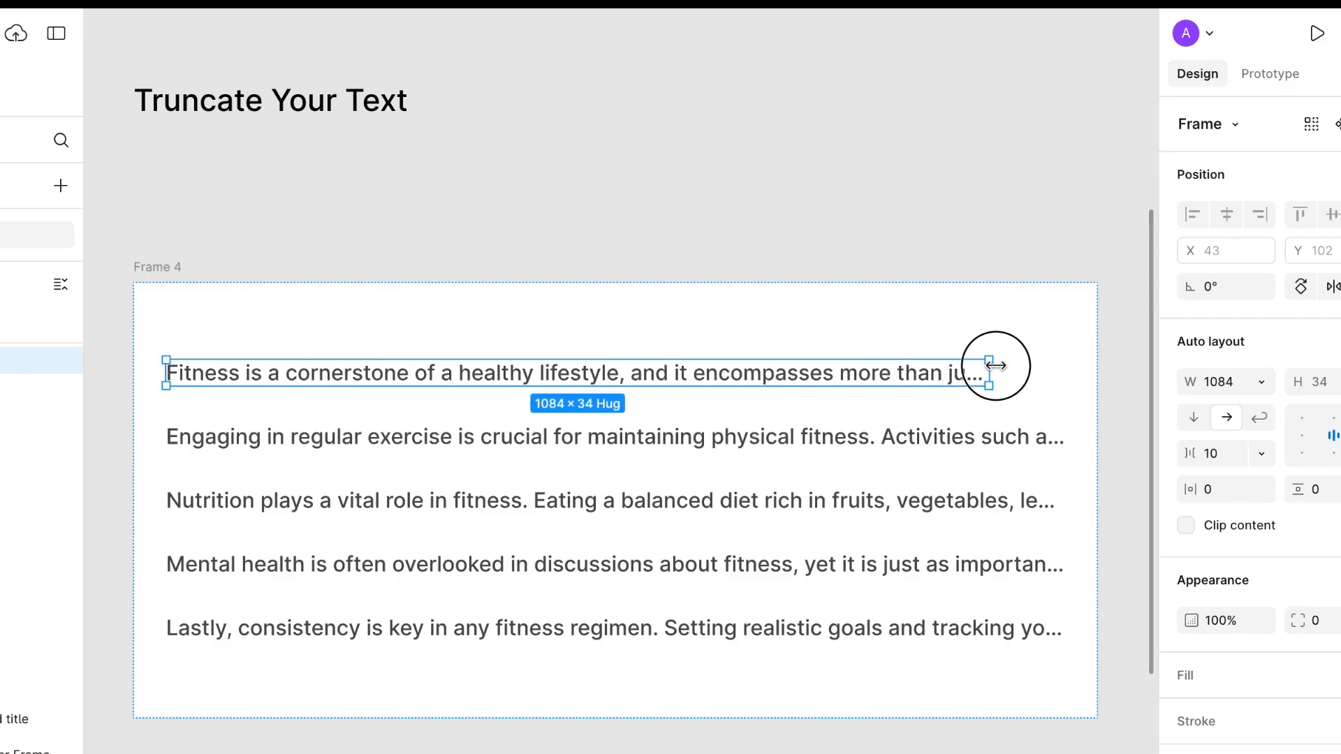
left_click_drag(986, 382, 1047, 382)
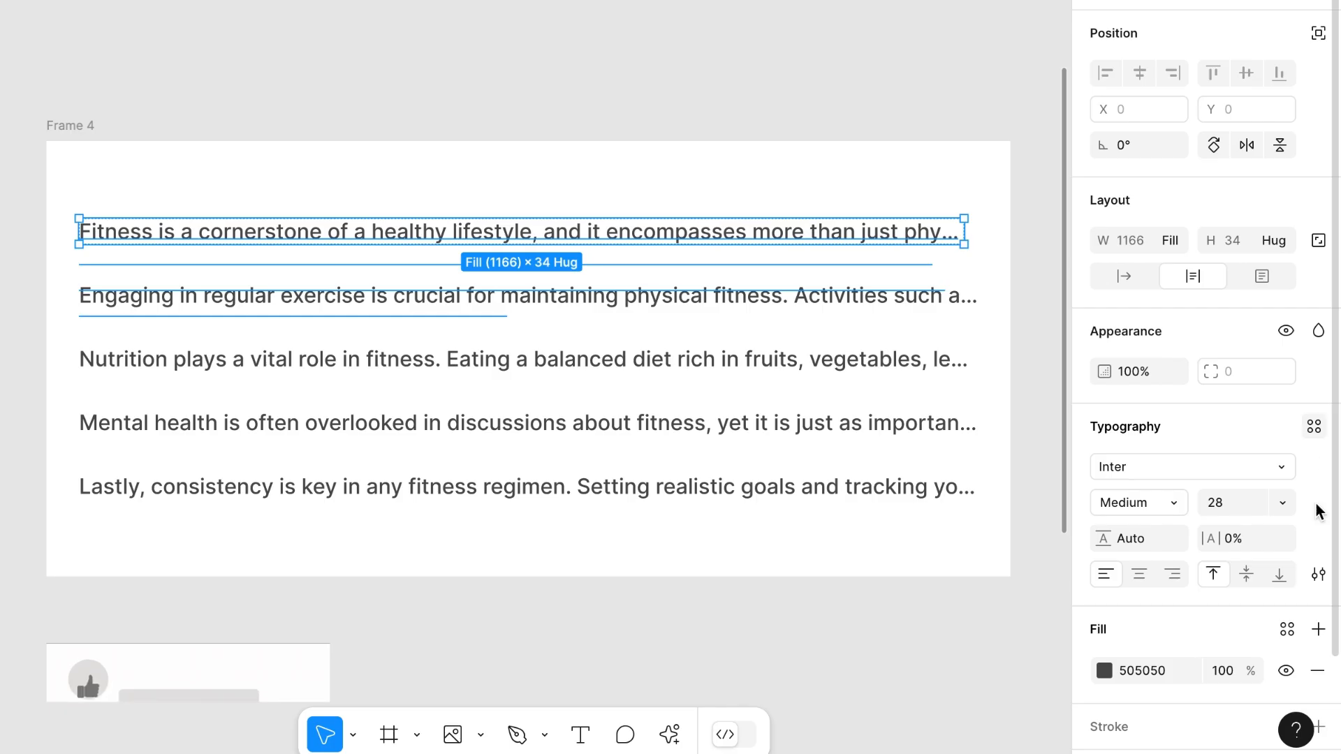
In Typography advanced settings, set Truncate text to No truncation for the first paragraph.
left_click(1317, 574)
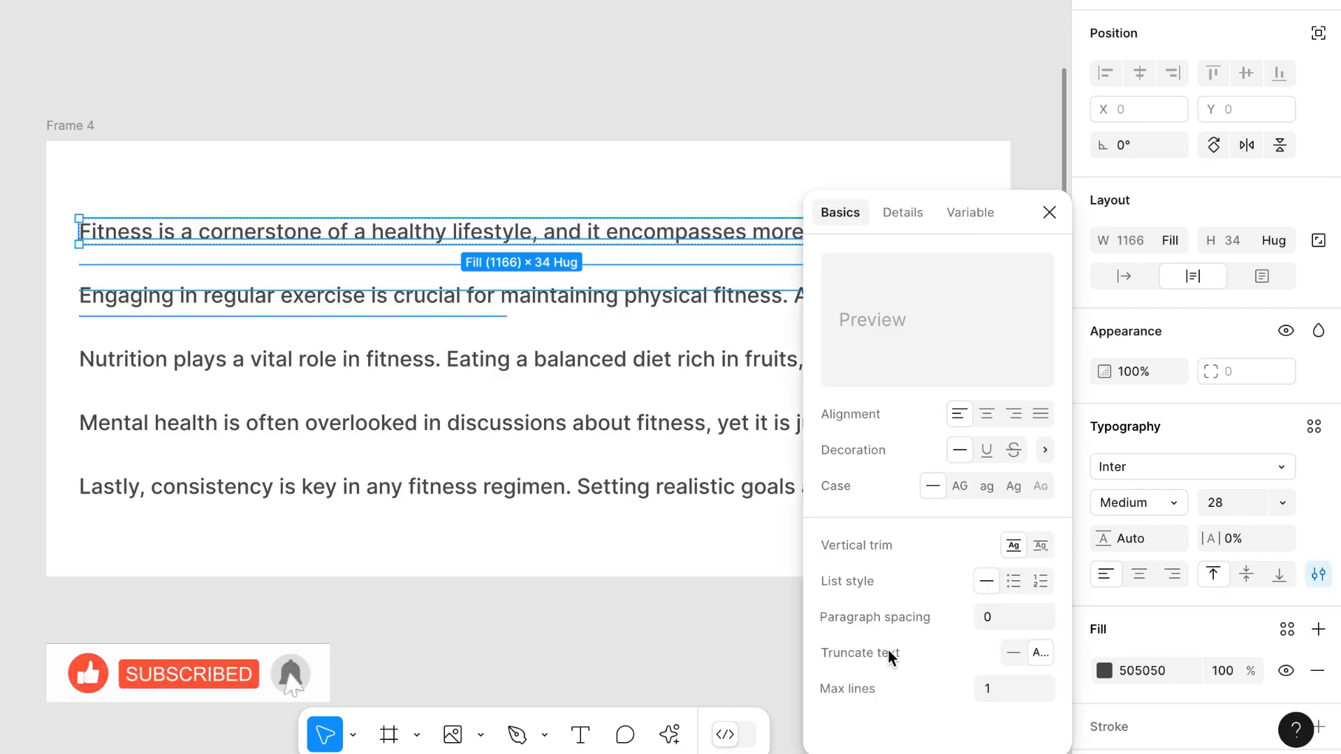
left_click(1041, 653)
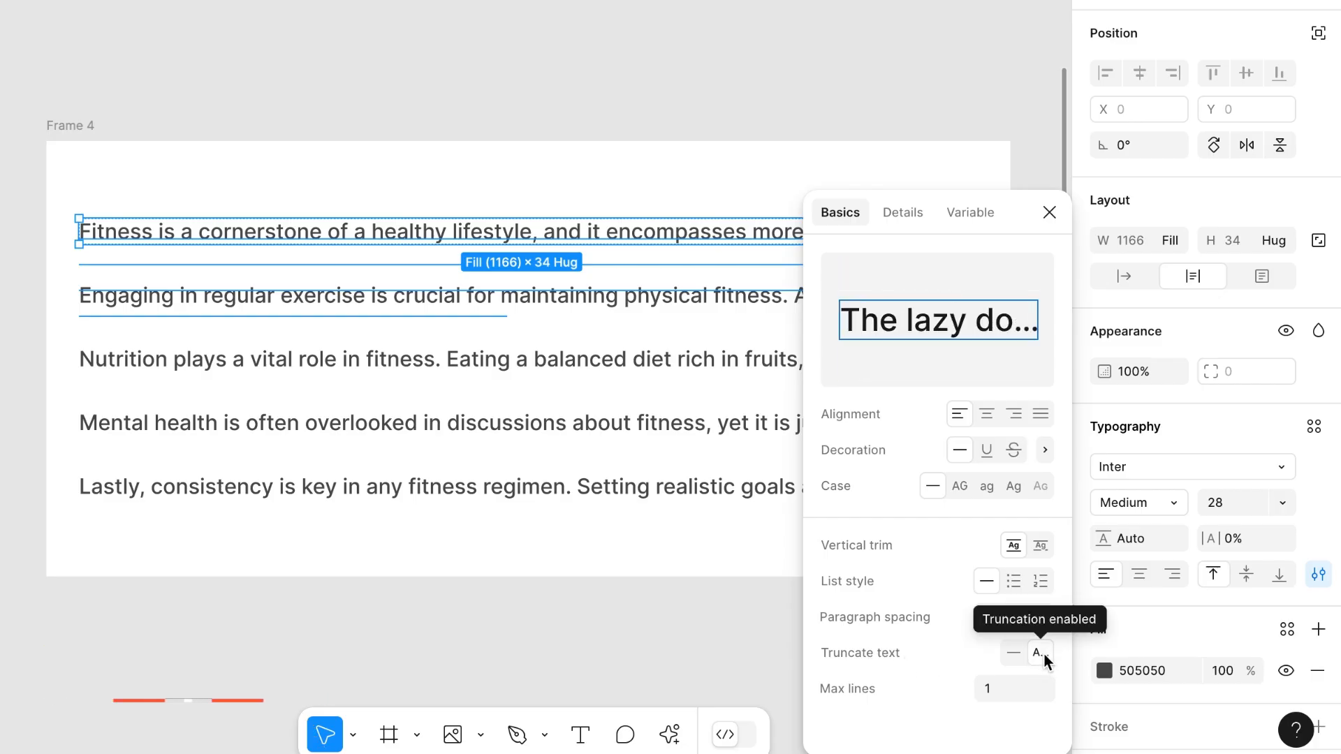
left_click(1016, 652)
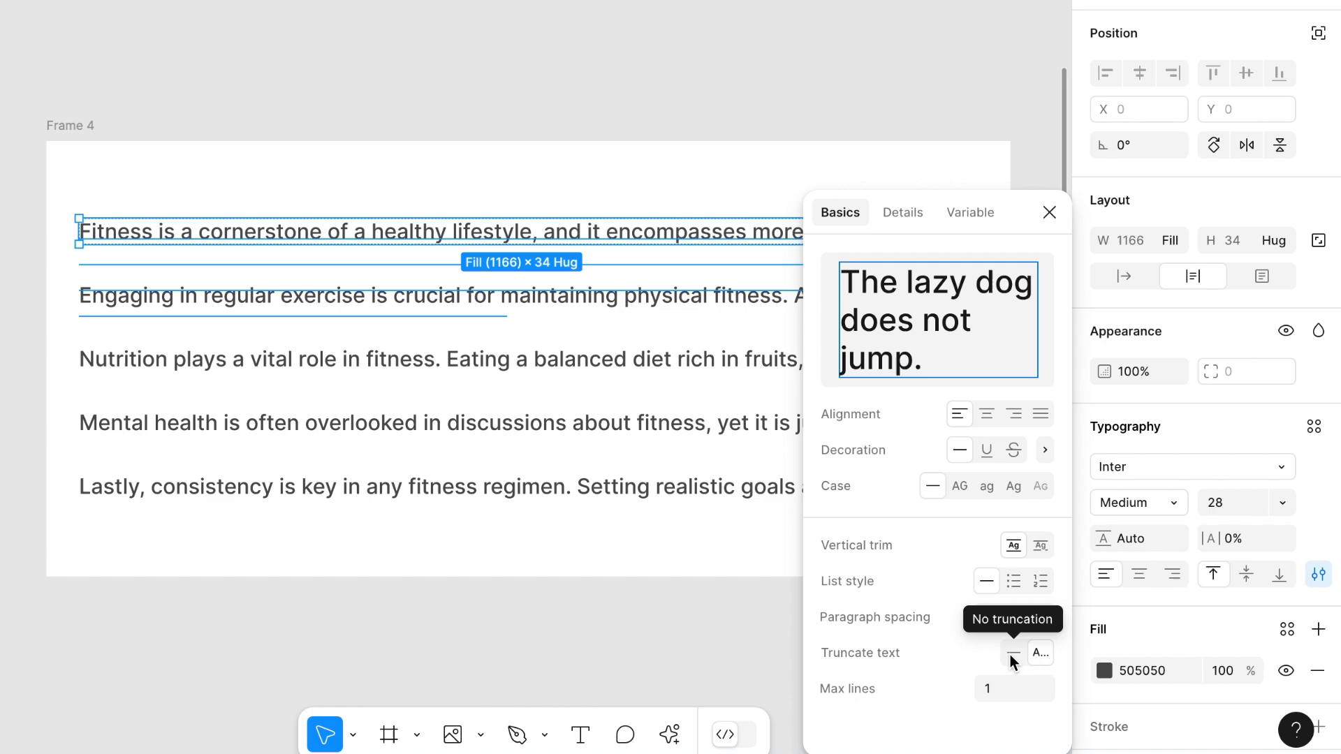
left_click(1013, 654)
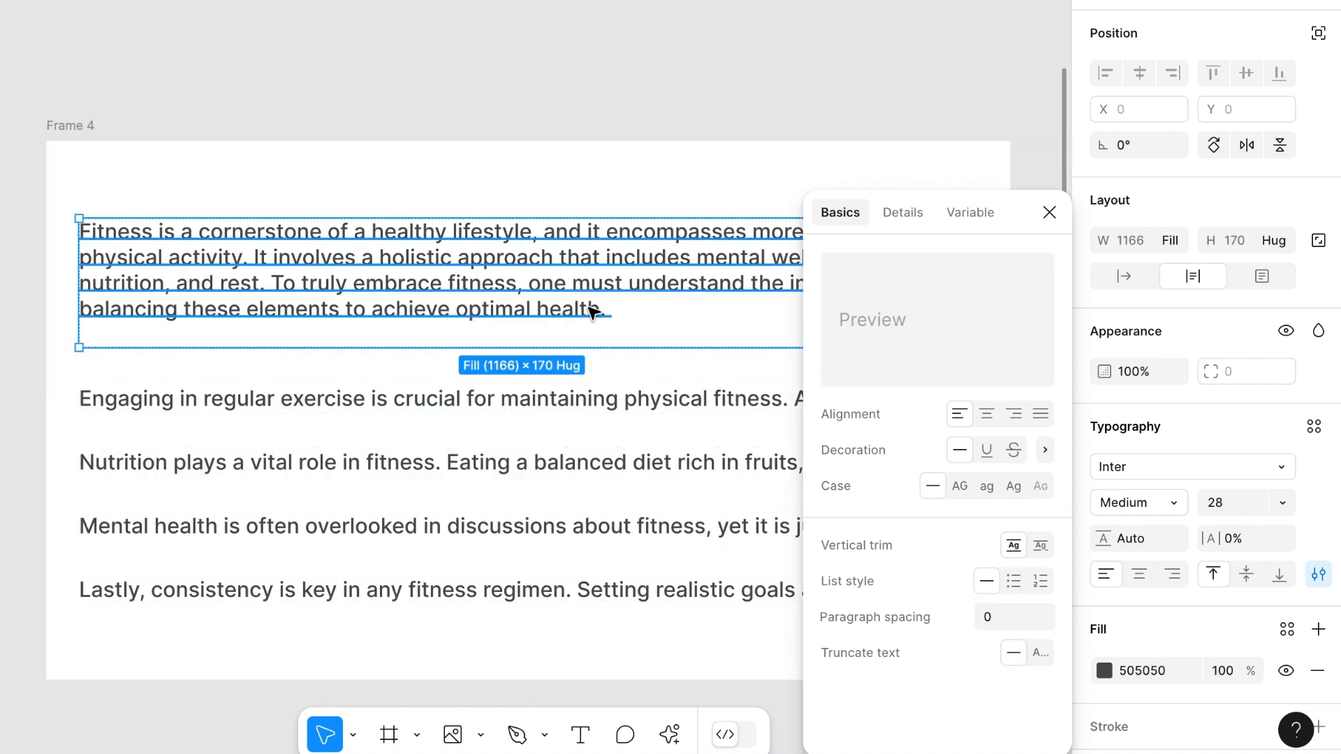
left_click(718, 378)
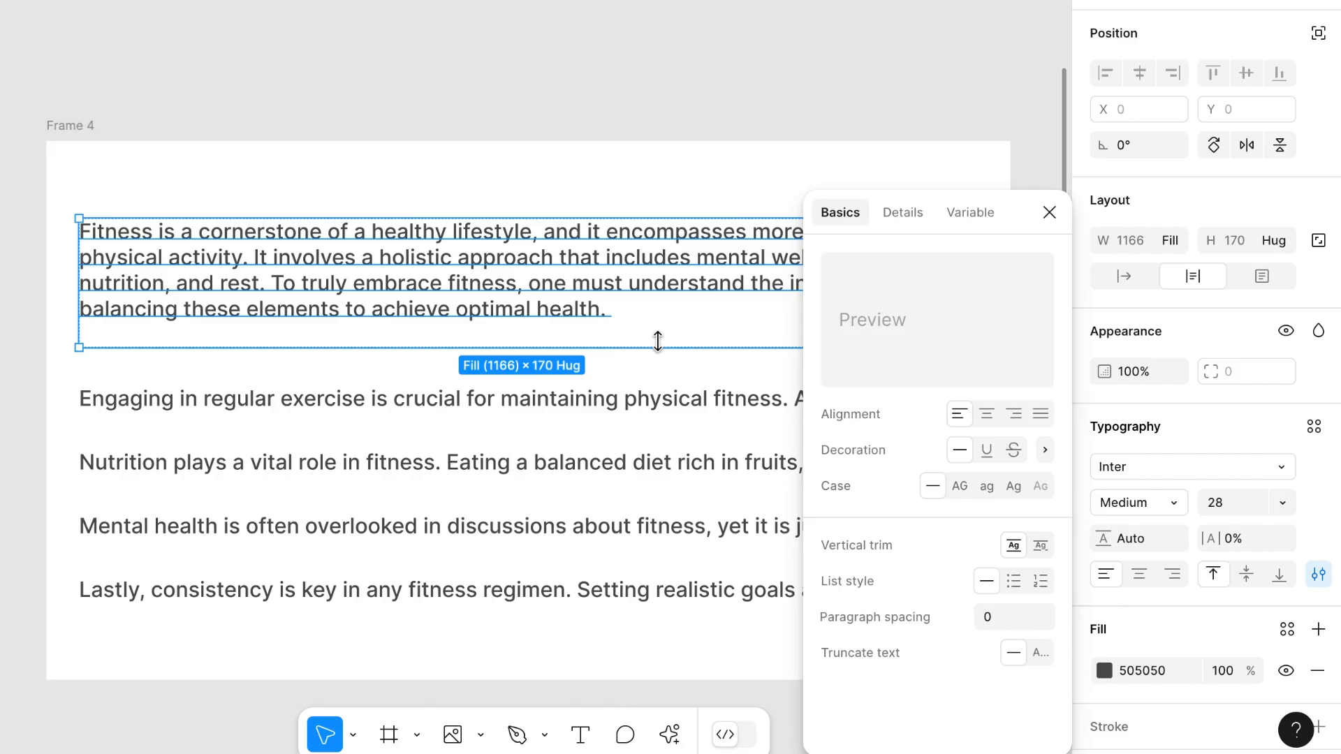
mouse_move(676, 320)
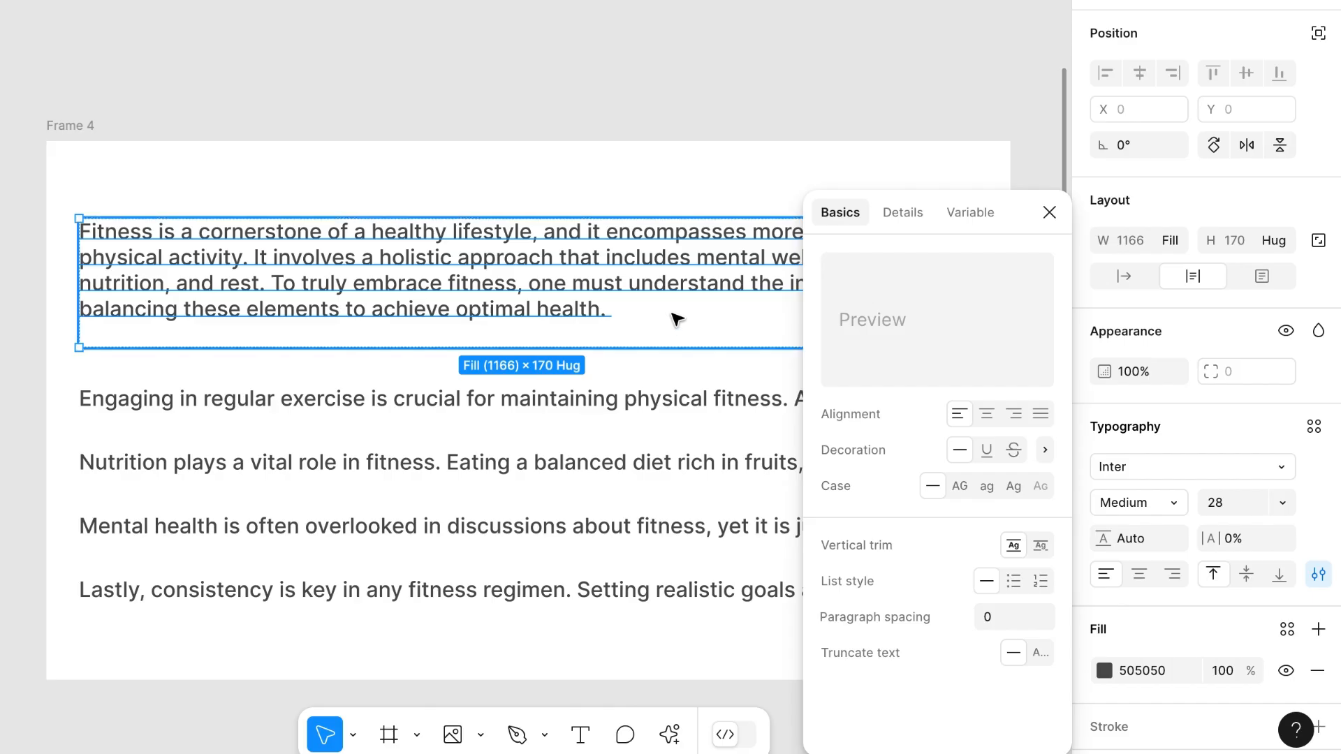
mouse_move(679, 315)
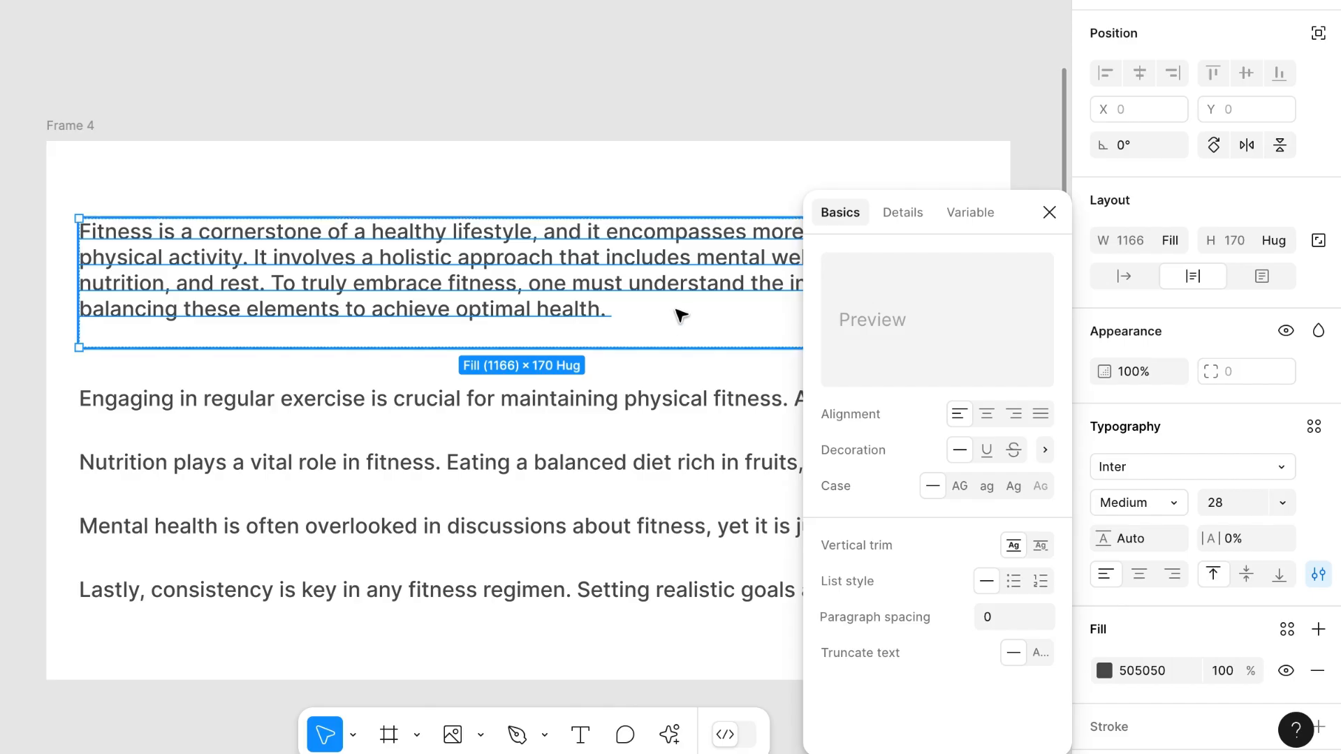
mouse_move(660, 327)
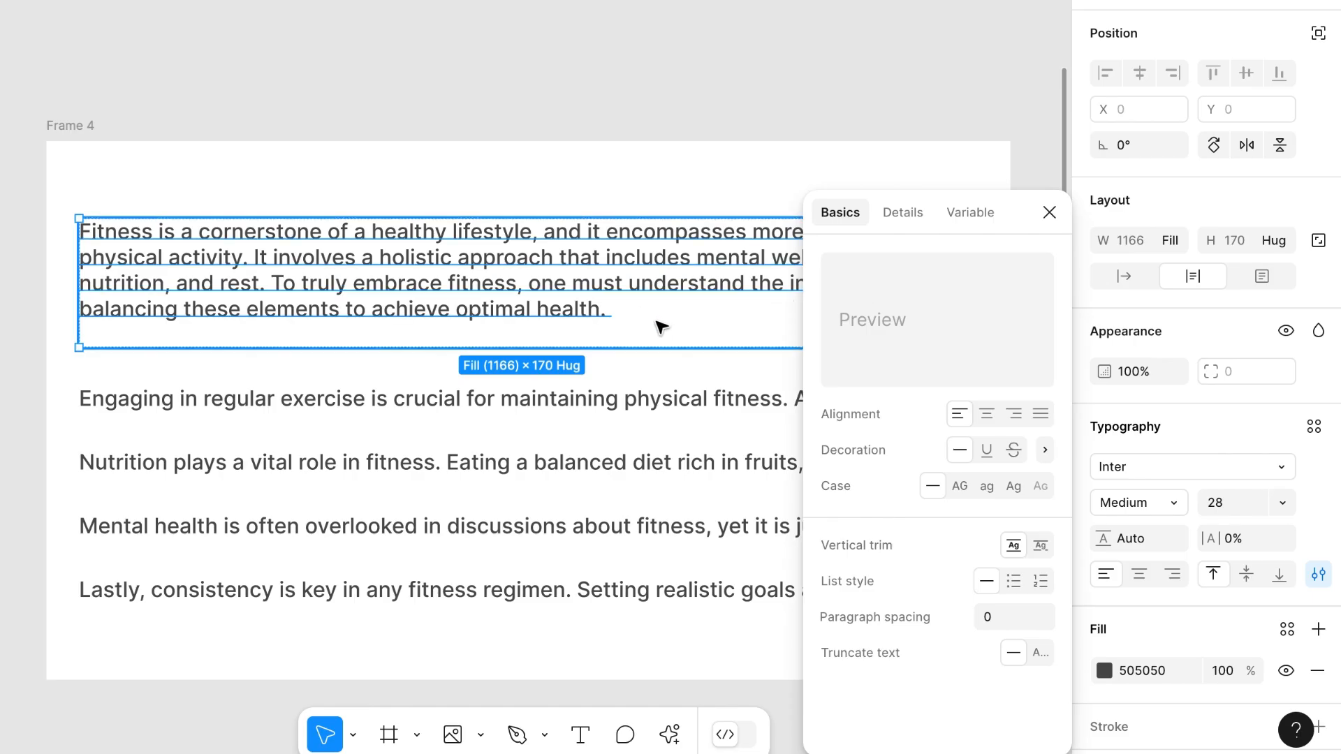
mouse_move(801, 430)
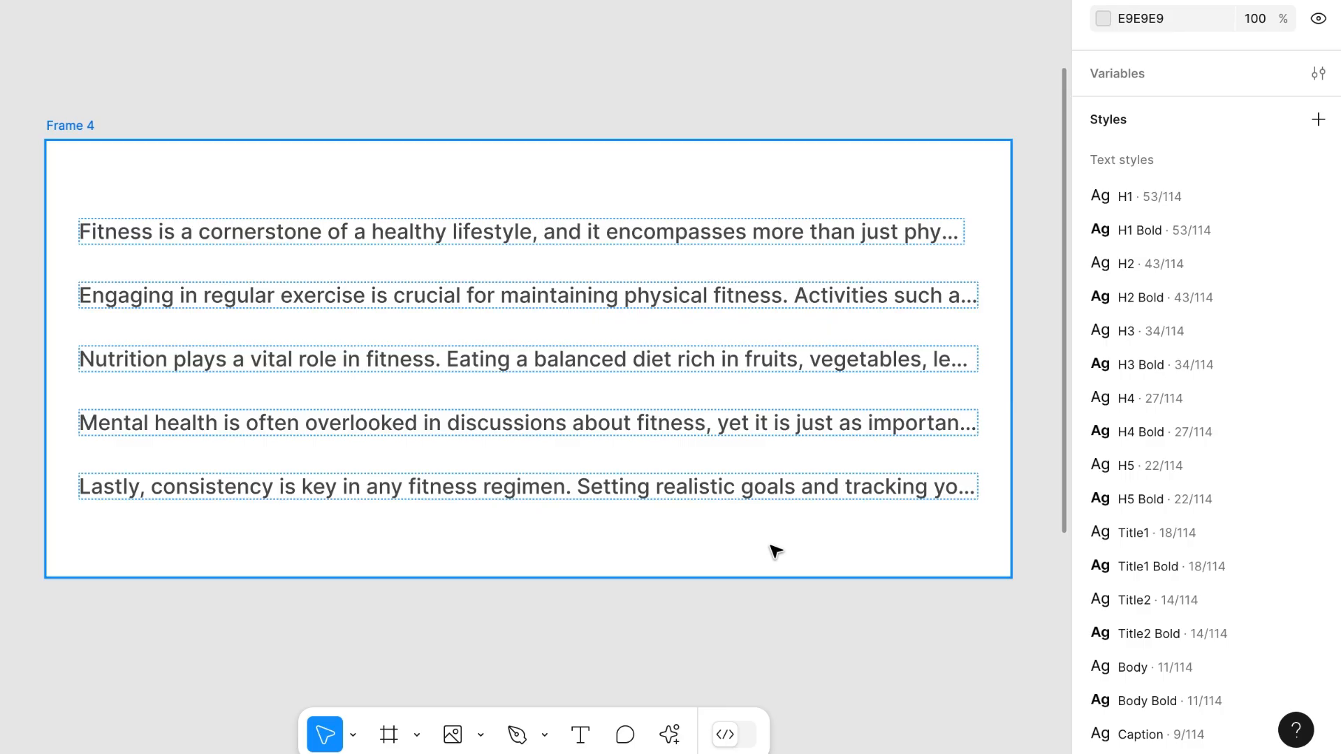
Deselect on the empty canvas after undoing, leaving all five paragraphs truncated to one line.
left_click(708, 629)
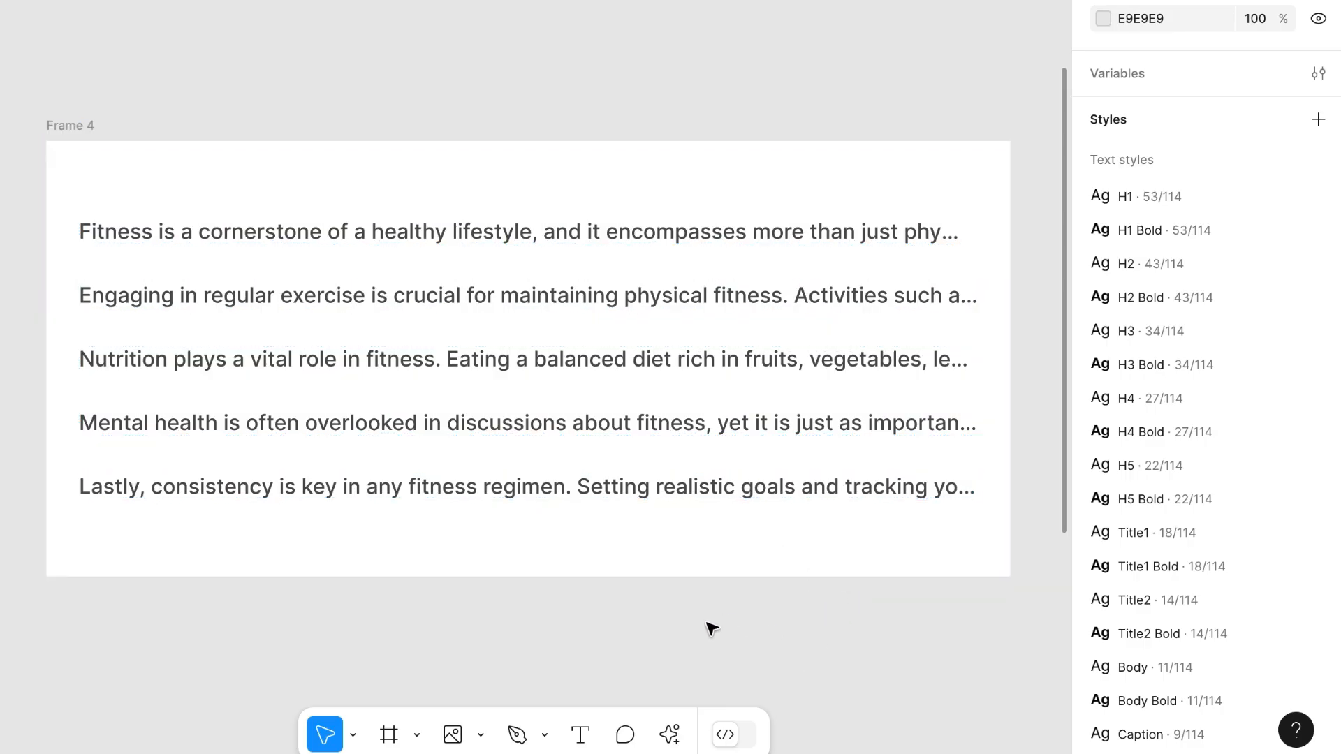
left_click(527, 486)
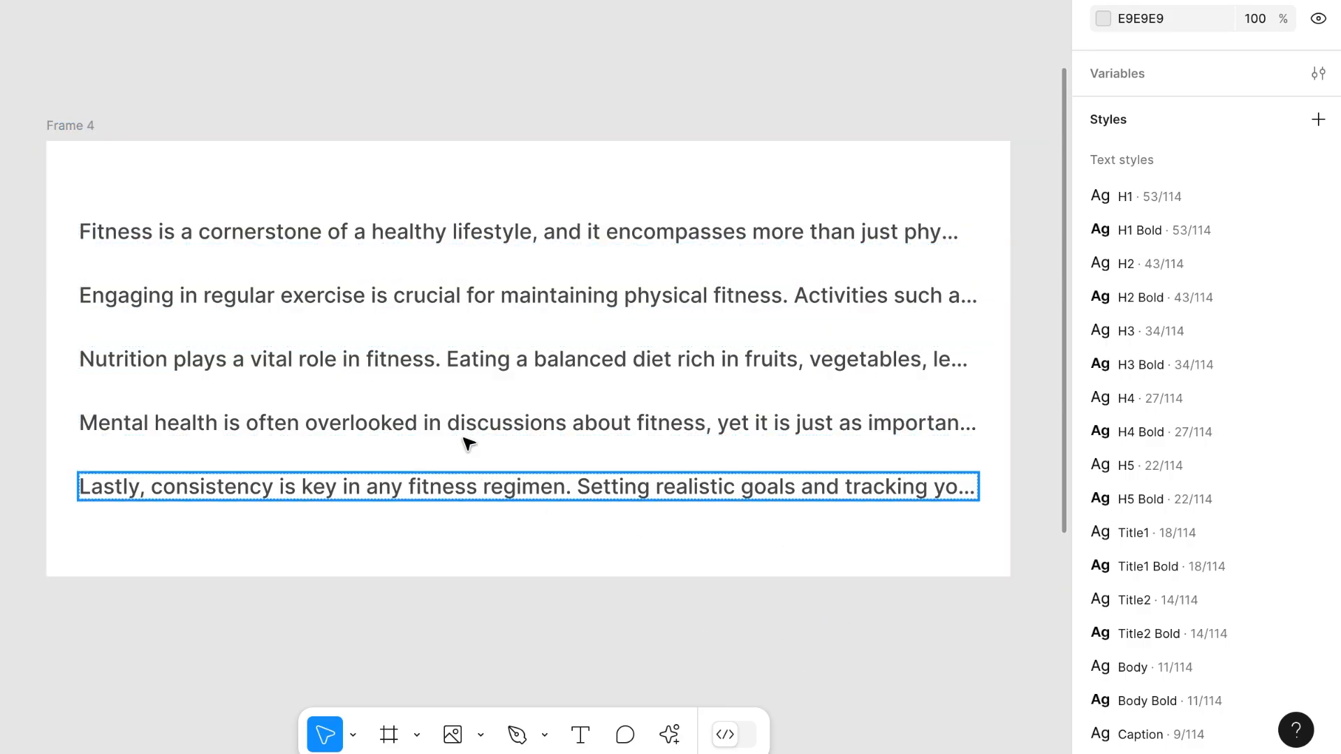
left_click(841, 599)
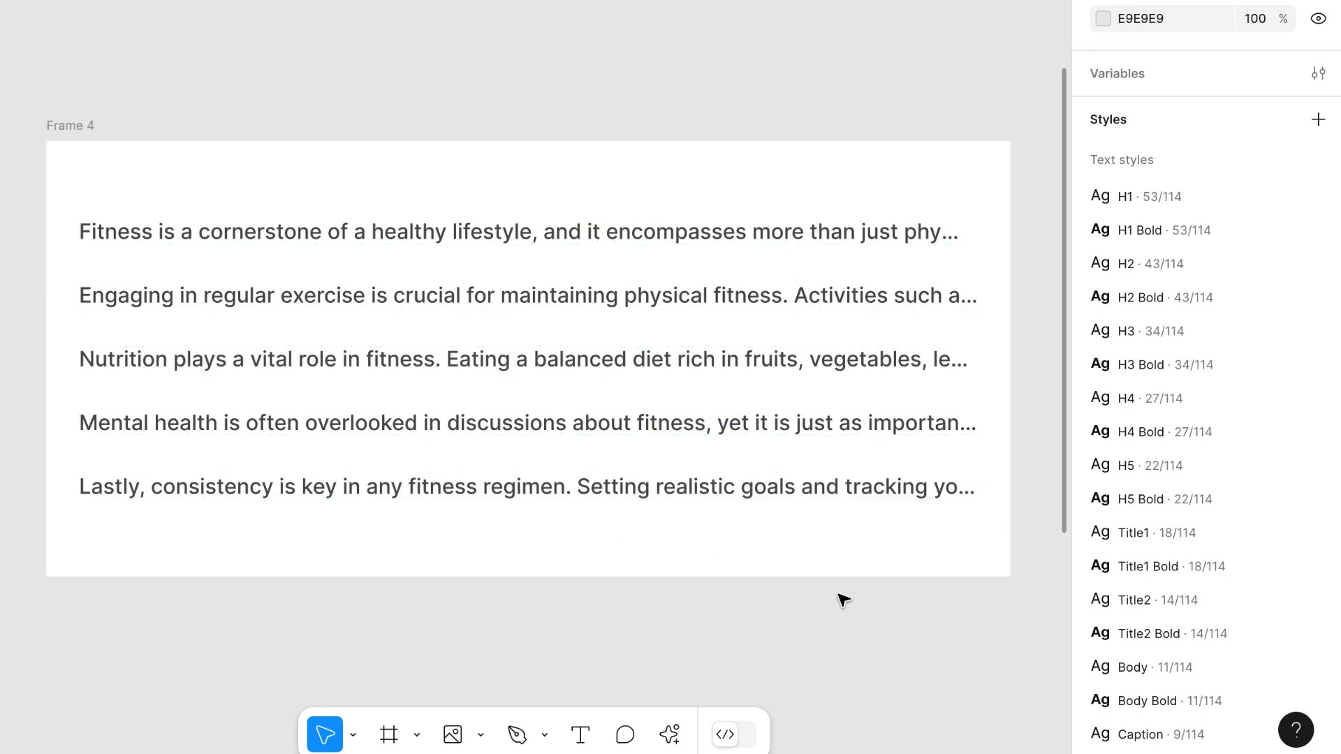